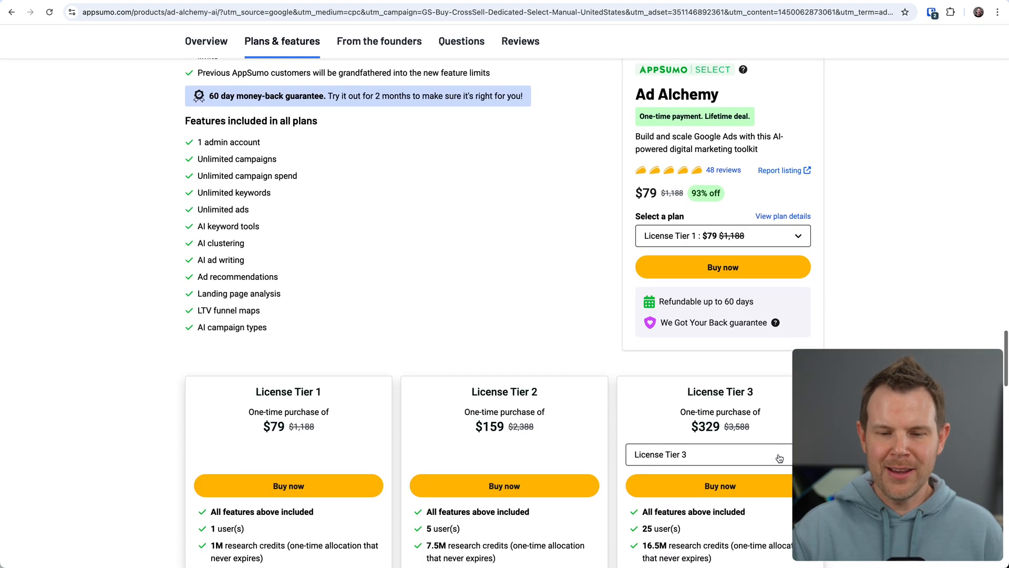
- Switch the third AppSumo plan card to License Tier 5 ($869, 200 users)
scroll("down", 3)
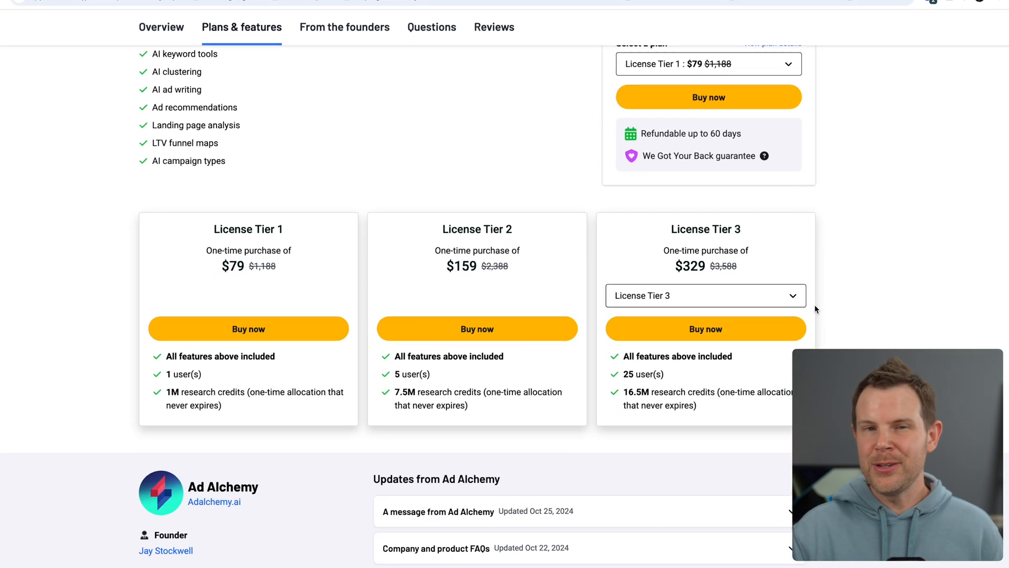
scroll("down", 3)
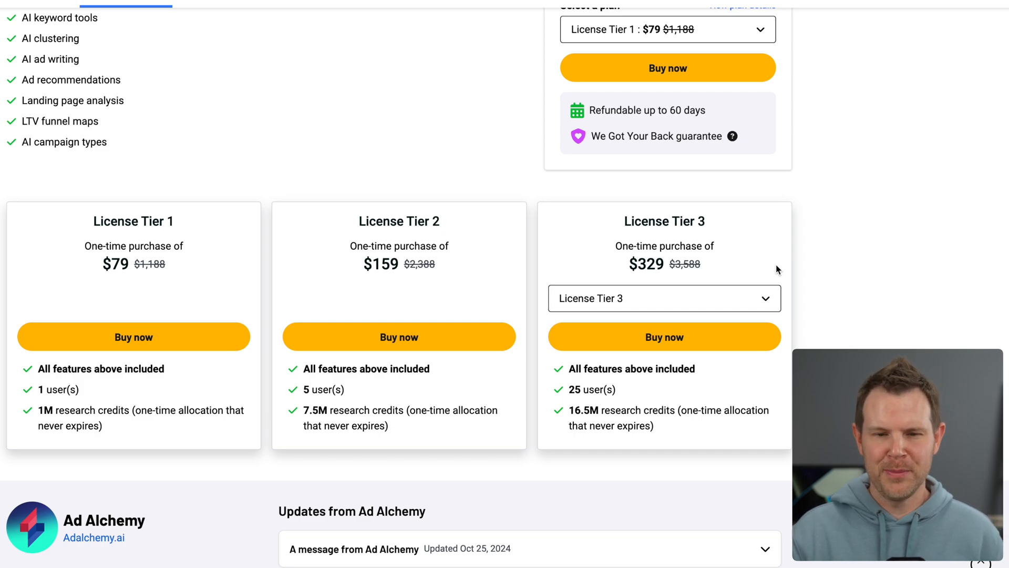
left_click(663, 298)
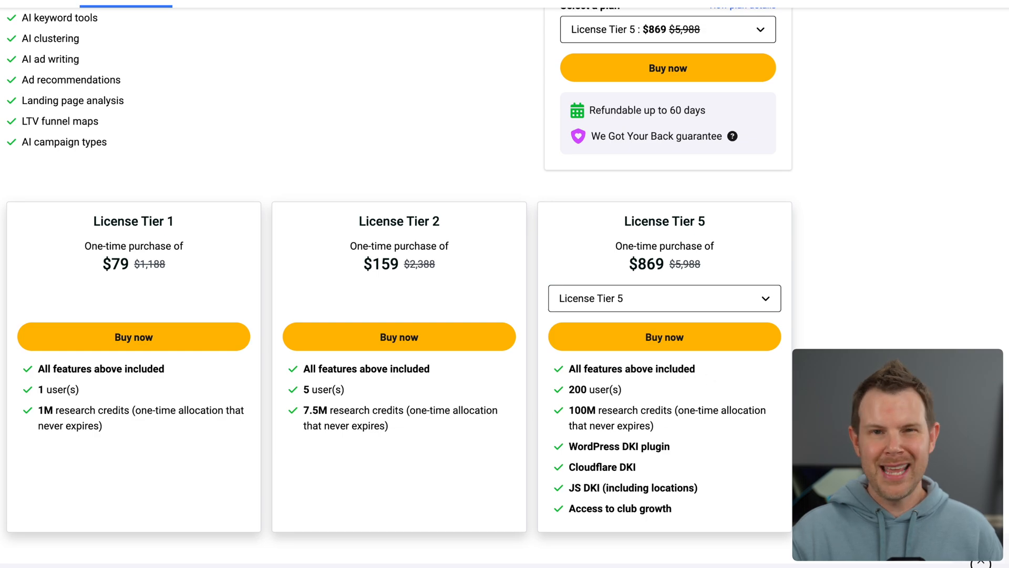
mouse_move(660, 290)
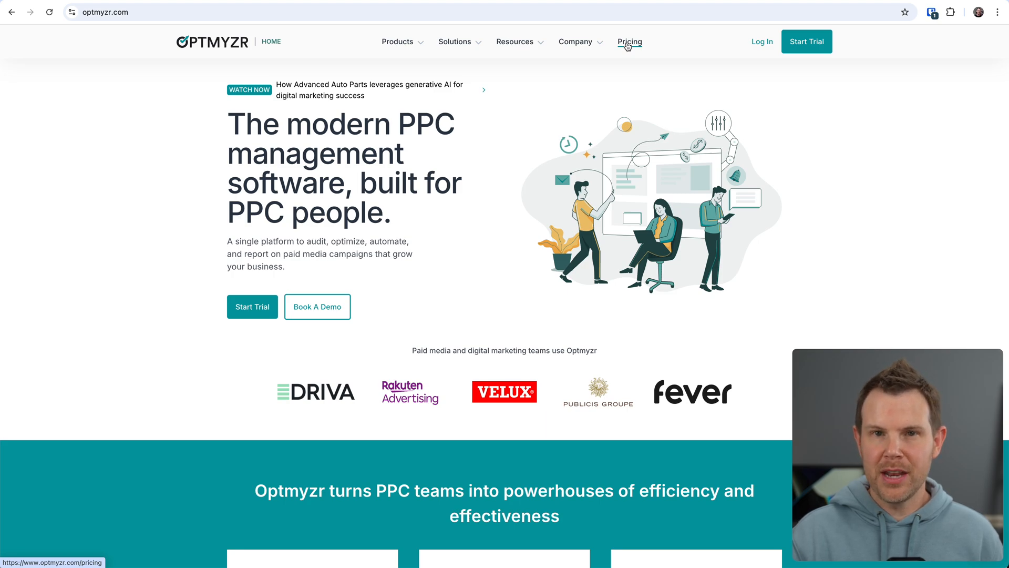
- Show Optmyzr pricing for $150K monthly ad spend on annual billing ($374/month)
left_click(629, 41)
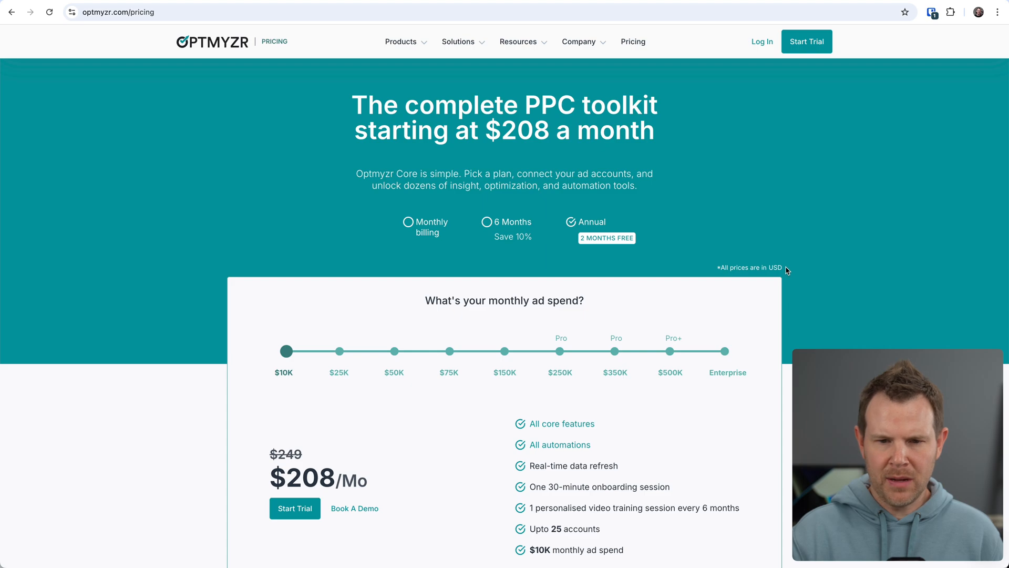
scroll("down", 3)
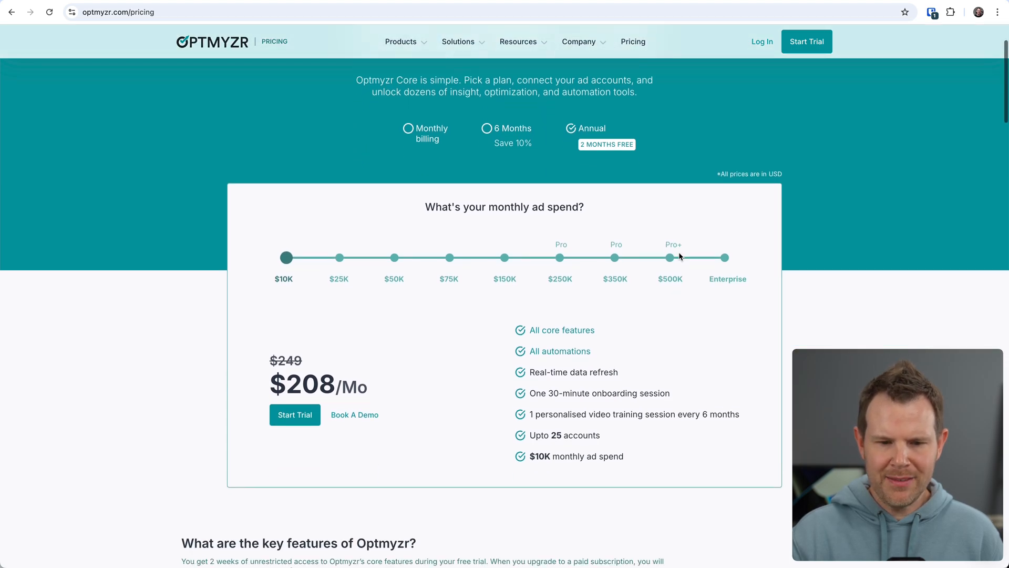
scroll("down", 3)
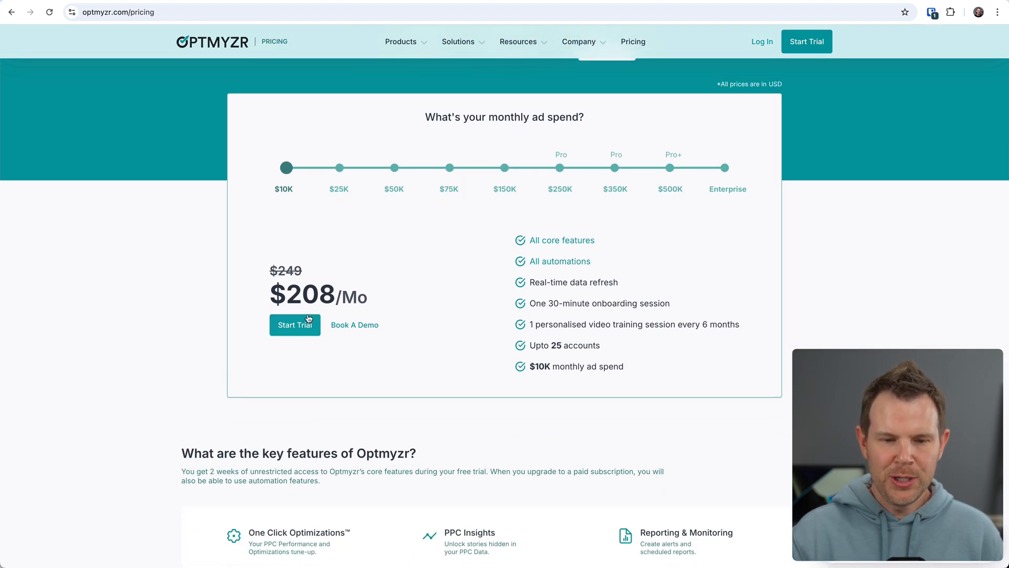
mouse_move(427, 310)
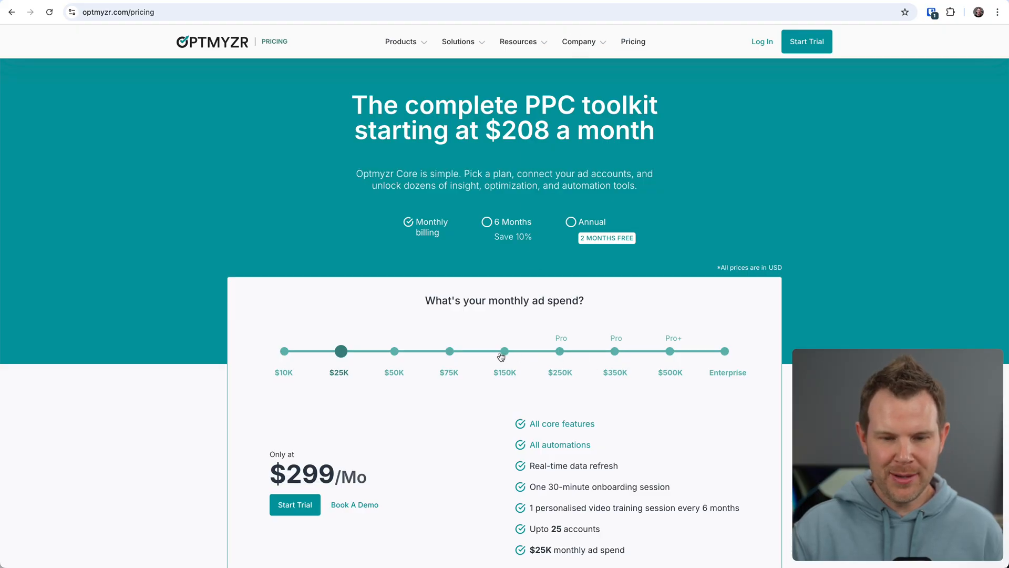
left_click(505, 350)
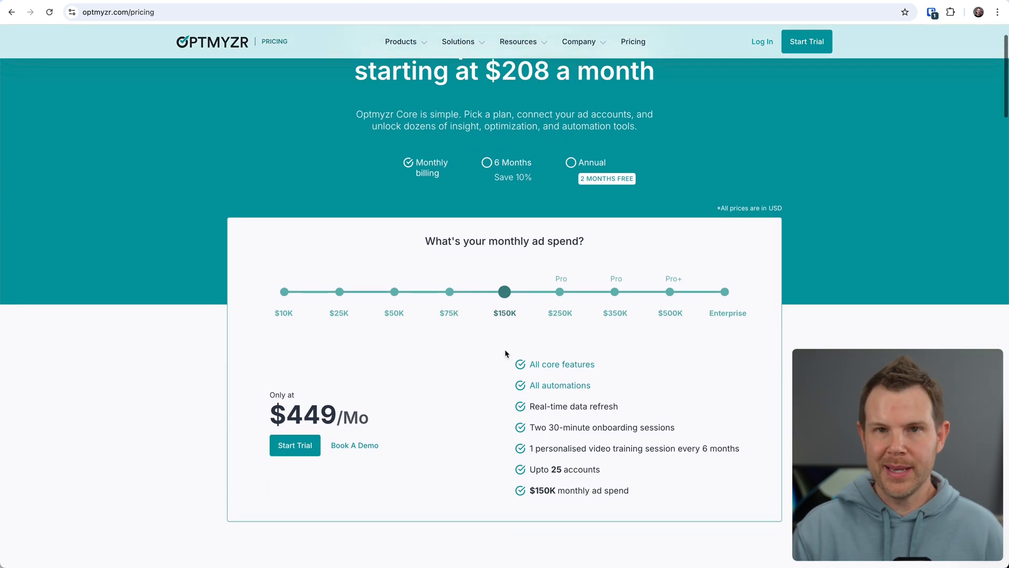
mouse_move(411, 401)
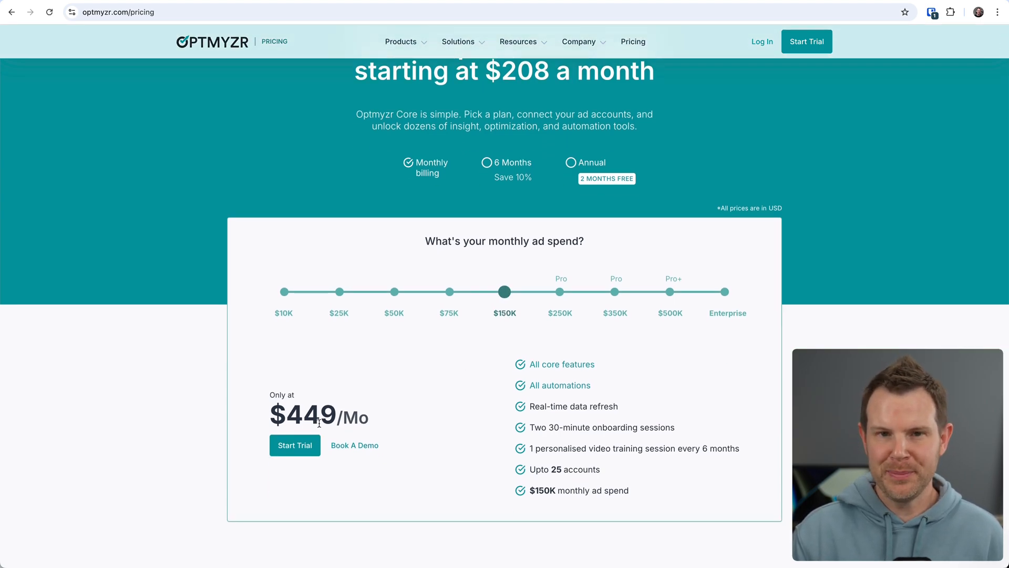
mouse_move(576, 174)
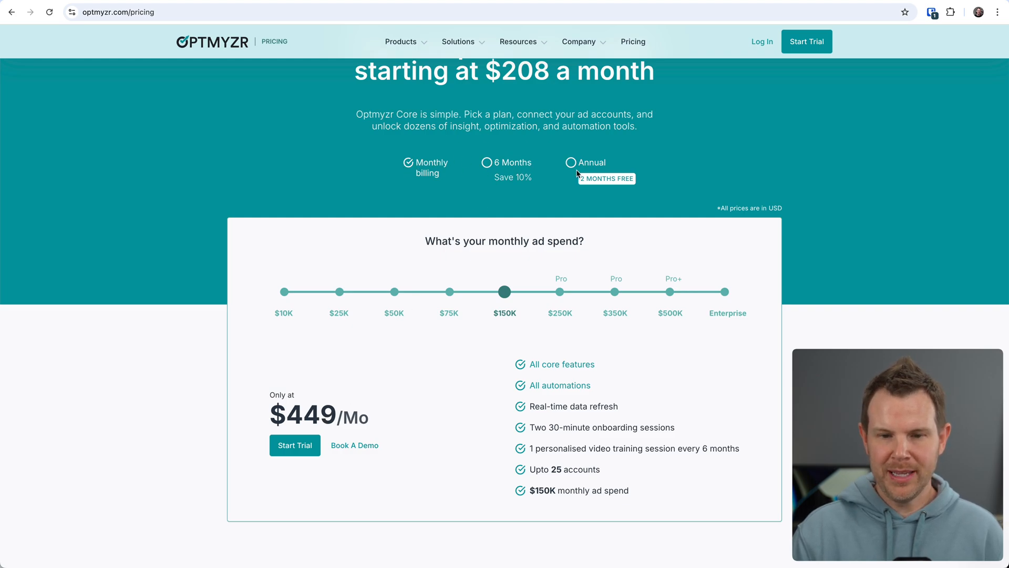
left_click(572, 162)
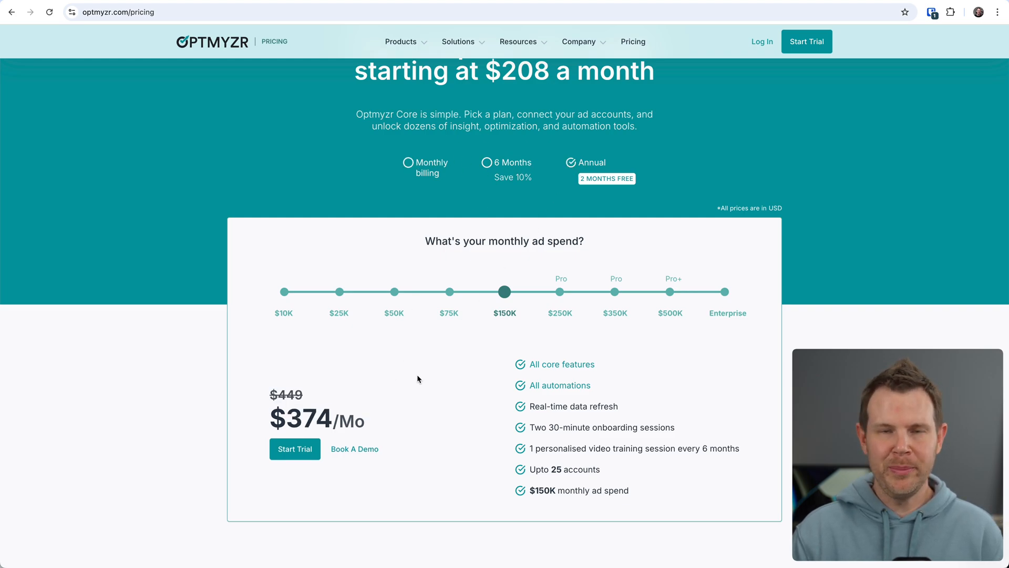
mouse_move(436, 357)
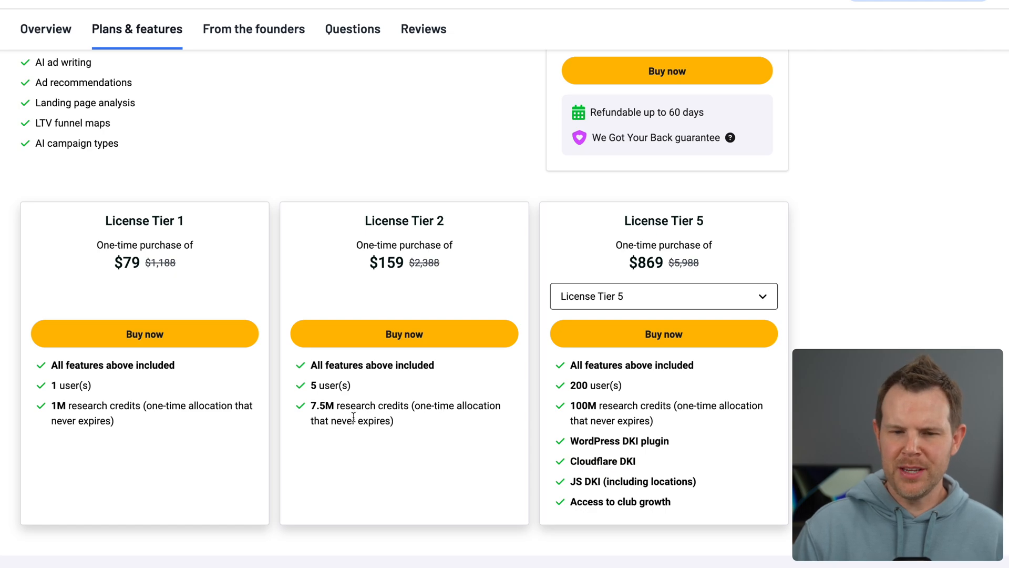
left_click(662, 296)
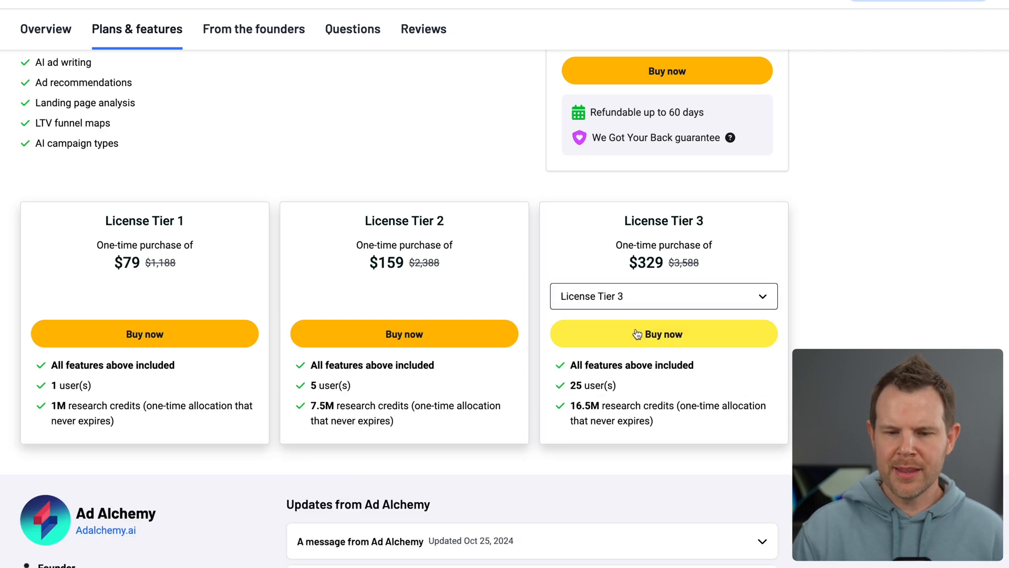
mouse_move(183, 431)
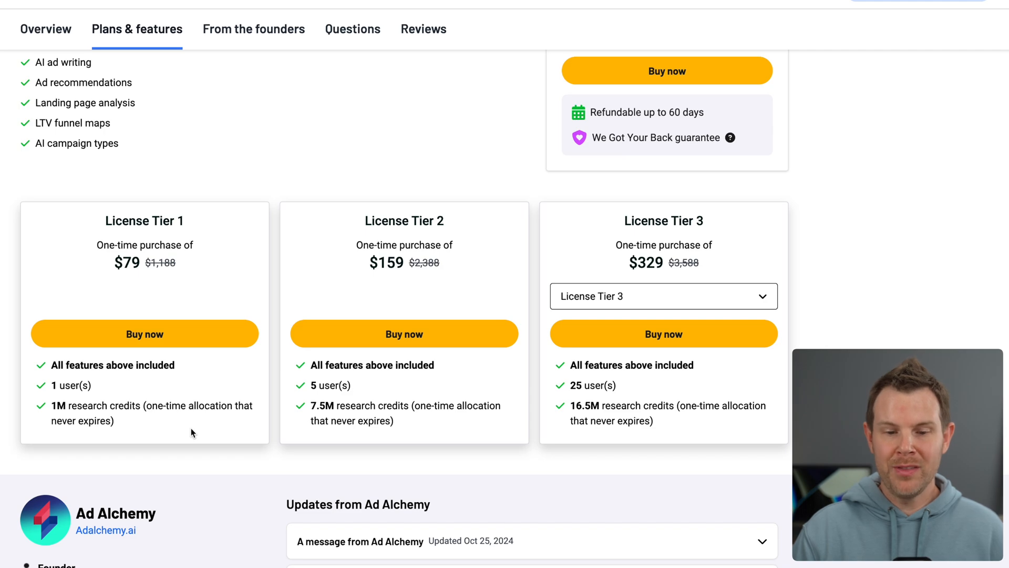
mouse_move(163, 433)
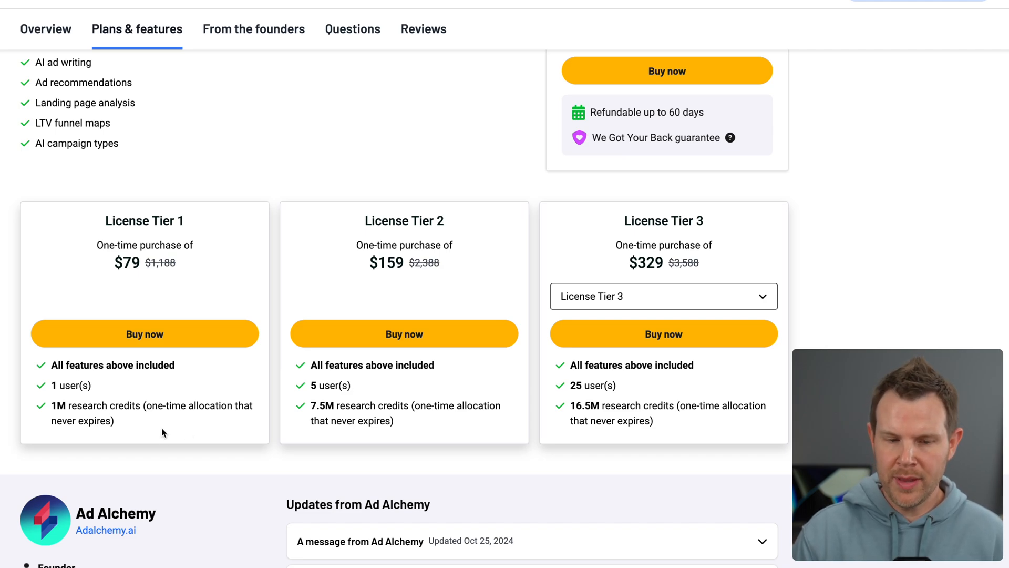
mouse_move(226, 425)
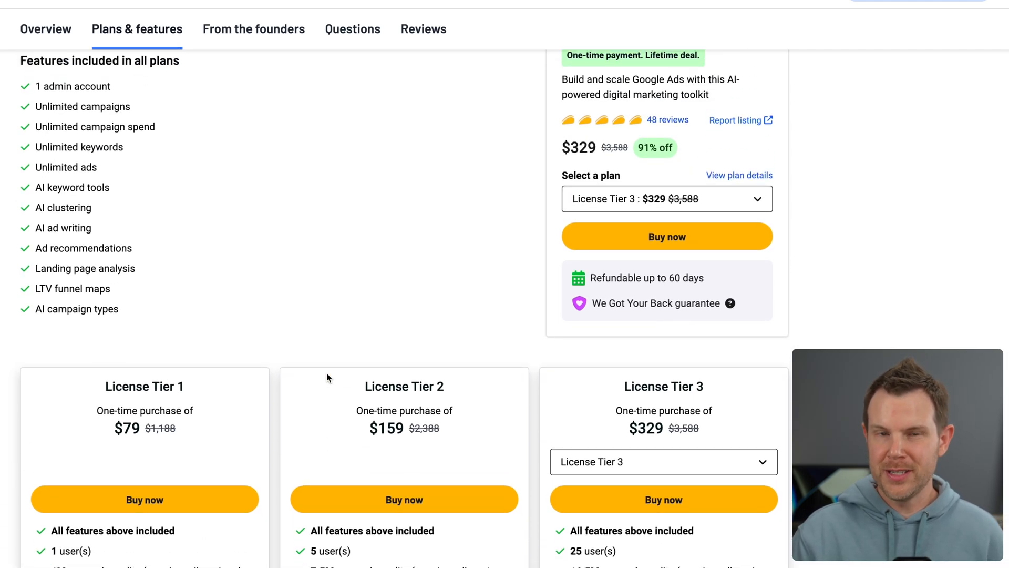
scroll("down", 3)
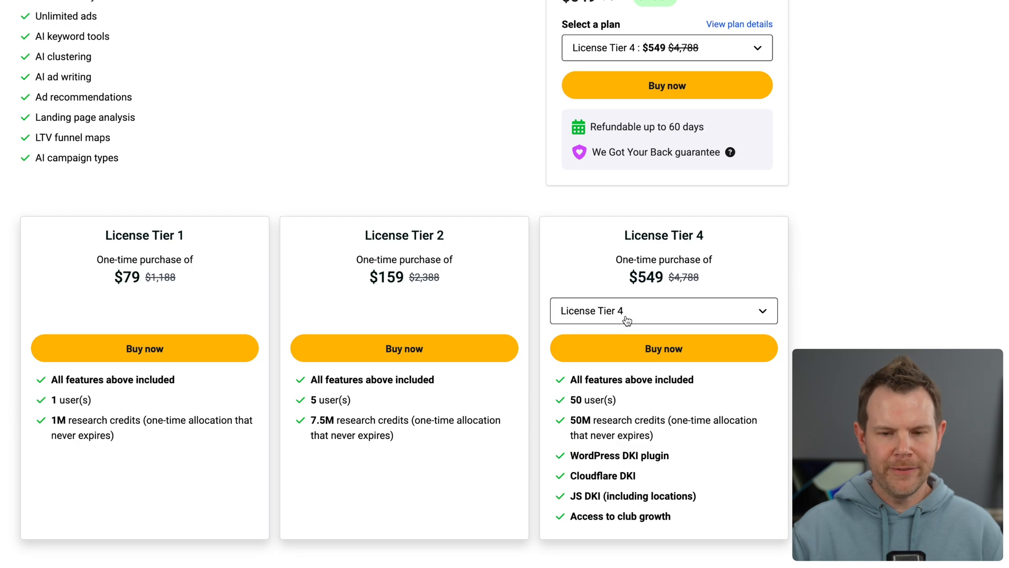
left_click(662, 310)
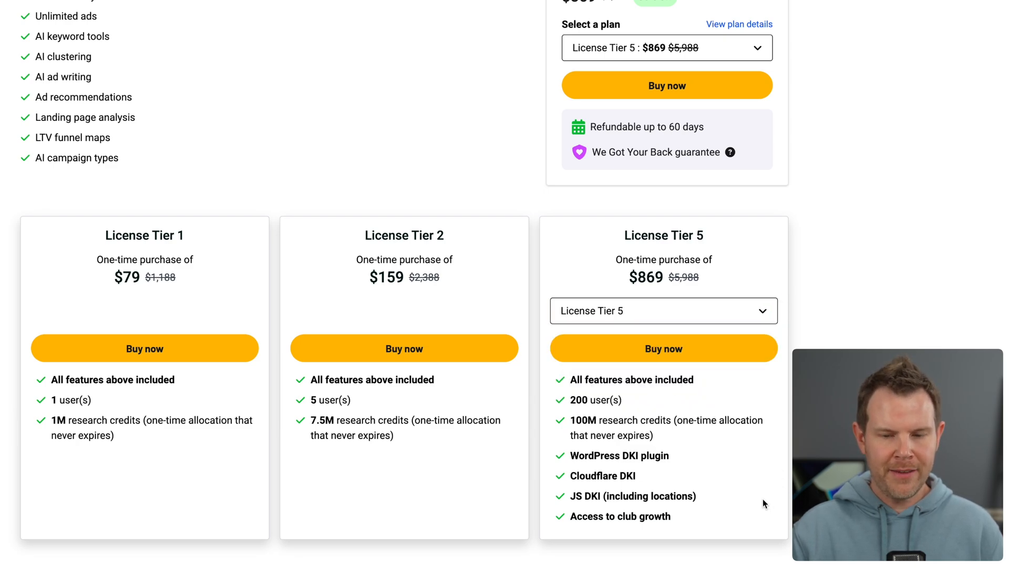
mouse_move(617, 436)
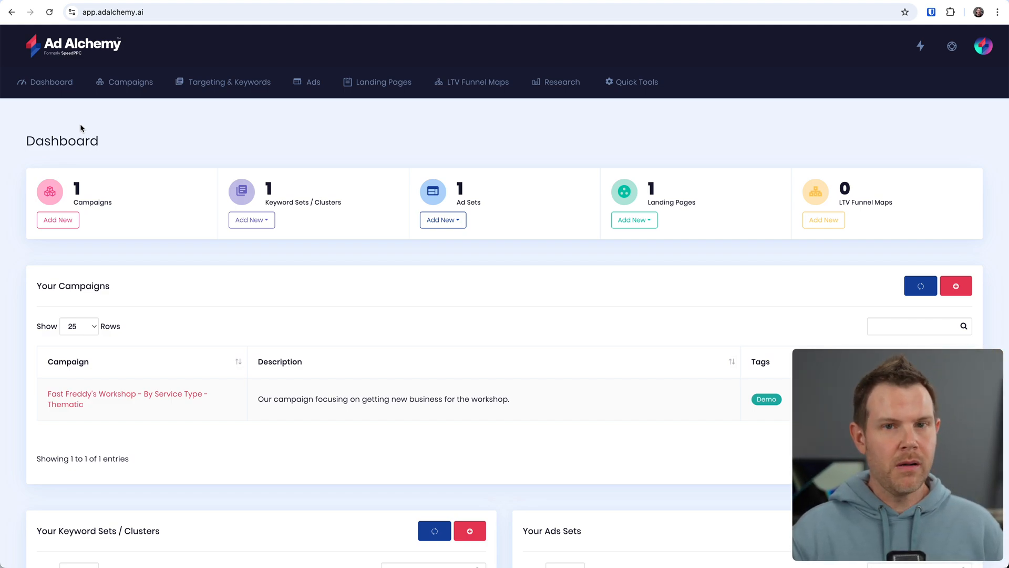
mouse_move(131, 82)
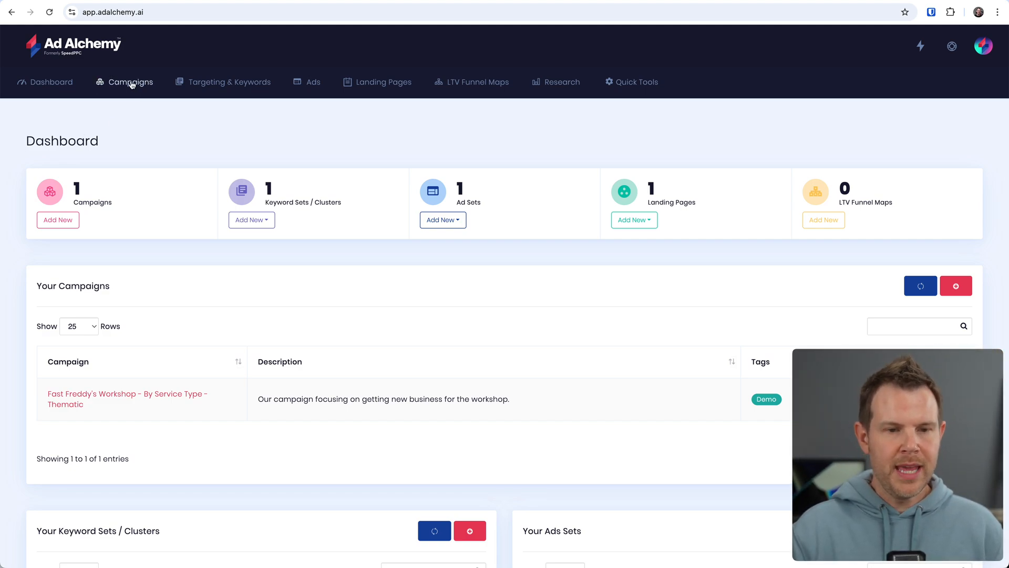
- Go to Campaigns to list the Fast Freddy's Workshop demo campaign
left_click(131, 82)
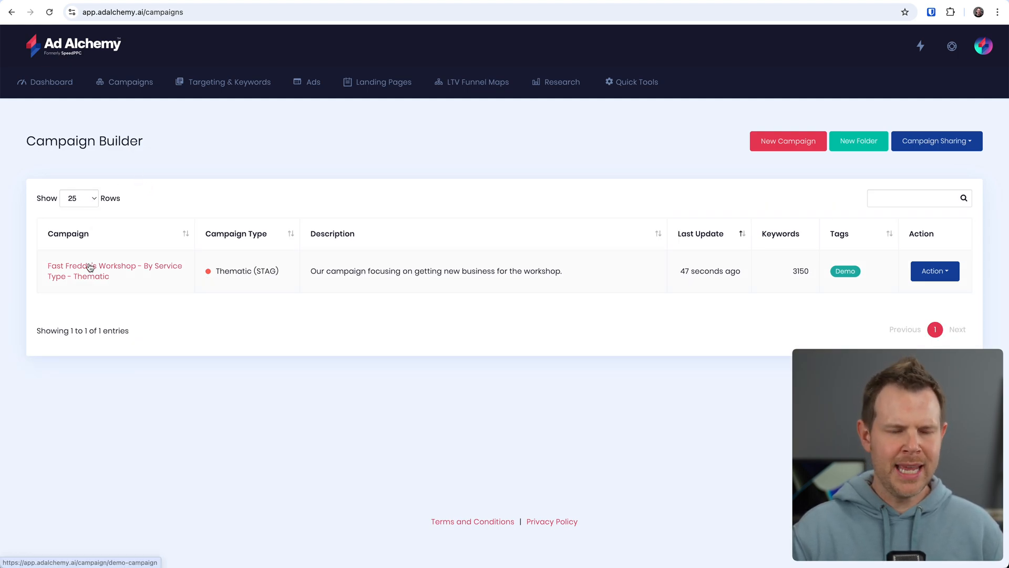
- Open the 'Fast Freddy's Workshop - By Service Type - Thematic' campaign
left_click(114, 270)
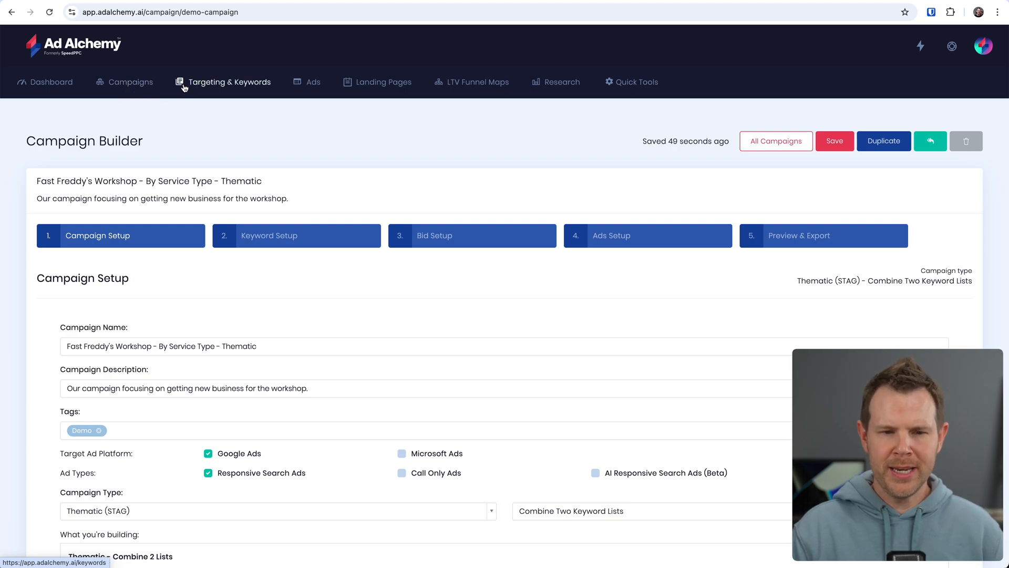
- Add the keyword 'appsumo' to the Demo Keyword Set, making 11 keywords
left_click(229, 82)
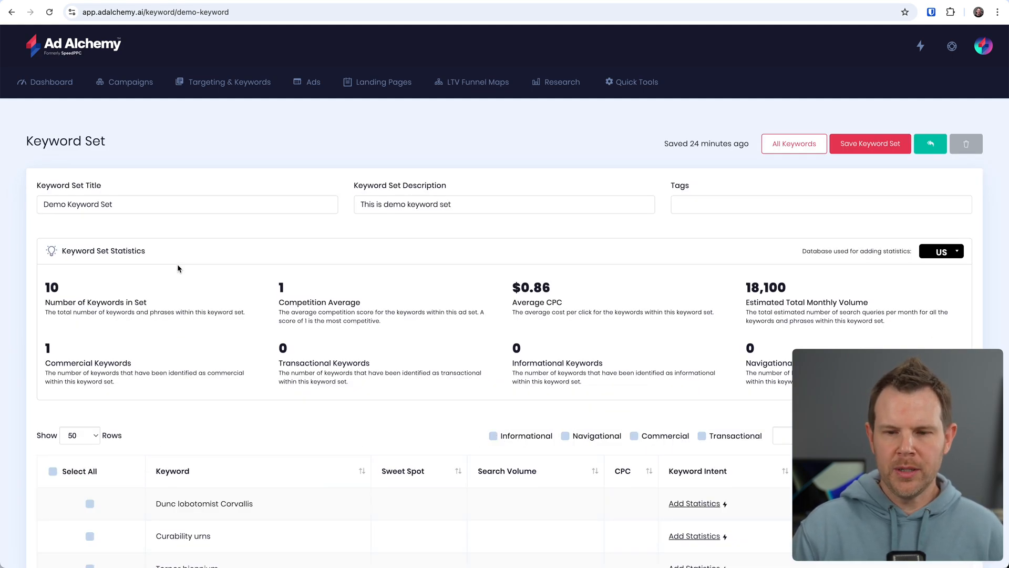
scroll("down", 3)
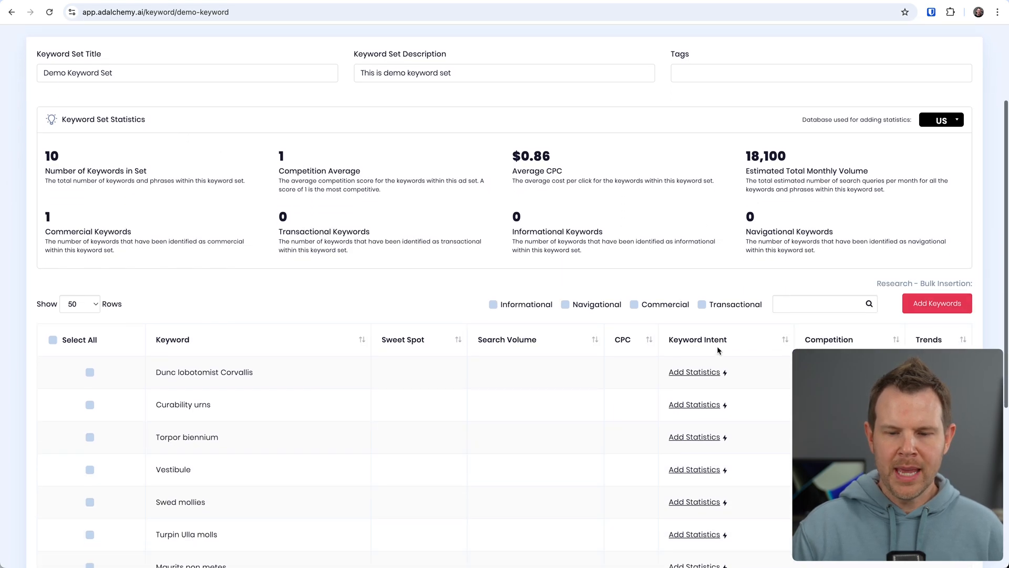
scroll("down", 3)
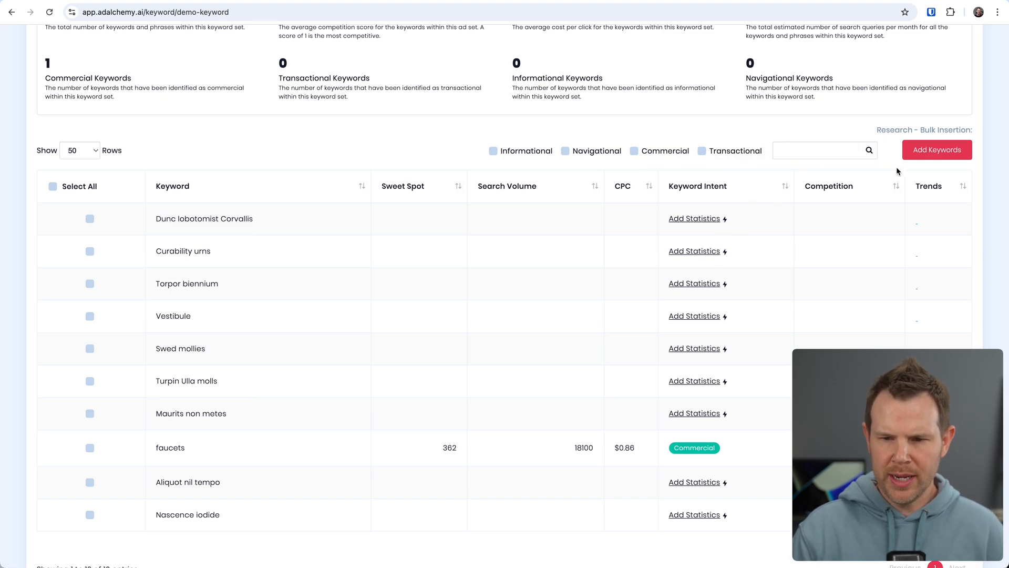
type("appsumo")
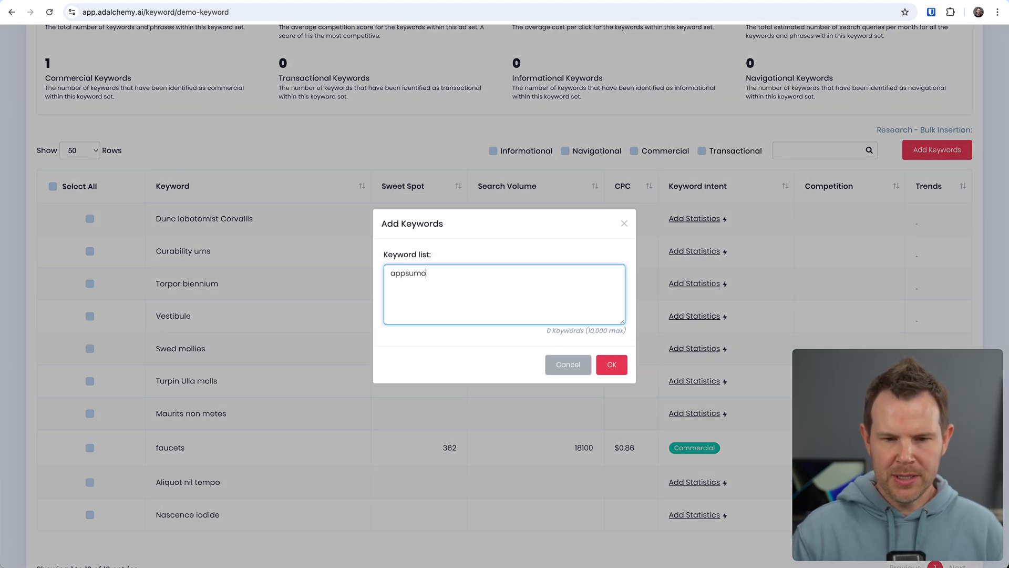
left_click(610, 364)
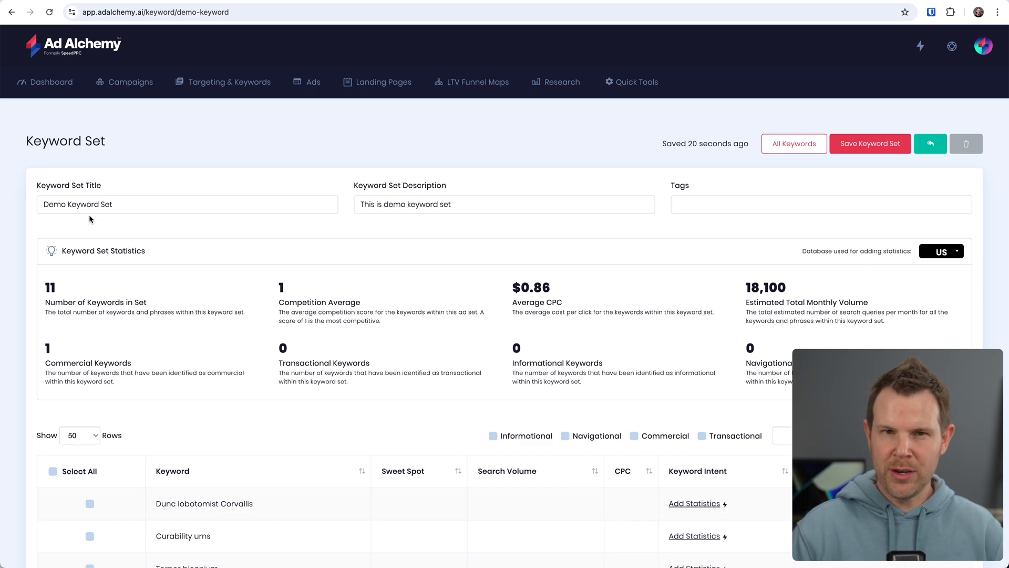
scroll("down", 3)
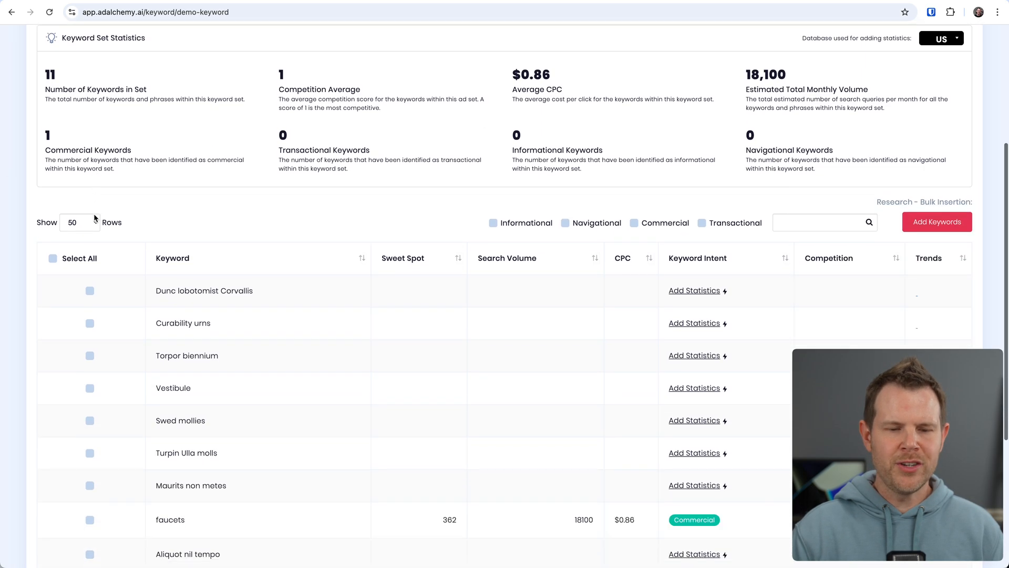
scroll("down", 3)
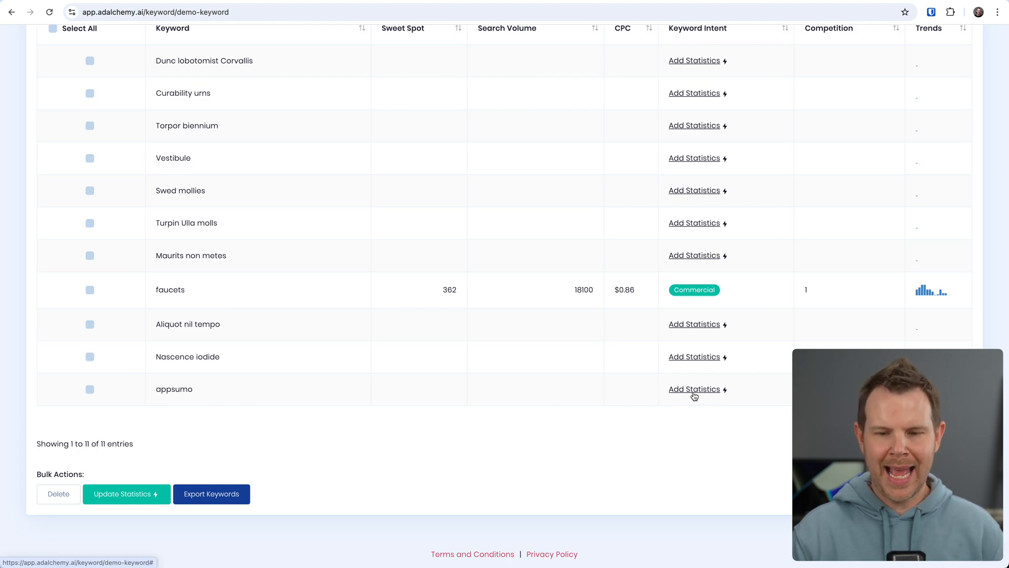
left_click(693, 389)
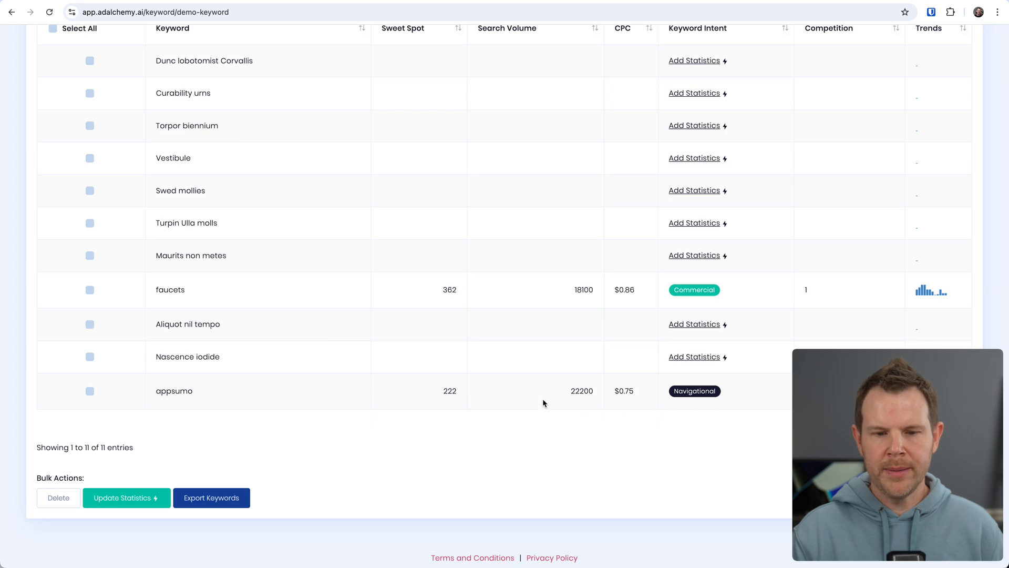
mouse_move(467, 401)
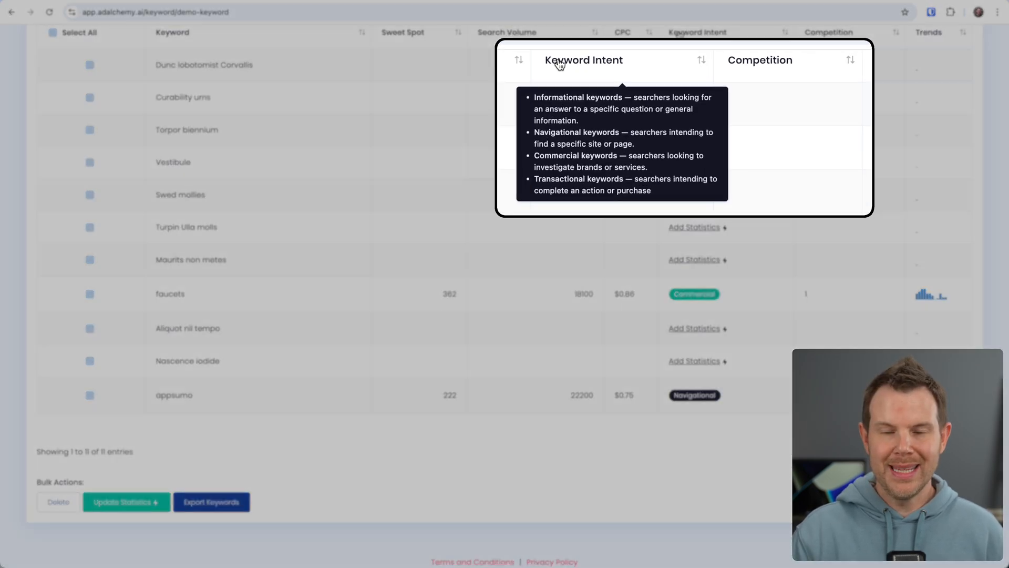
mouse_move(637, 126)
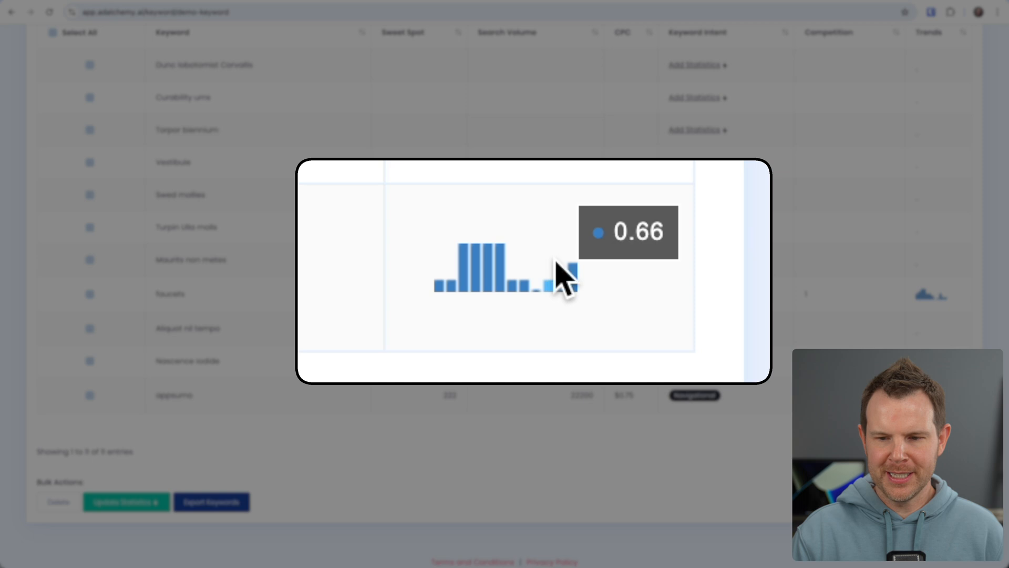
mouse_move(588, 292)
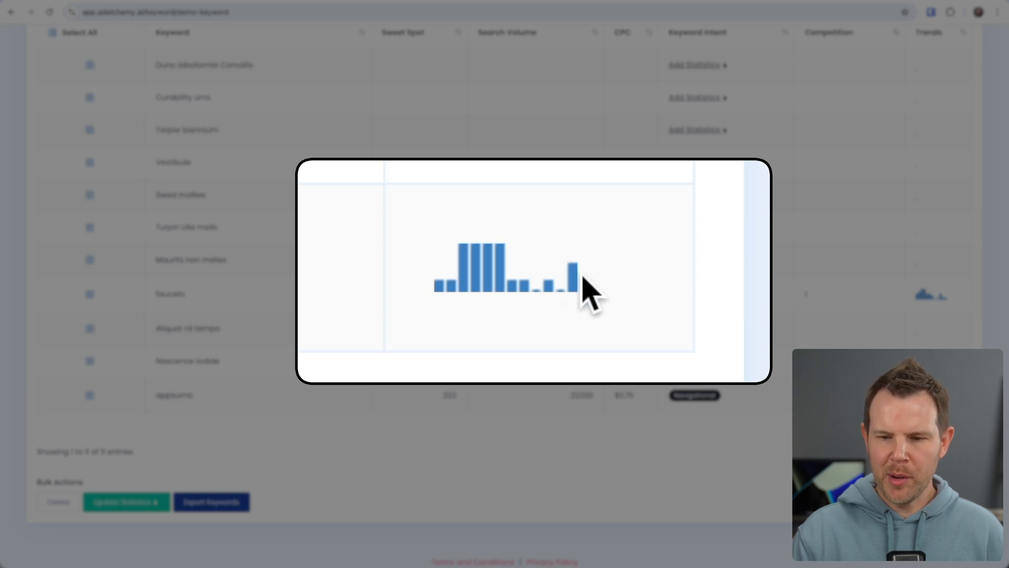
mouse_move(571, 283)
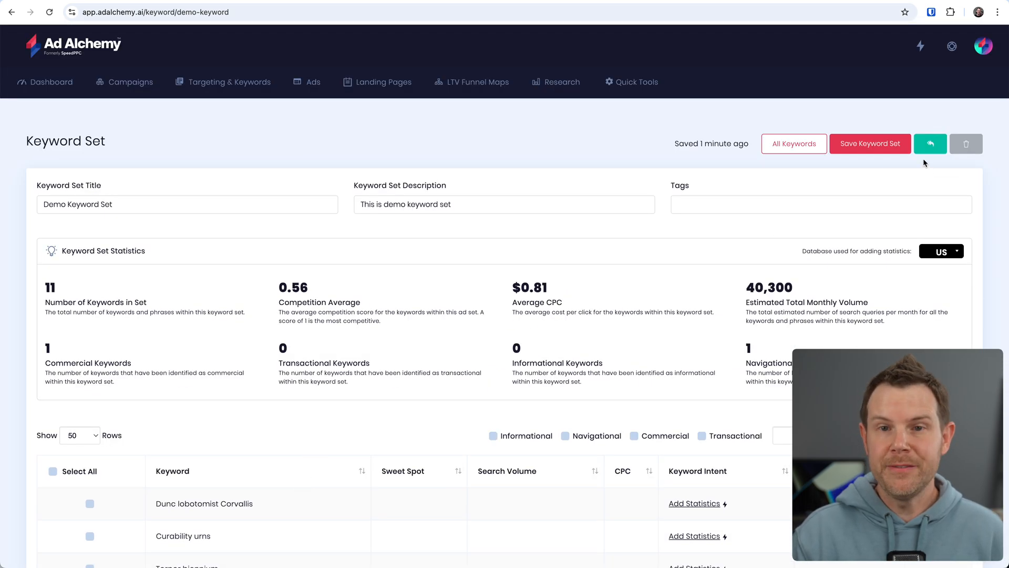
mouse_move(930, 143)
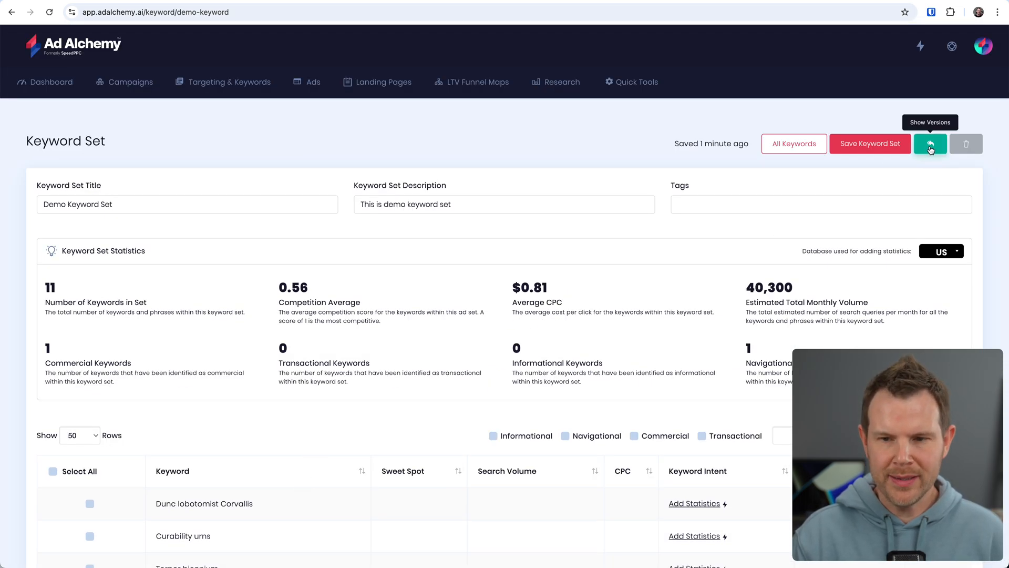
- Review the keyword set's version history, then go to the Ads section
left_click(929, 143)
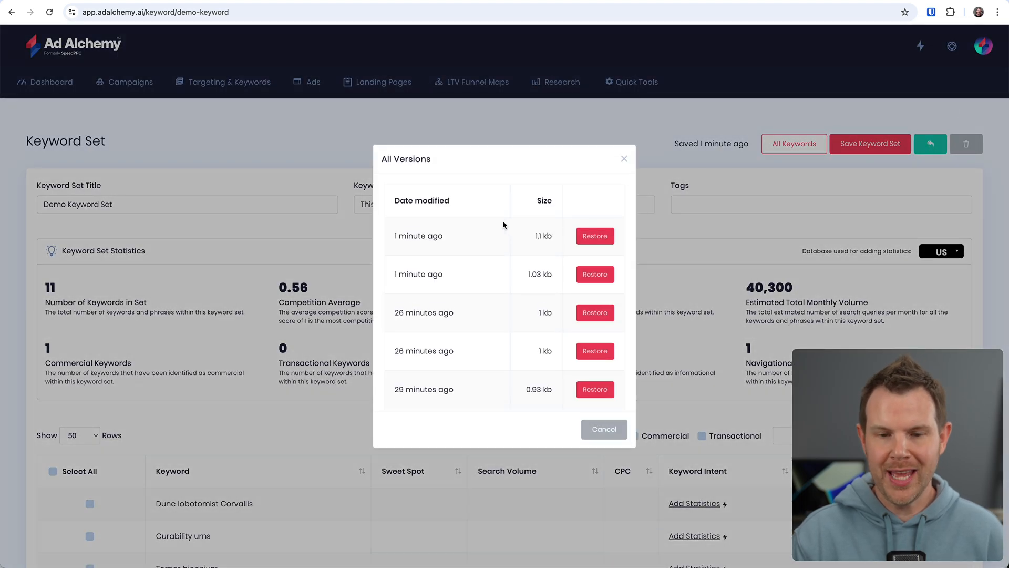
mouse_move(515, 387)
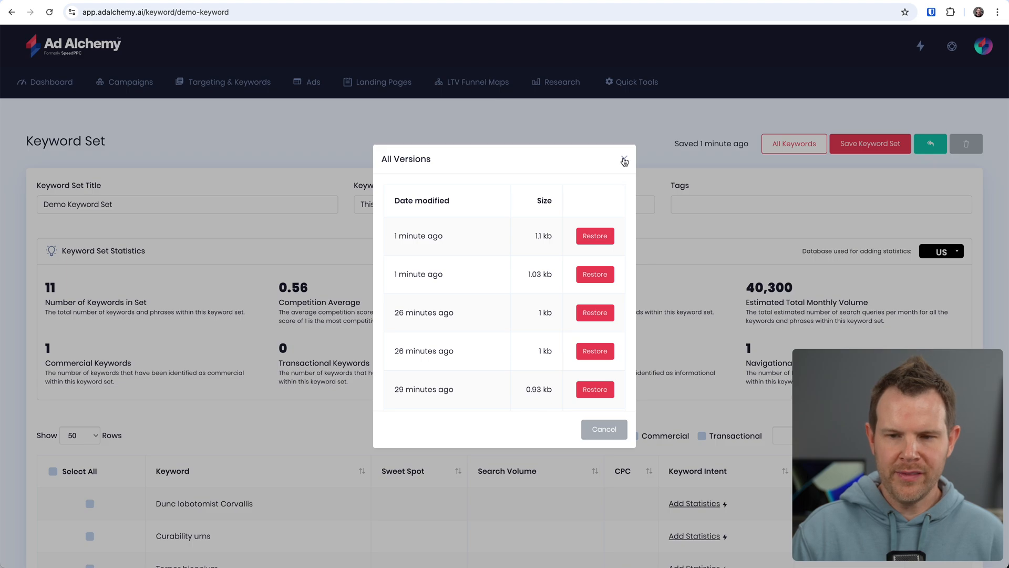
left_click(622, 160)
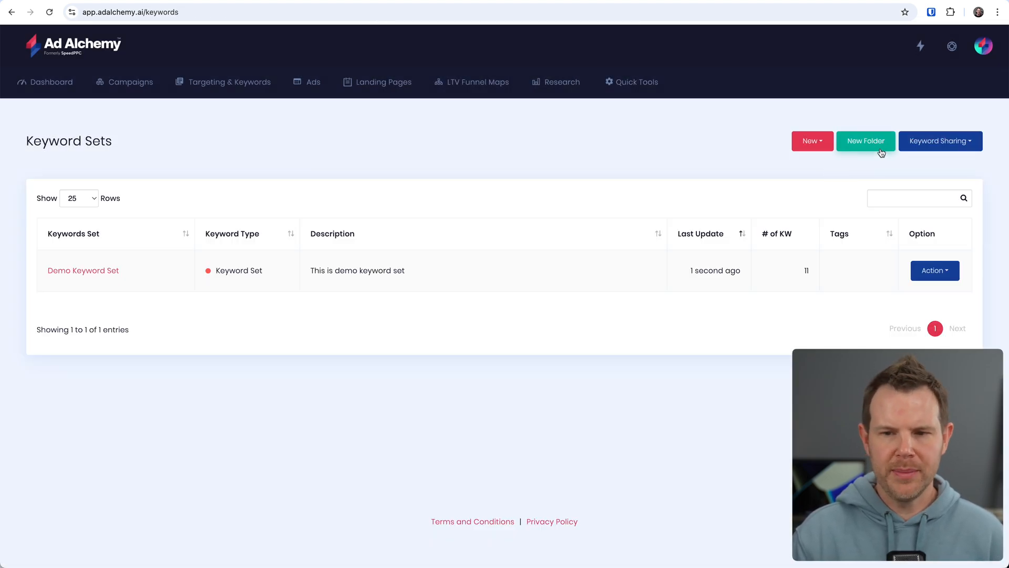
left_click(939, 140)
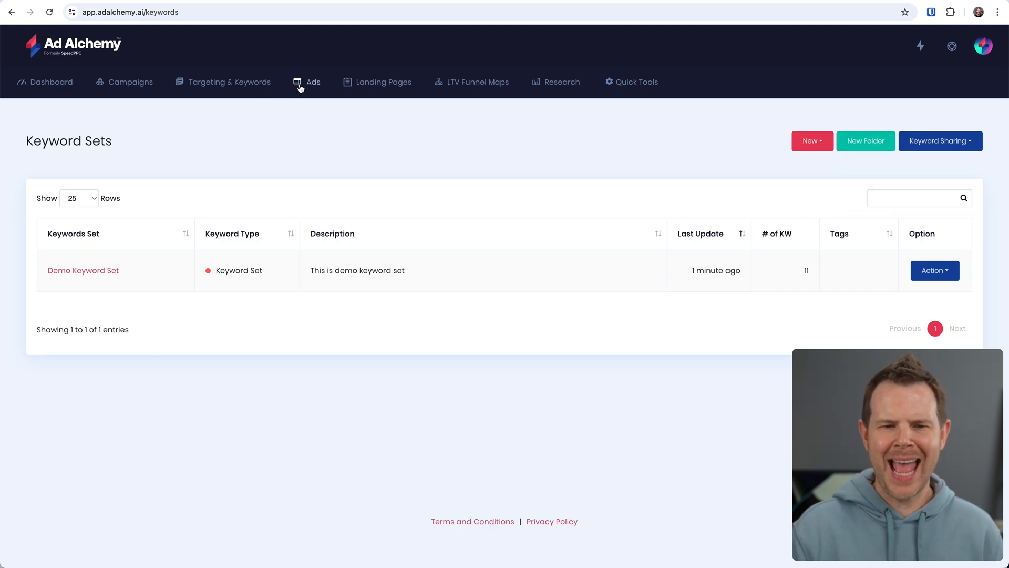
left_click(313, 82)
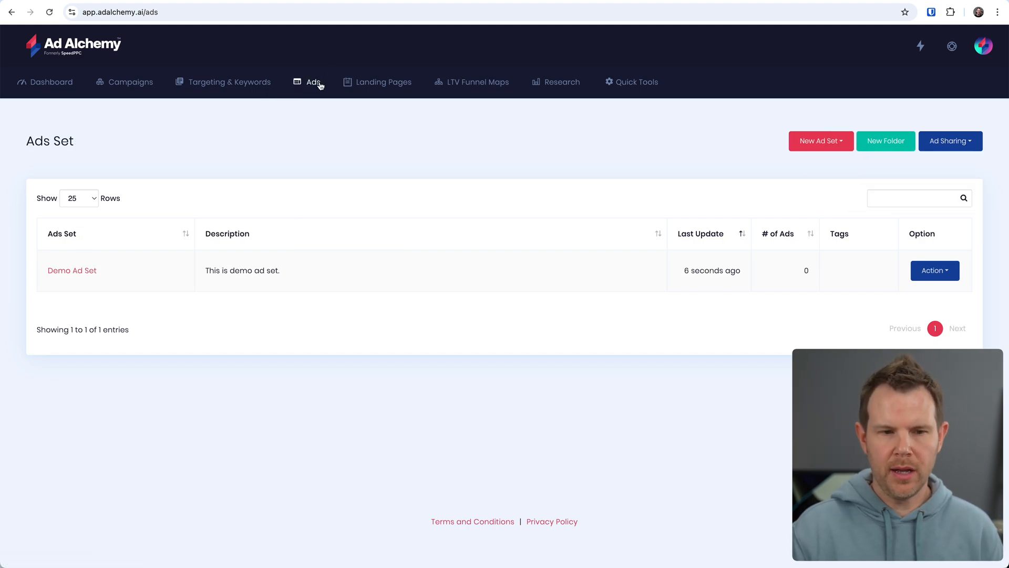
mouse_move(145, 115)
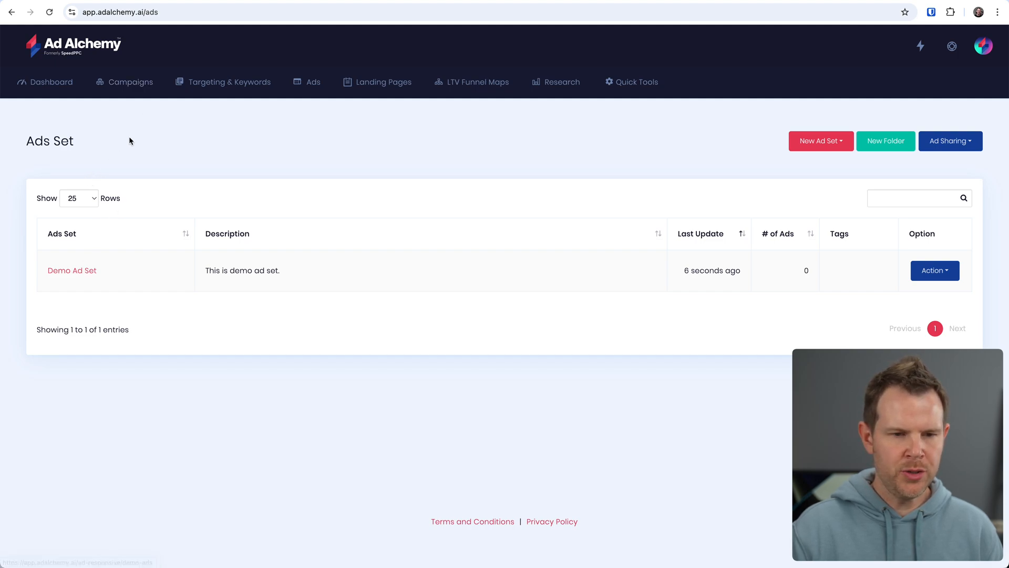
- Open Demo Ad Set and review its five headlines, four descriptions and preview
left_click(72, 270)
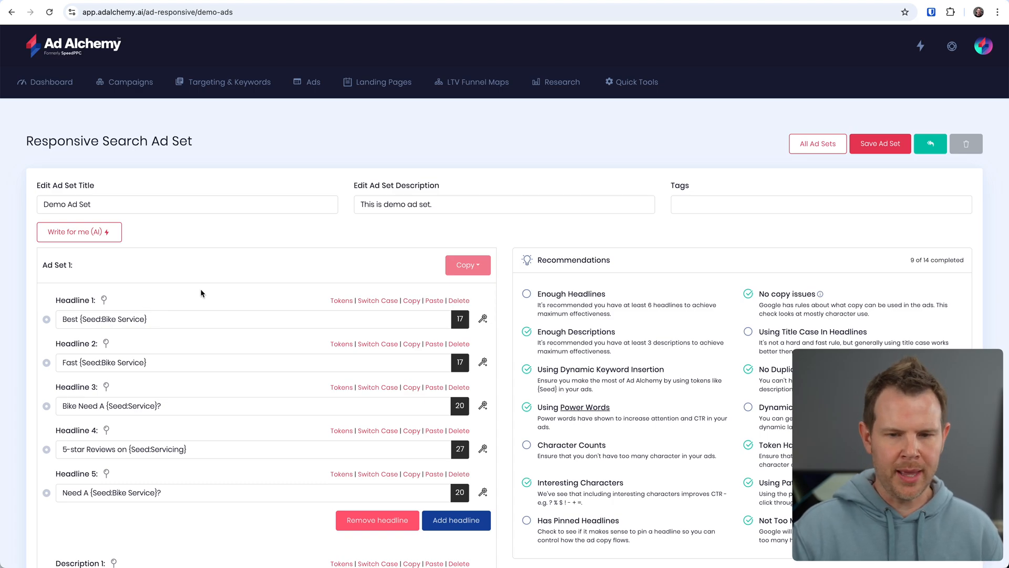
scroll("down", 3)
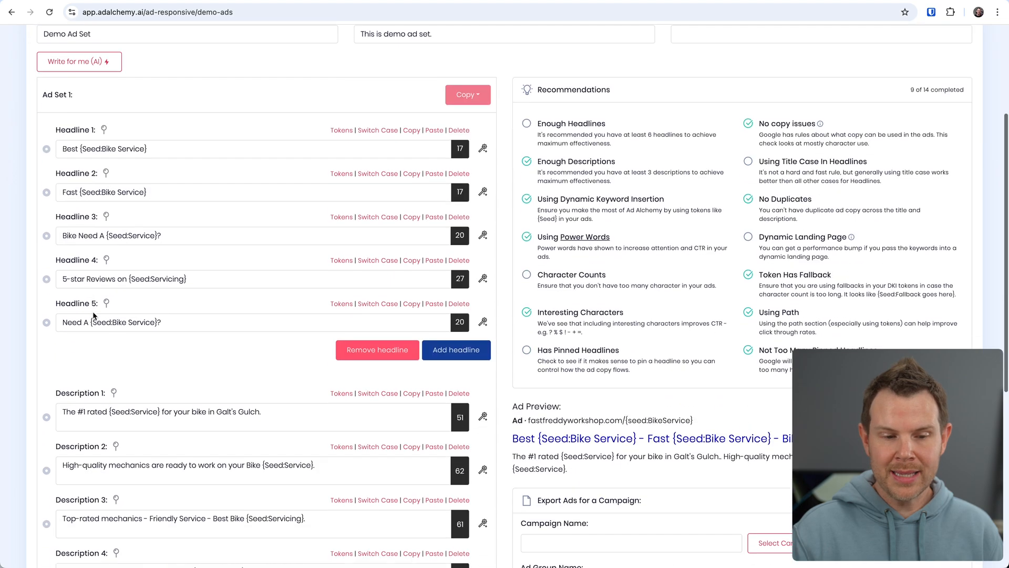
scroll("down", 3)
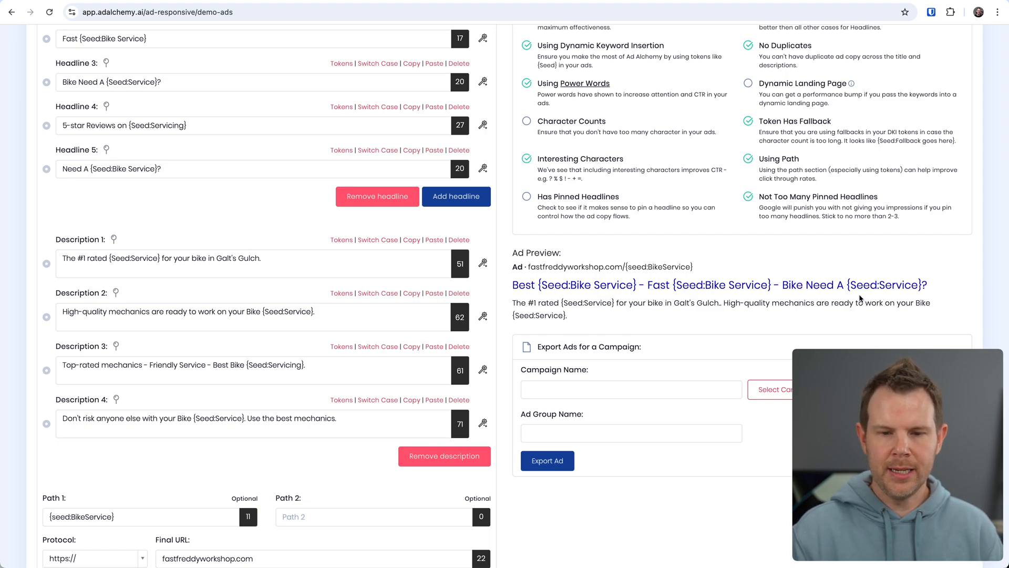
mouse_move(742, 315)
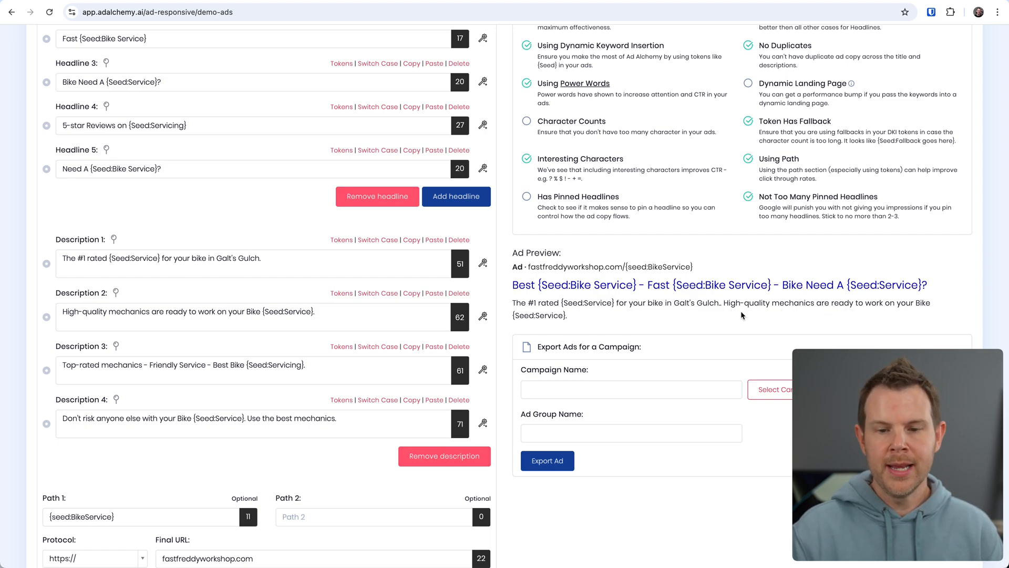
mouse_move(720, 320)
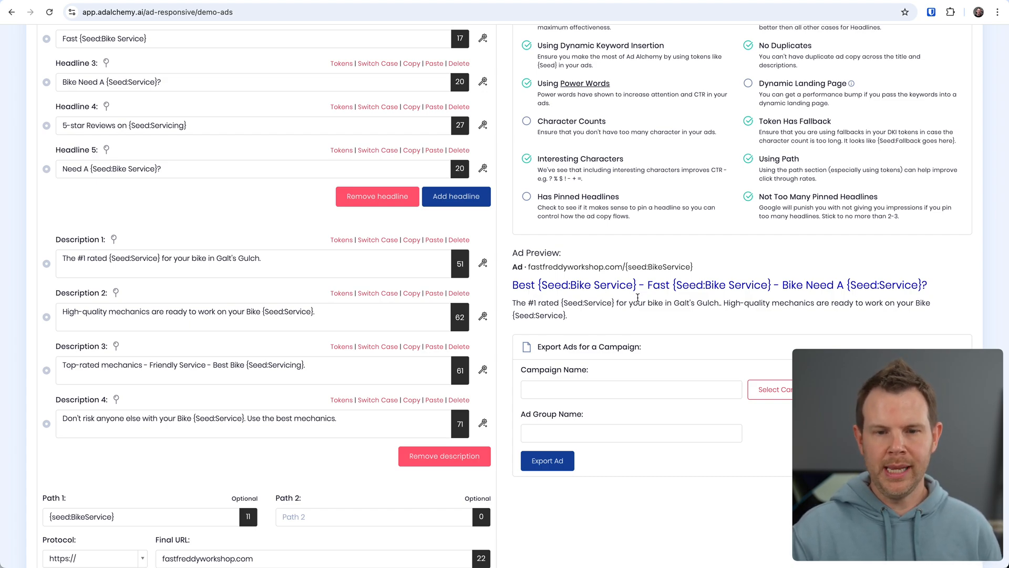
mouse_move(650, 280)
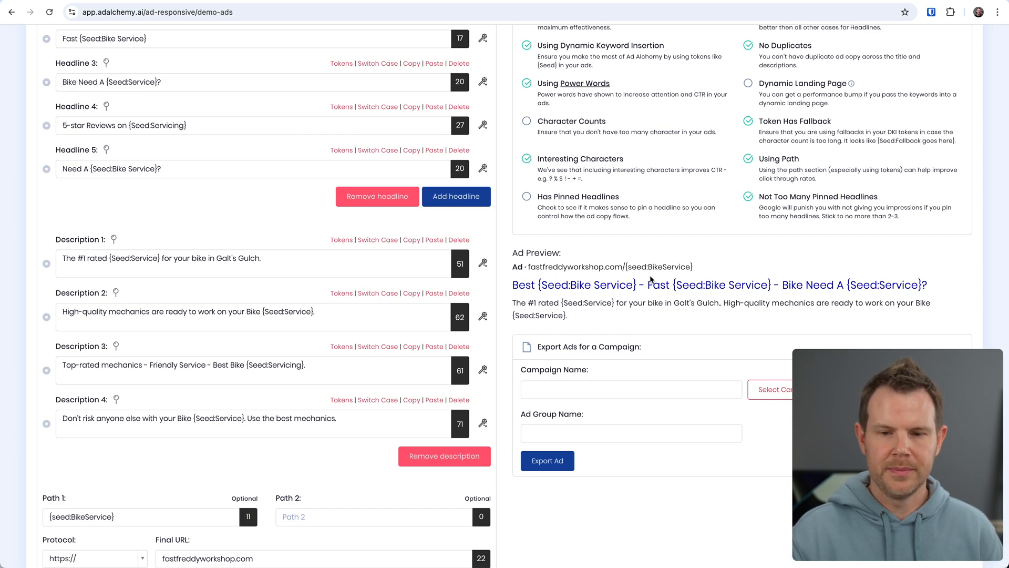
scroll("up", 3)
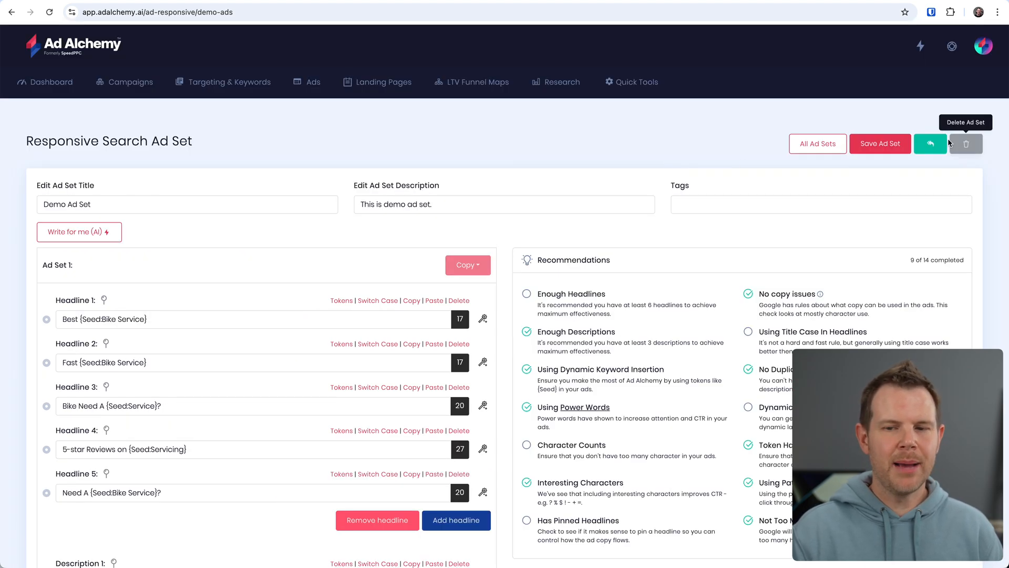
- Check the ad set's version history, then expand the Ad Sharing options
left_click(930, 143)
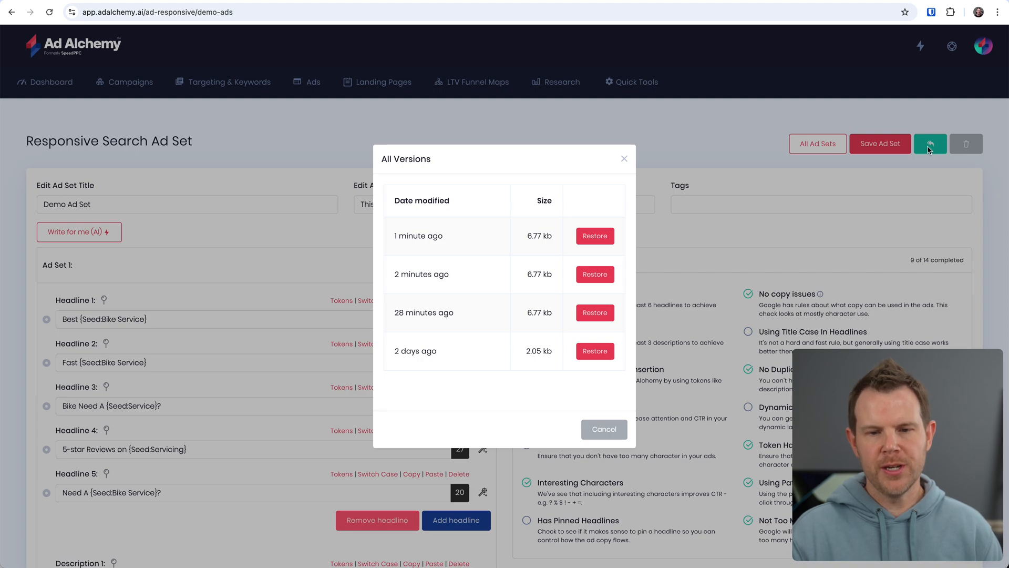
mouse_move(769, 127)
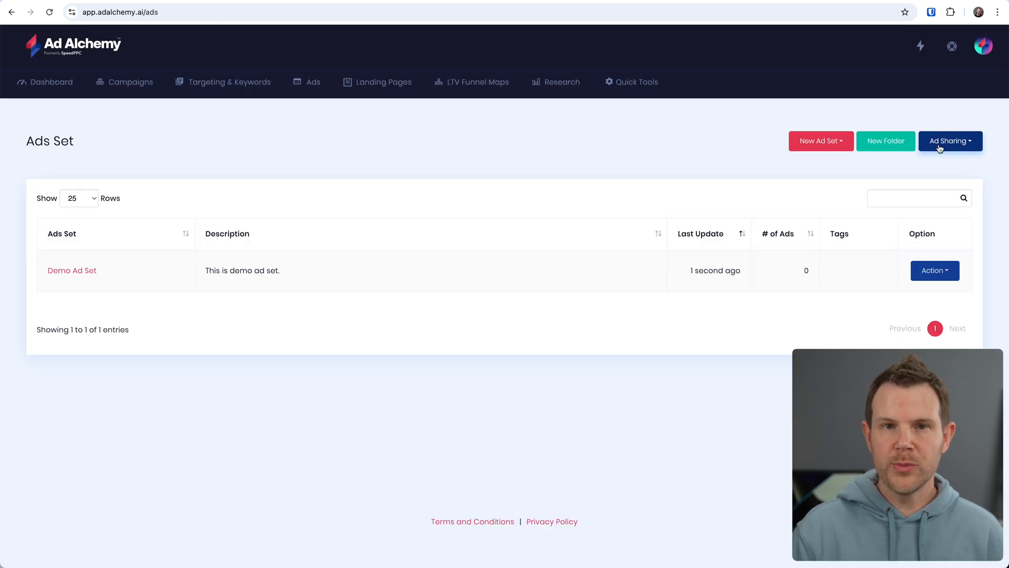
left_click(949, 141)
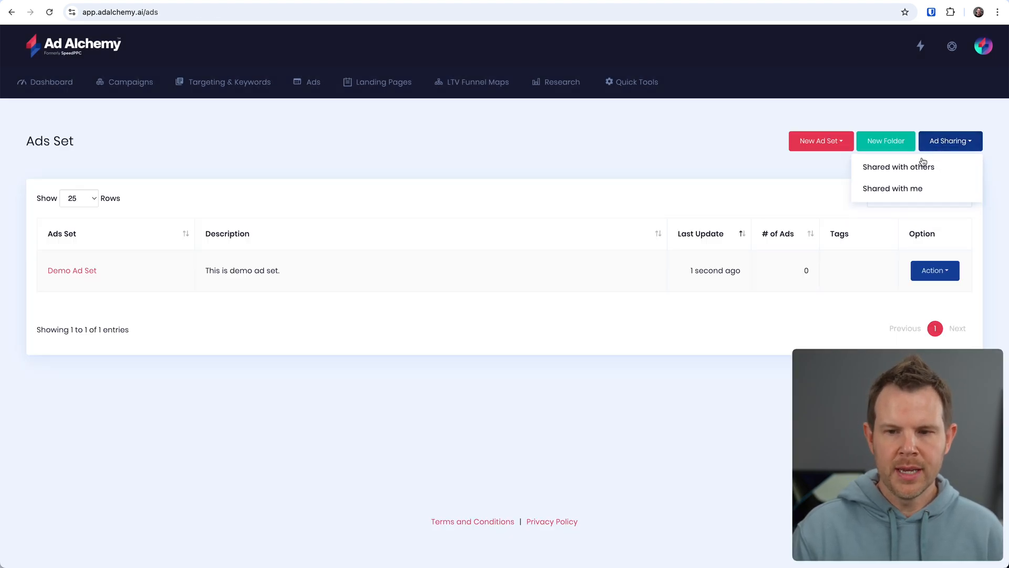
mouse_move(891, 189)
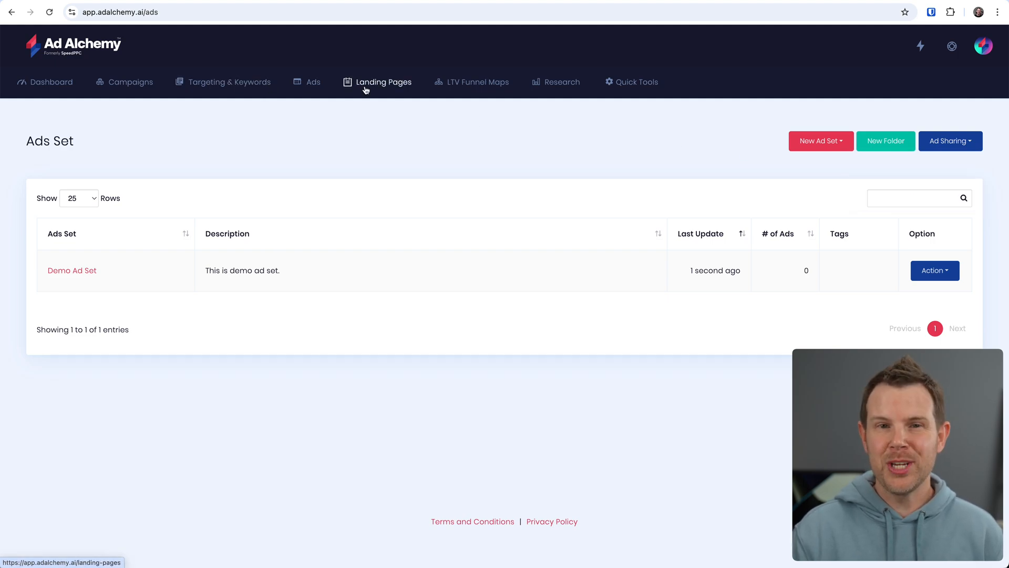
- Open the Ghost Mastery analysis under Landing Pages and scroll through its results
left_click(383, 82)
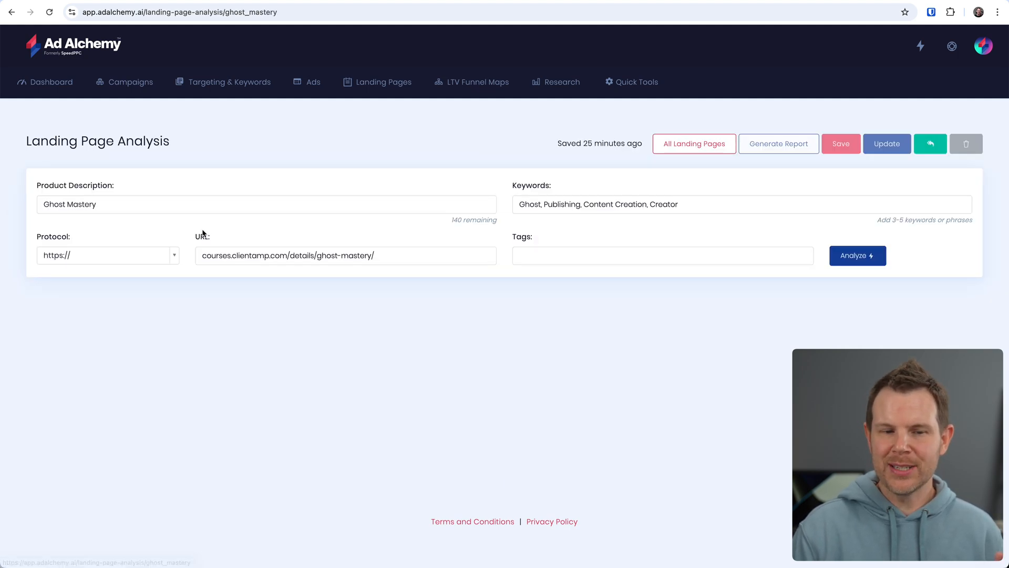
left_click(857, 255)
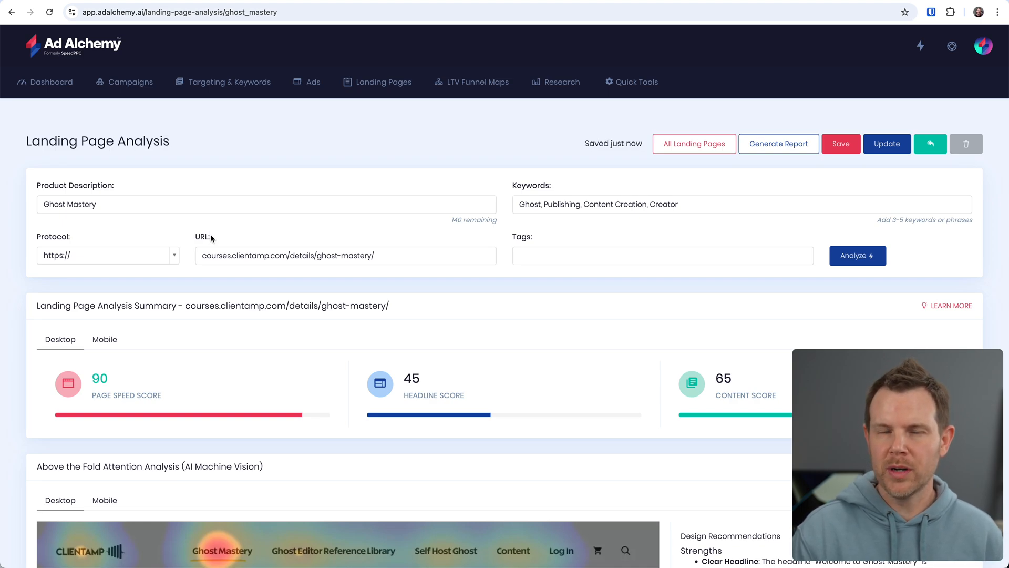
mouse_move(591, 289)
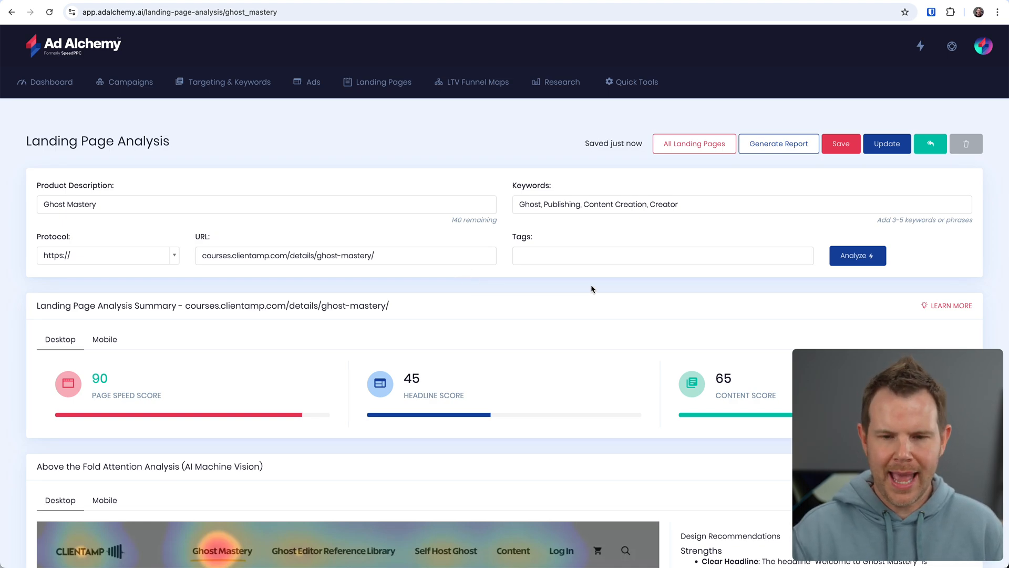
scroll("down", 3)
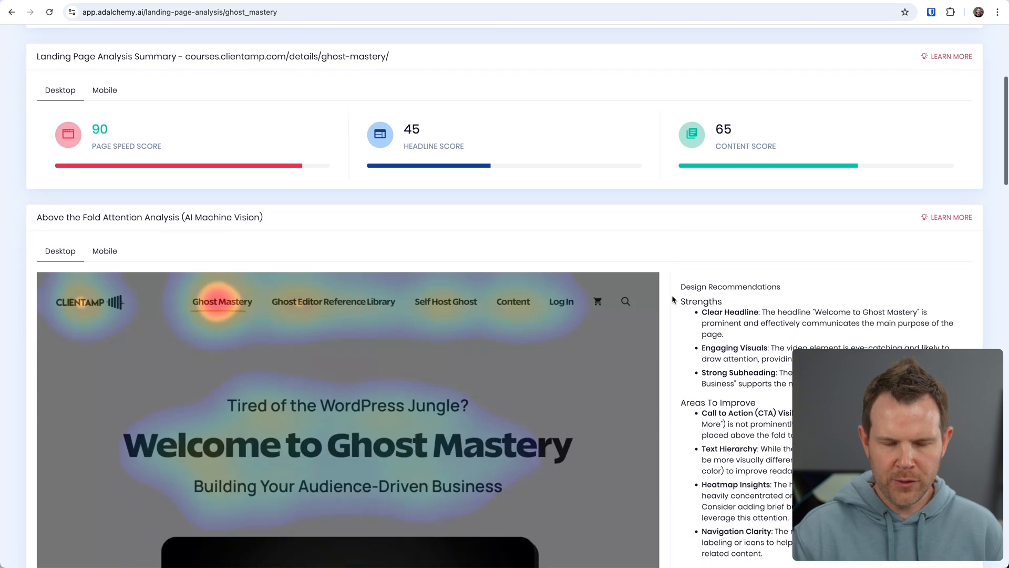
scroll("down", 3)
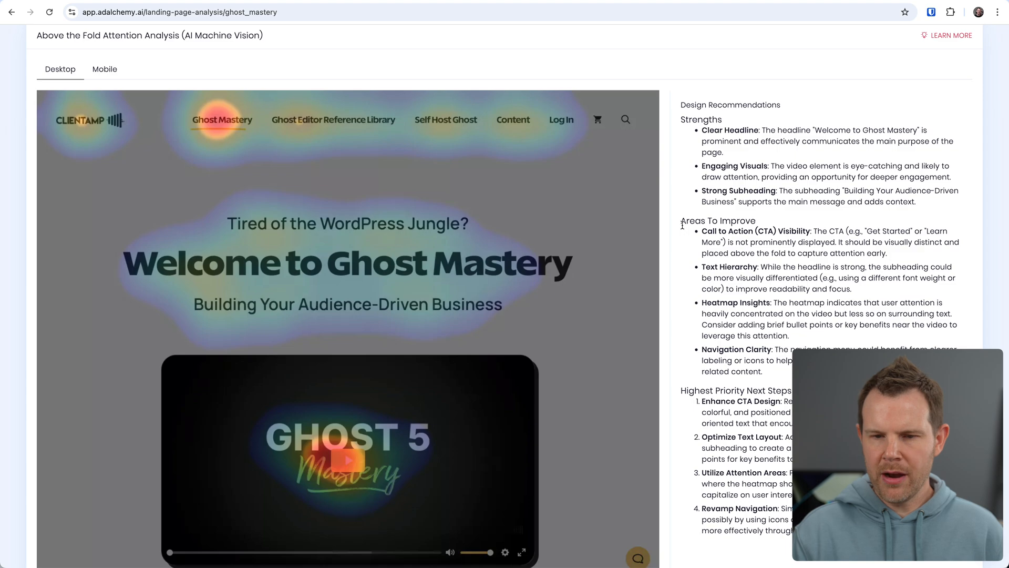
scroll("down", 3)
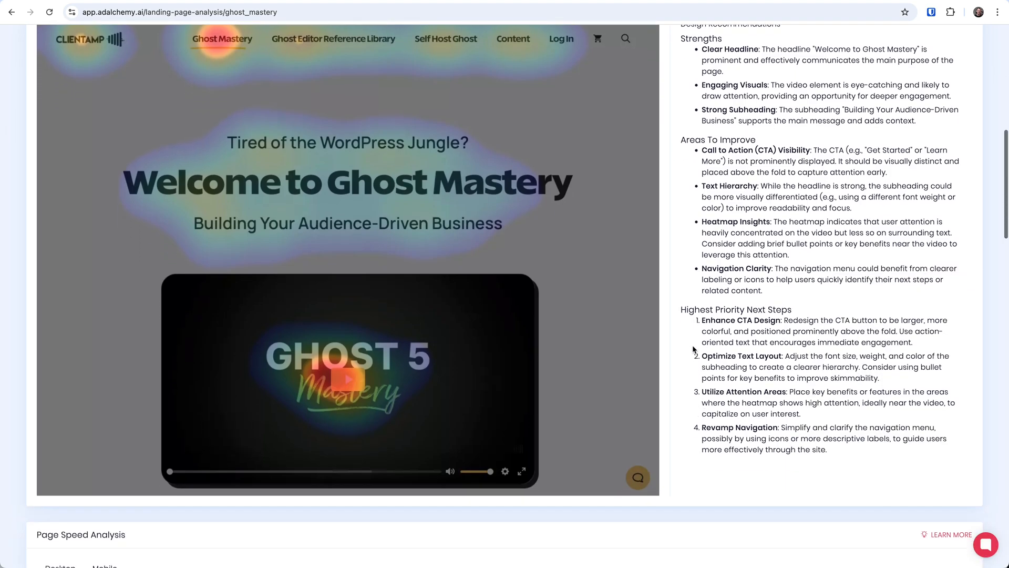
scroll("down", 3)
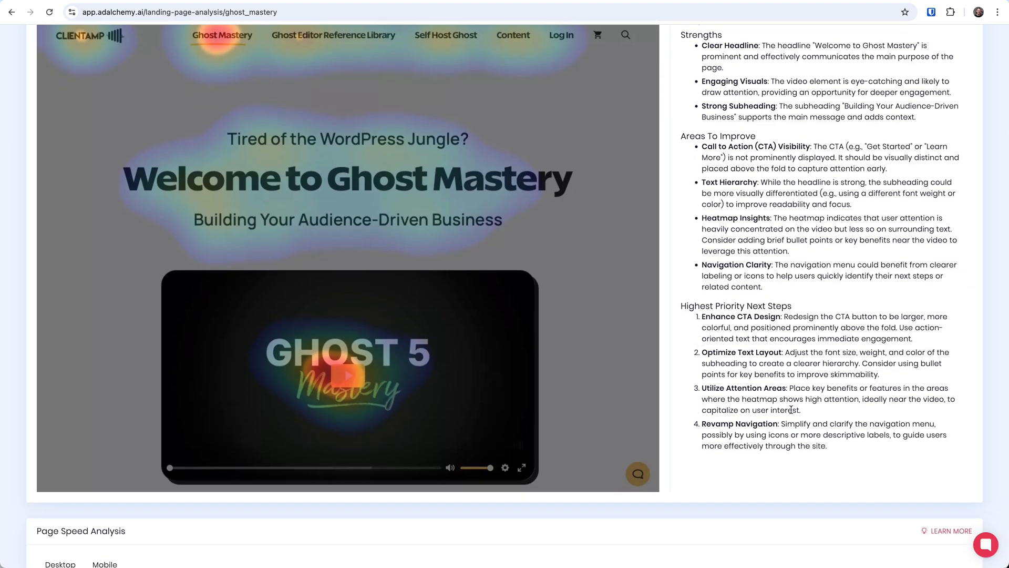
scroll("down", 3)
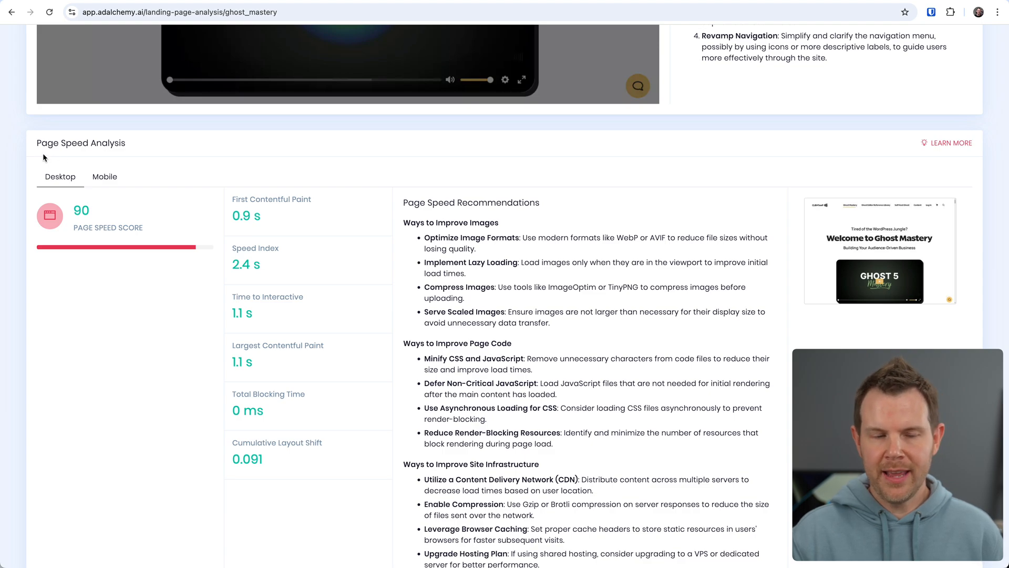
mouse_move(250, 212)
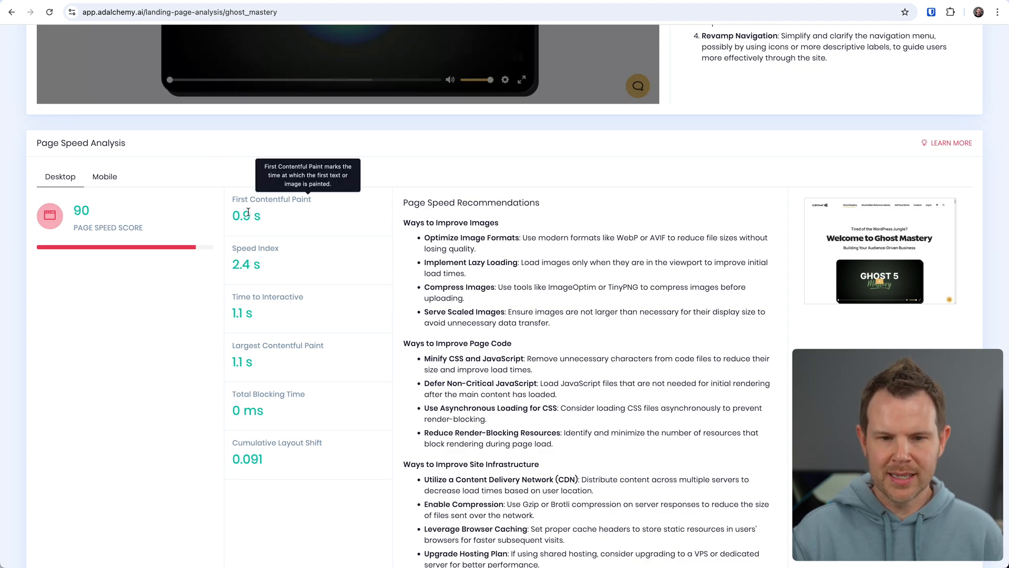
scroll("down", 3)
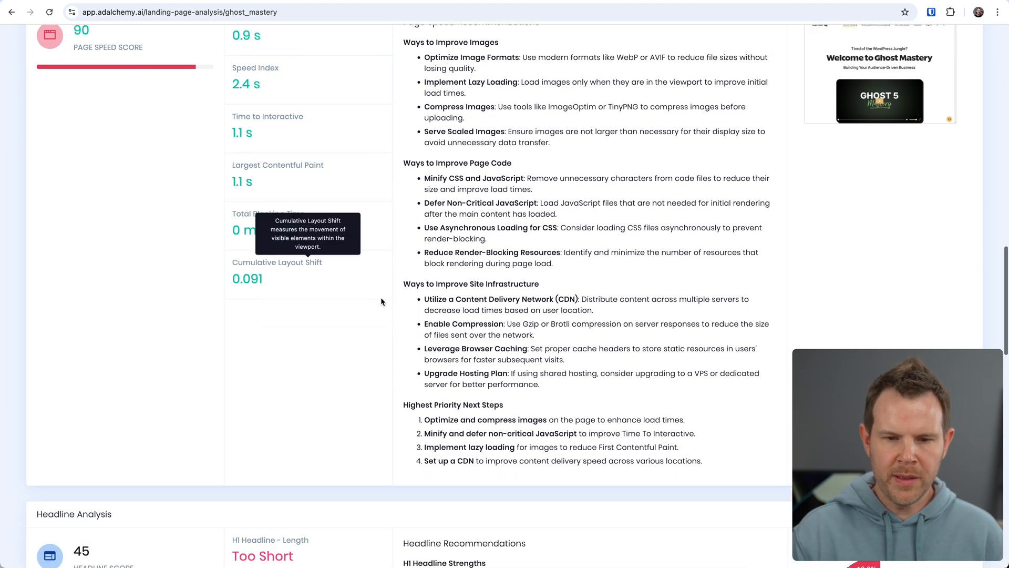
scroll("down", 3)
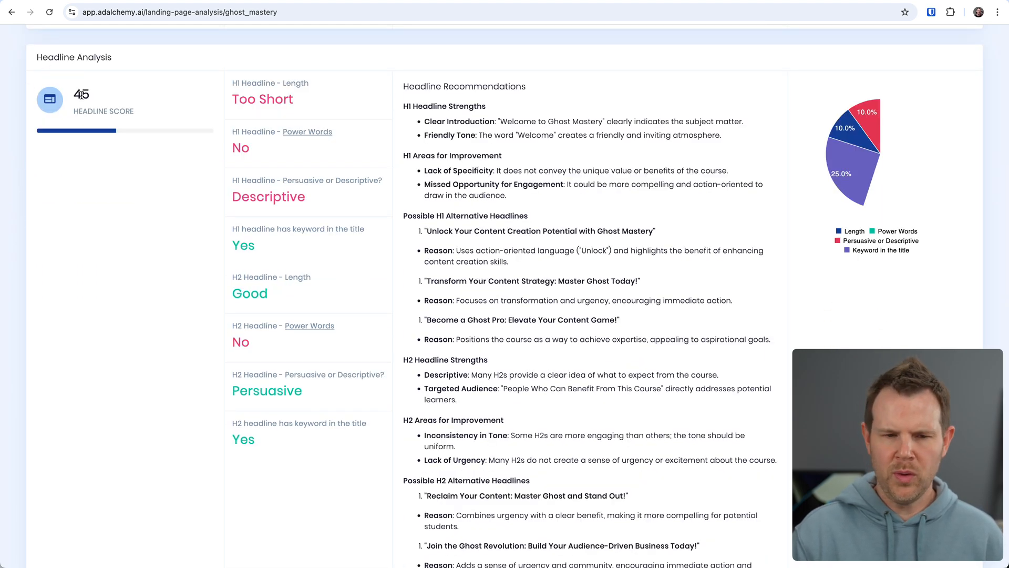
scroll("down", 3)
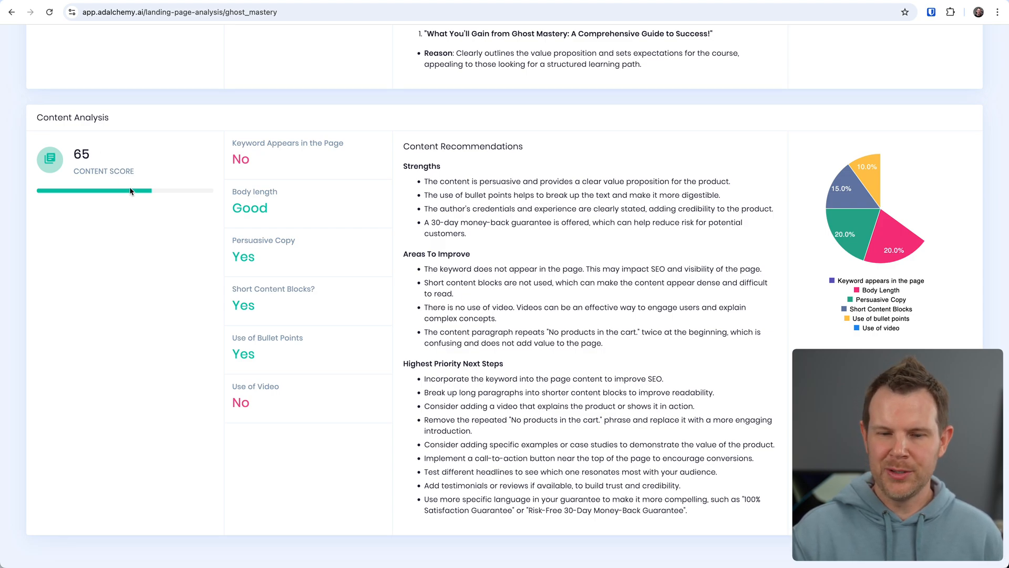
scroll("down", 3)
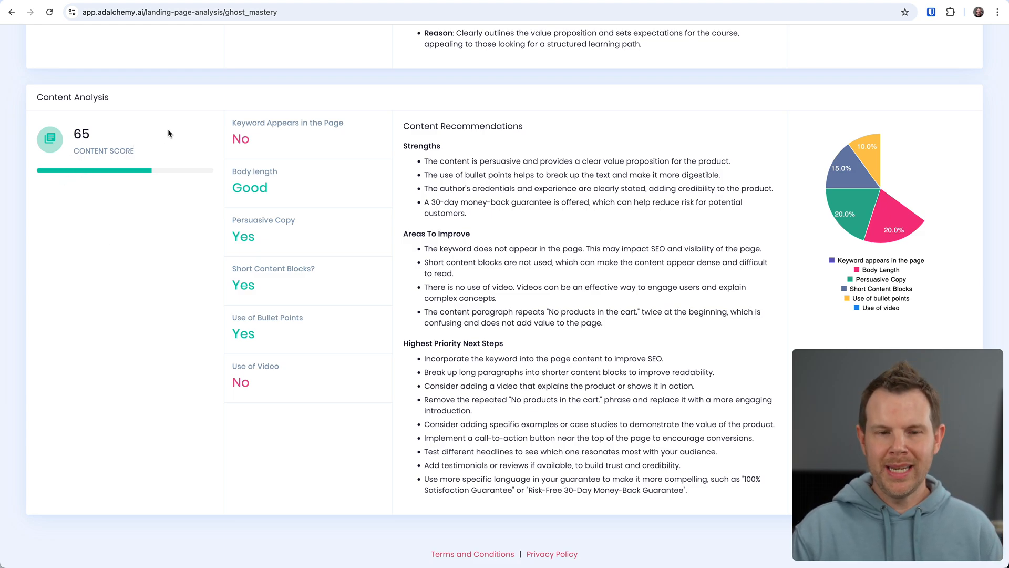
mouse_move(256, 137)
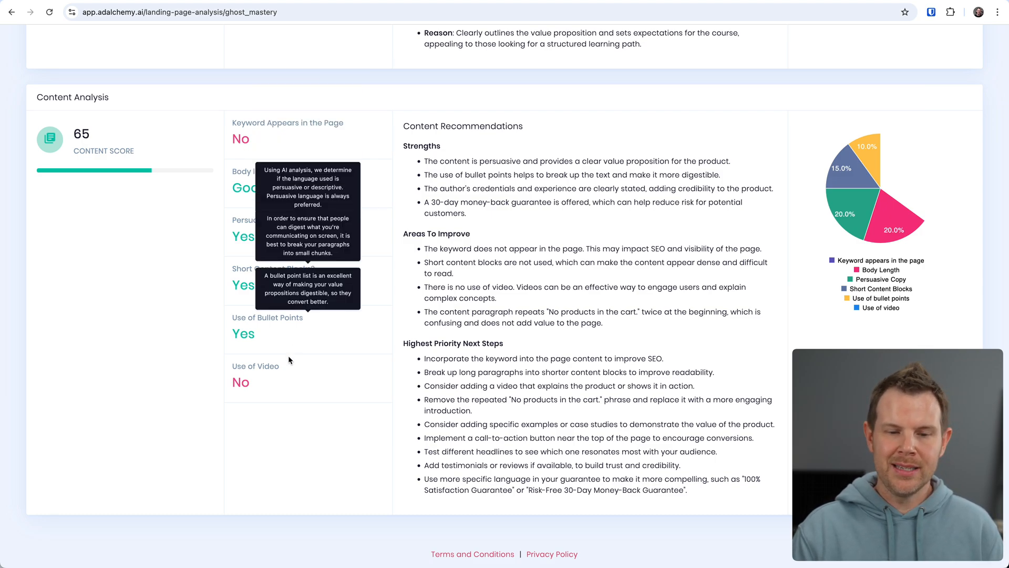
mouse_move(261, 391)
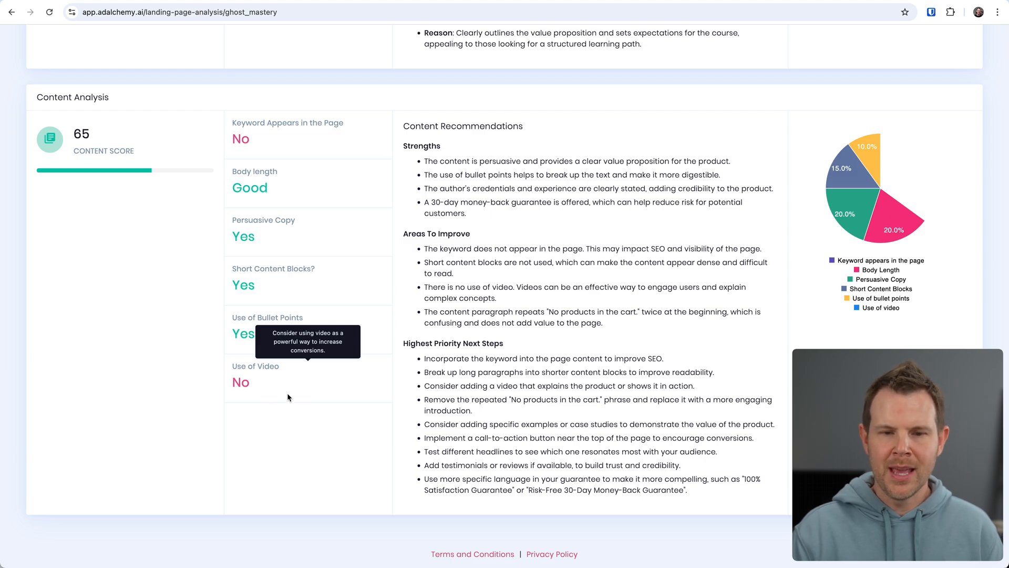
mouse_move(490, 175)
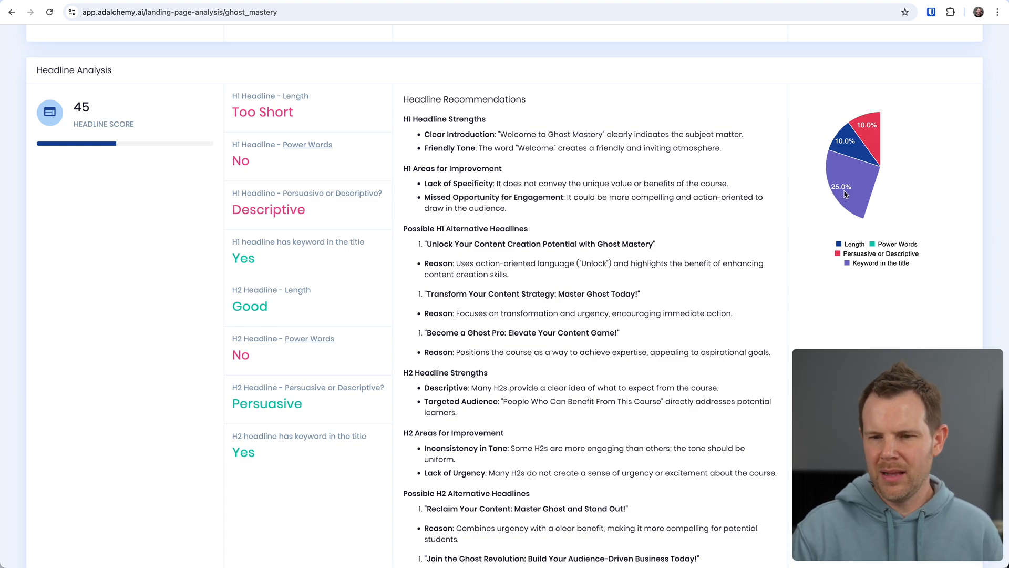
- Scroll the landing page analysis, then switch to the empty LTV Funnel Maps section
scroll("down", 3)
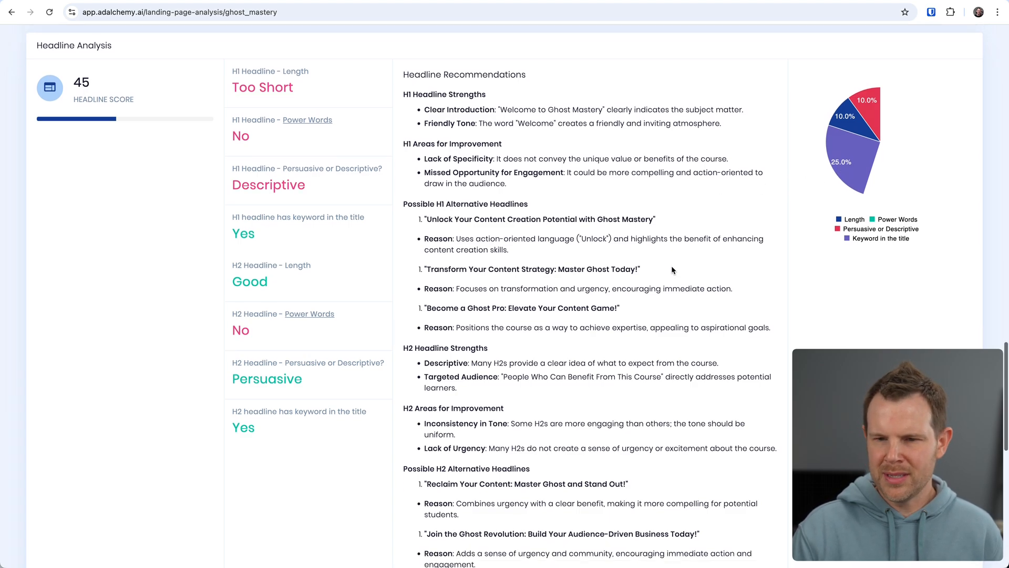
scroll("down", 3)
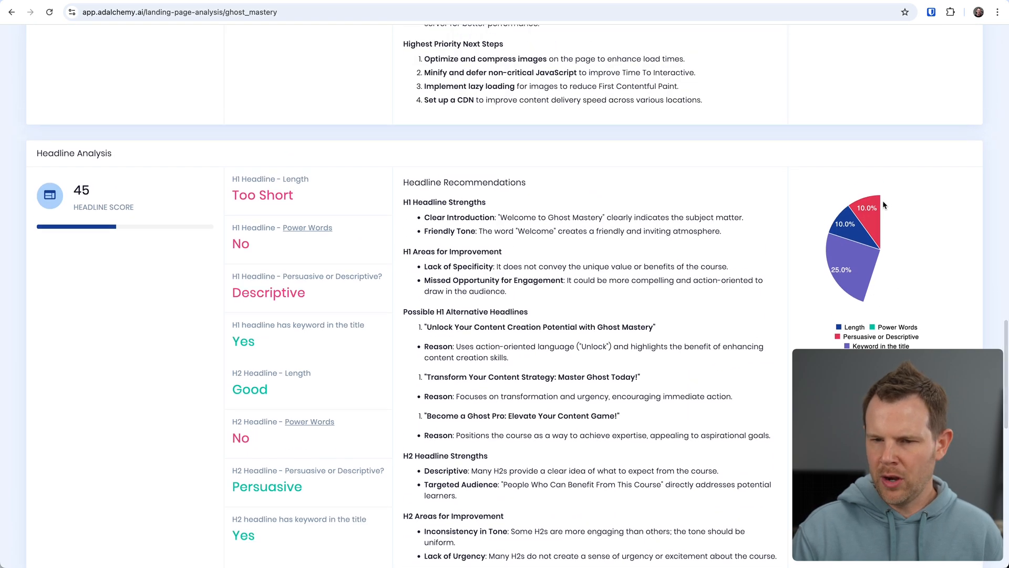
scroll("down", 3)
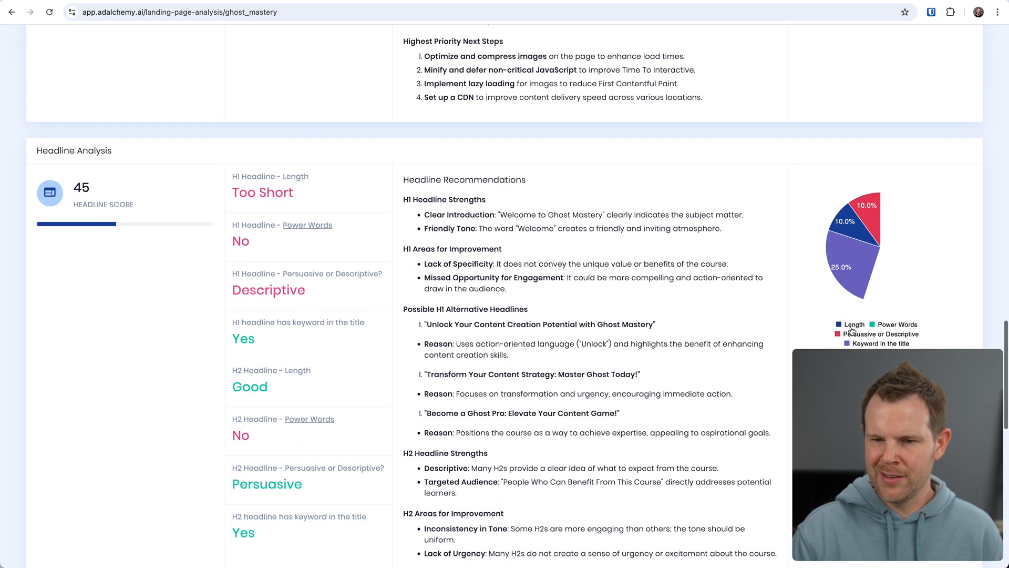
scroll("down", 3)
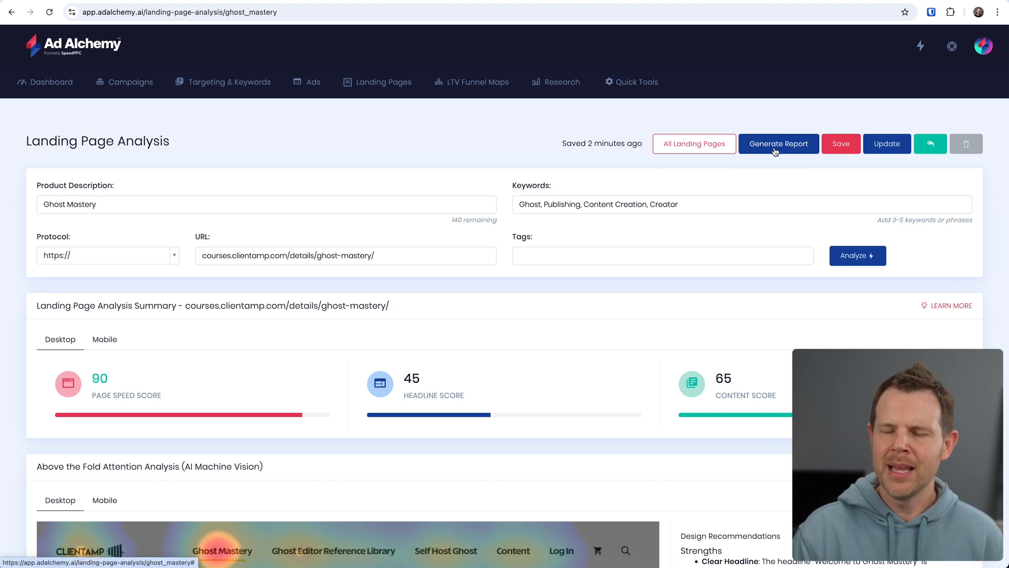
left_click(778, 143)
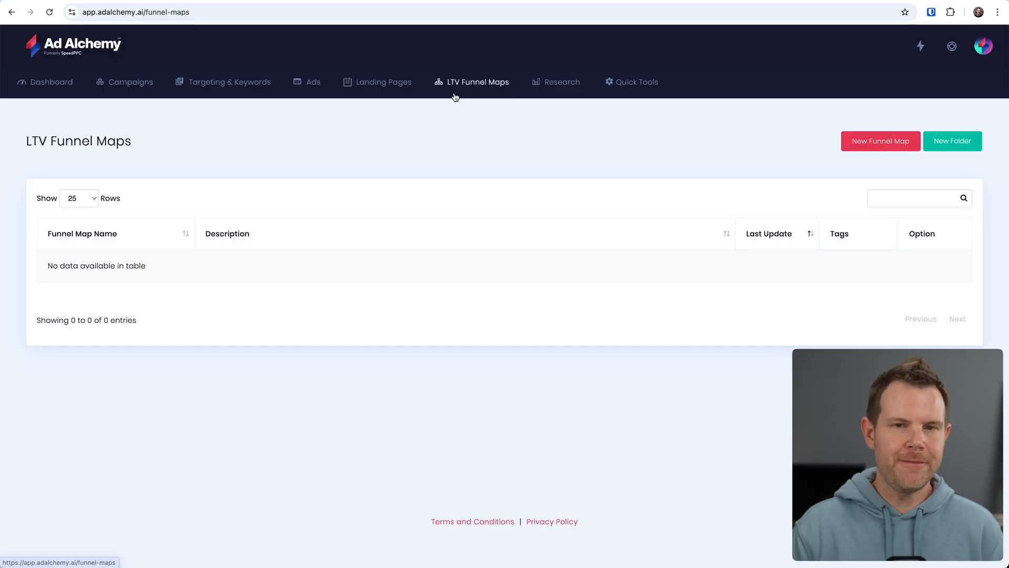
mouse_move(108, 290)
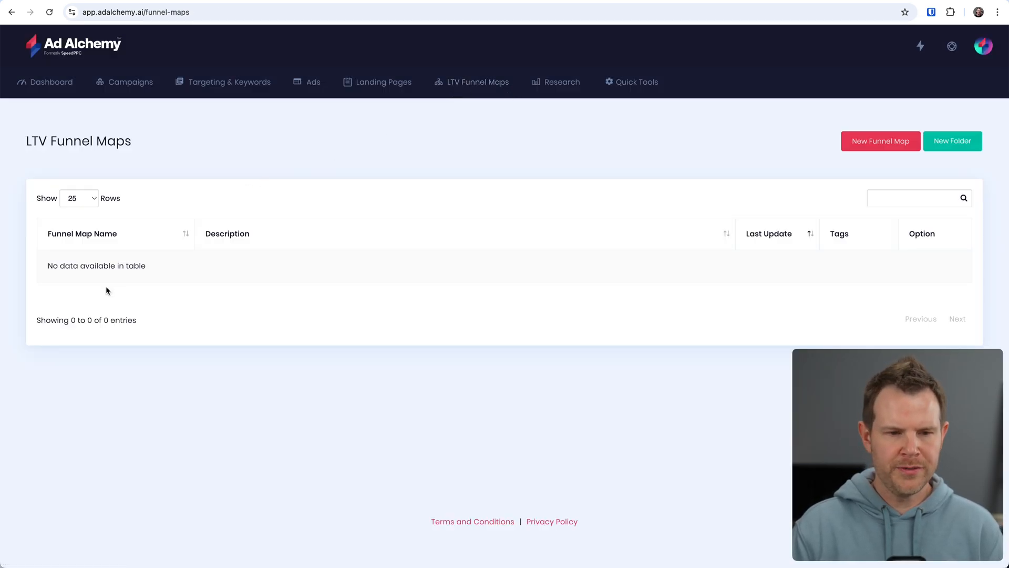
- Start a new funnel map with Traffic Source and Customer Action blocks placed side by side
left_click(879, 141)
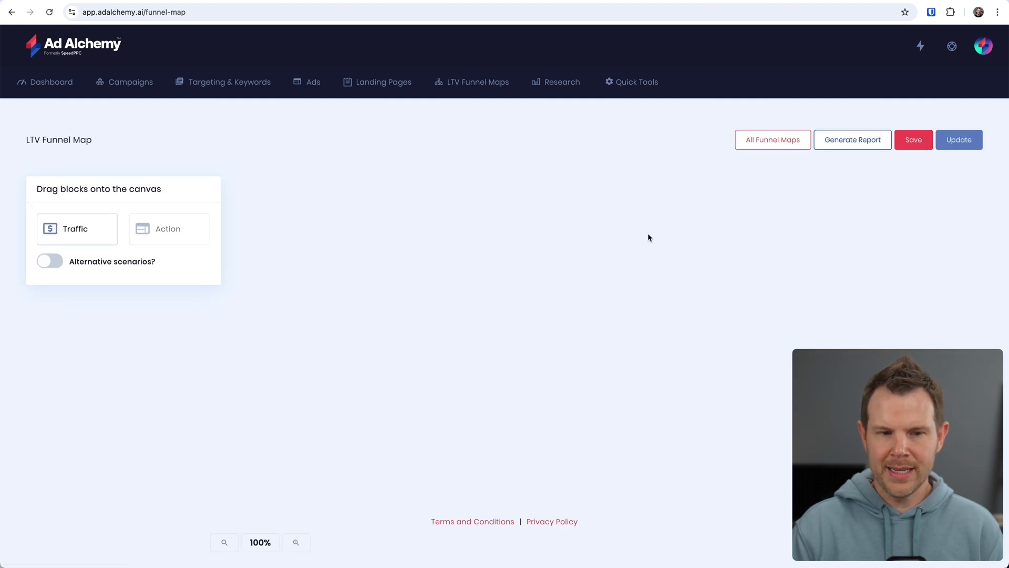
left_click_drag(77, 228, 376, 198)
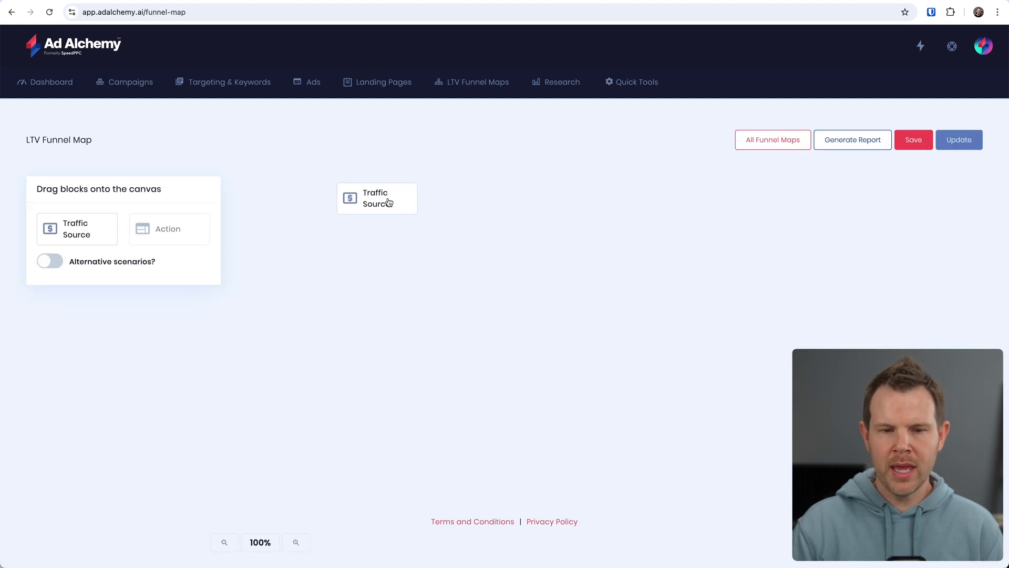
left_click_drag(168, 229, 763, 271)
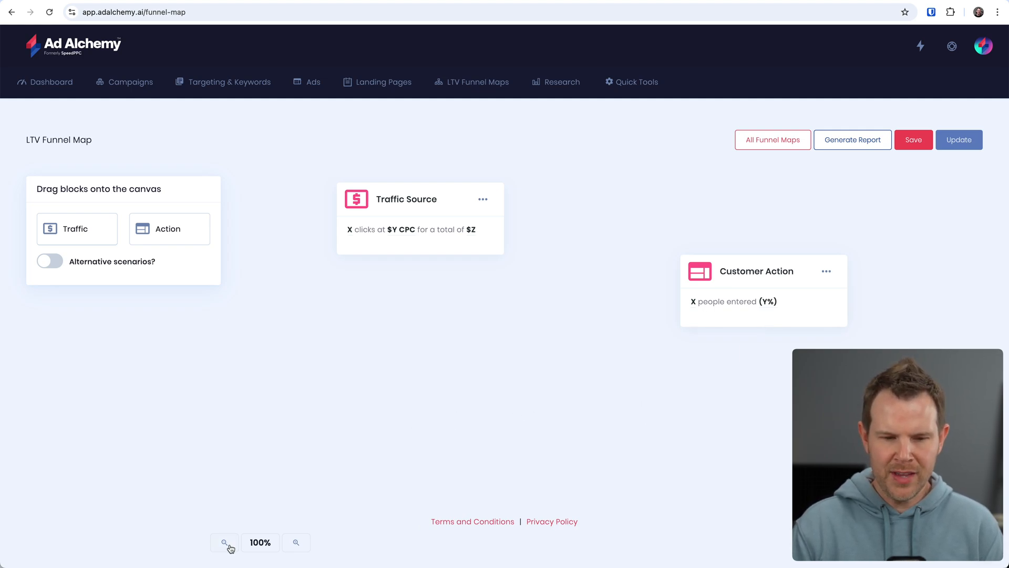
- Zoom the canvas out and back to 90%, then link Traffic Source to Customer Action
left_click(224, 542)
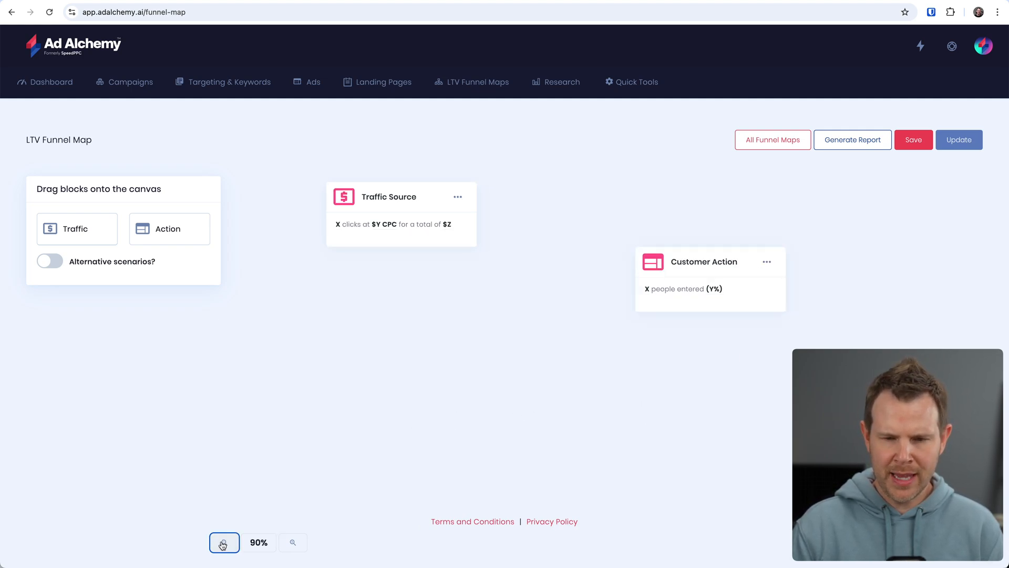
left_click(293, 541)
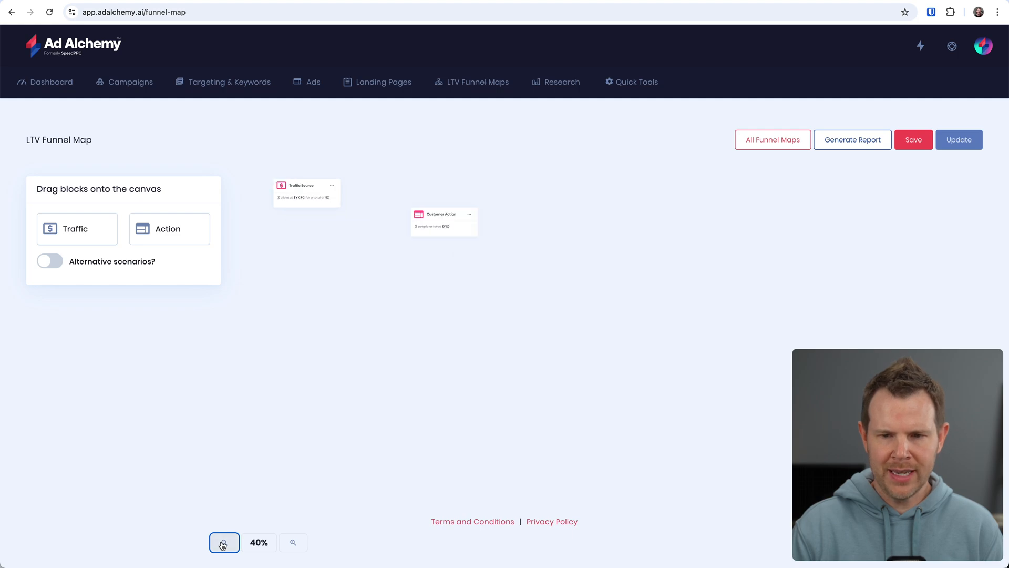
left_click(292, 542)
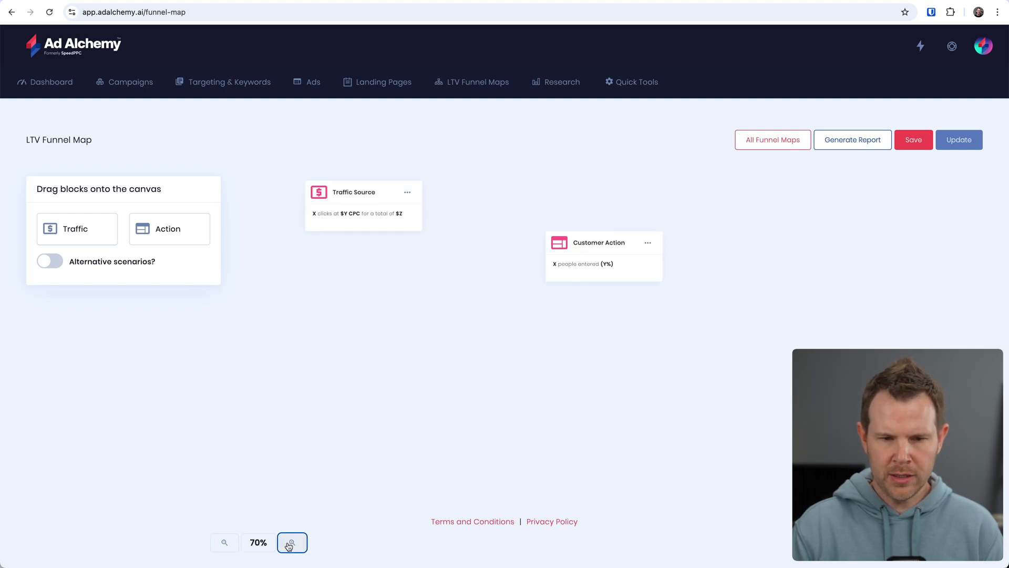
left_click(292, 542)
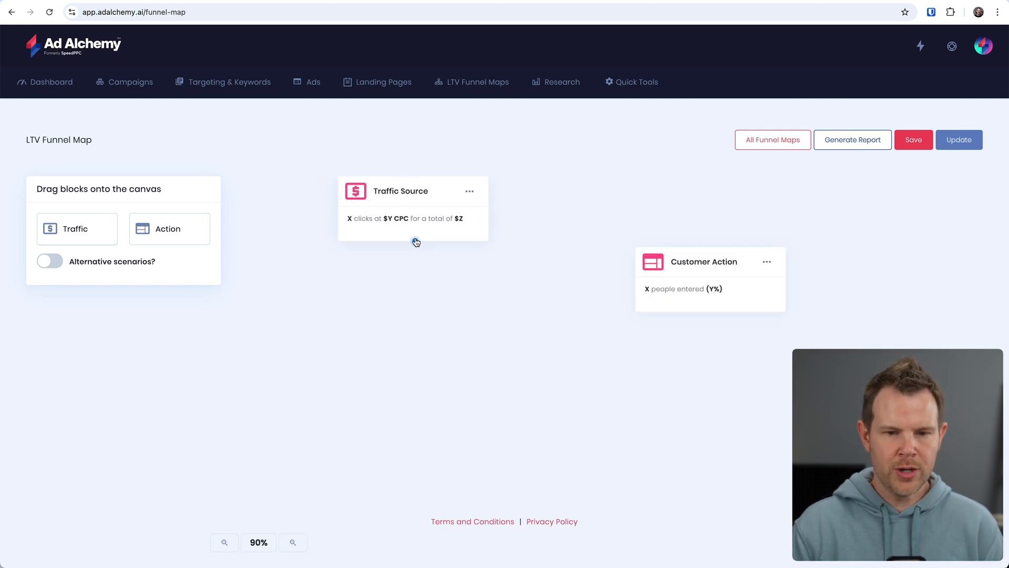
left_click_drag(415, 241, 713, 316)
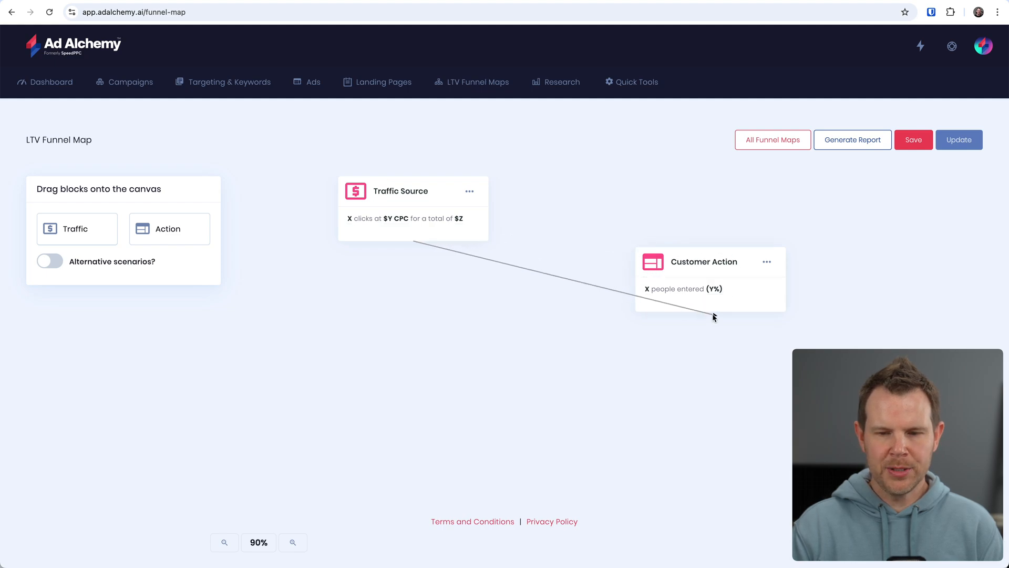
left_click(400, 190)
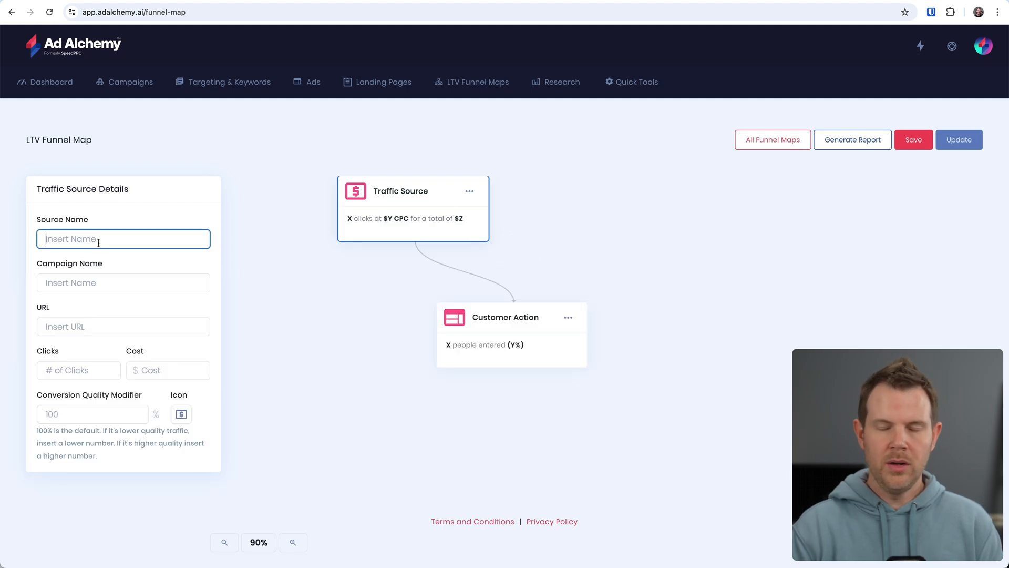
- Name the source Google Ads and action Landing Page - Free Consult, then open Competitor Comparison
type("Google A")
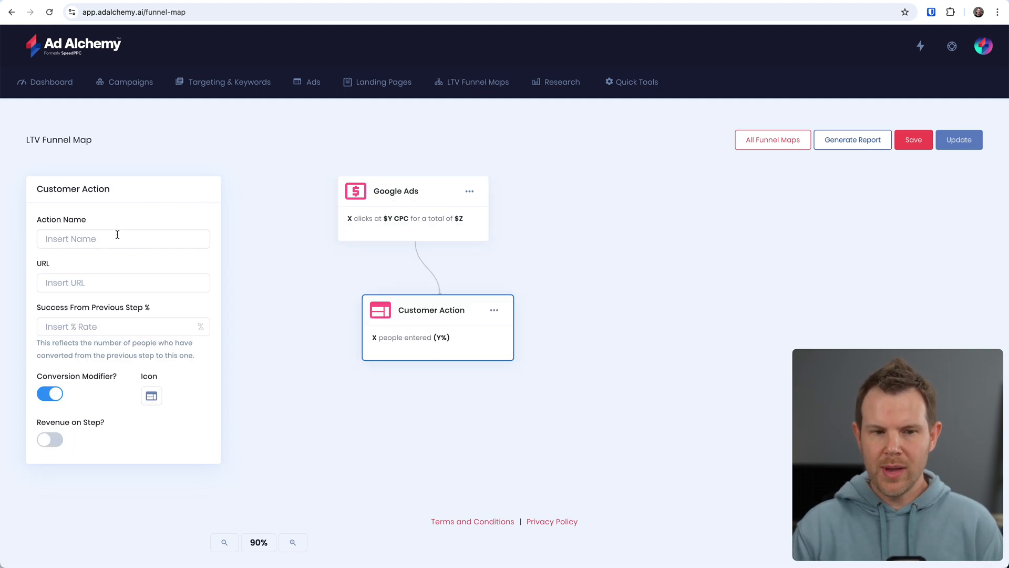
type("Landing Page - Free Consult")
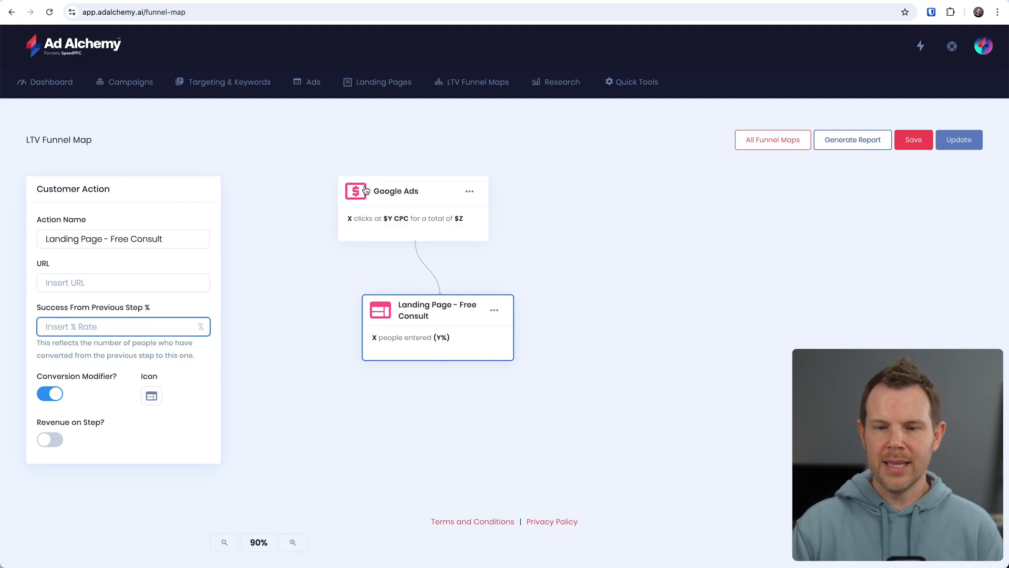
mouse_move(454, 278)
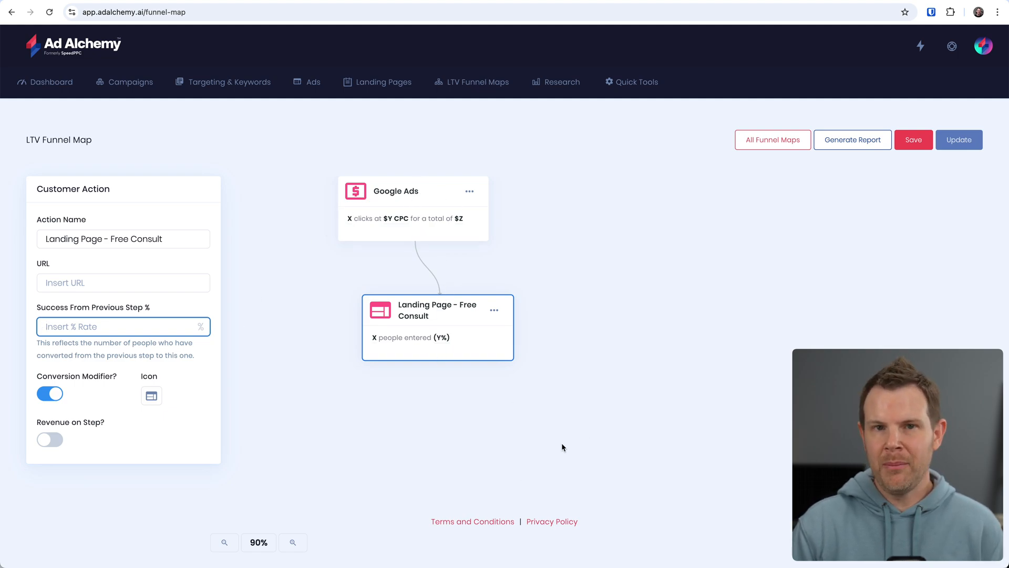
mouse_move(577, 439)
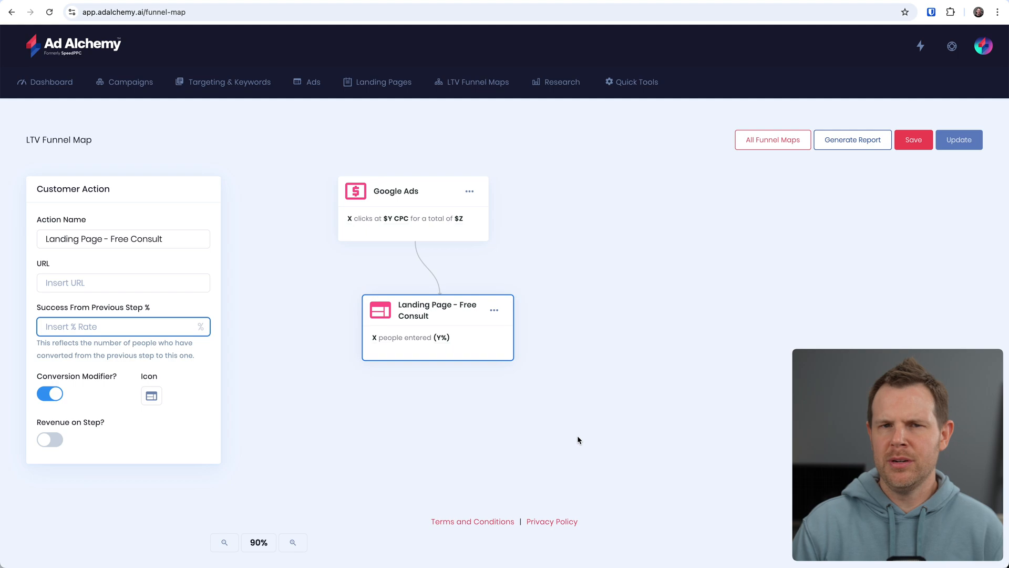
mouse_move(284, 362)
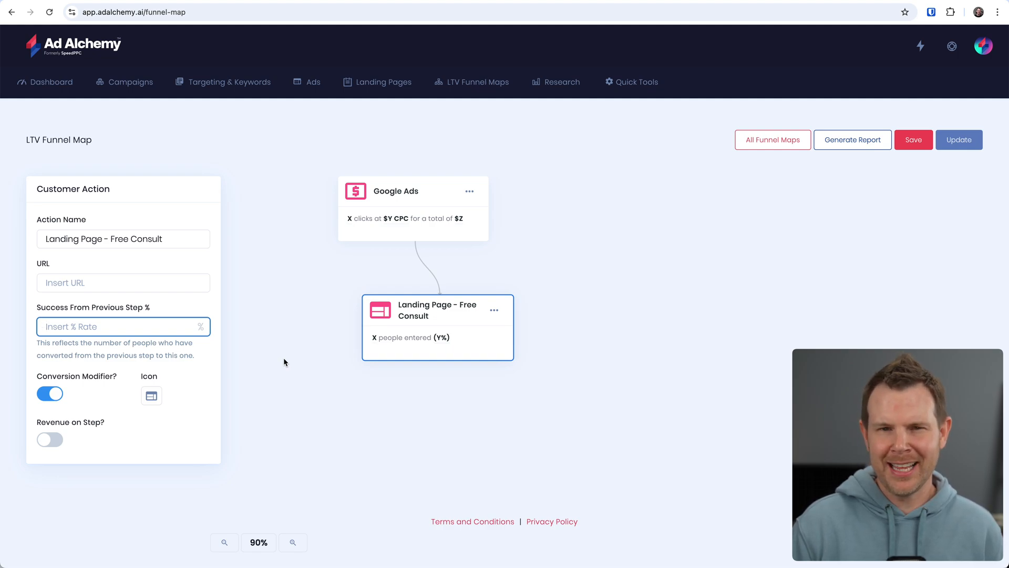
left_click(561, 82)
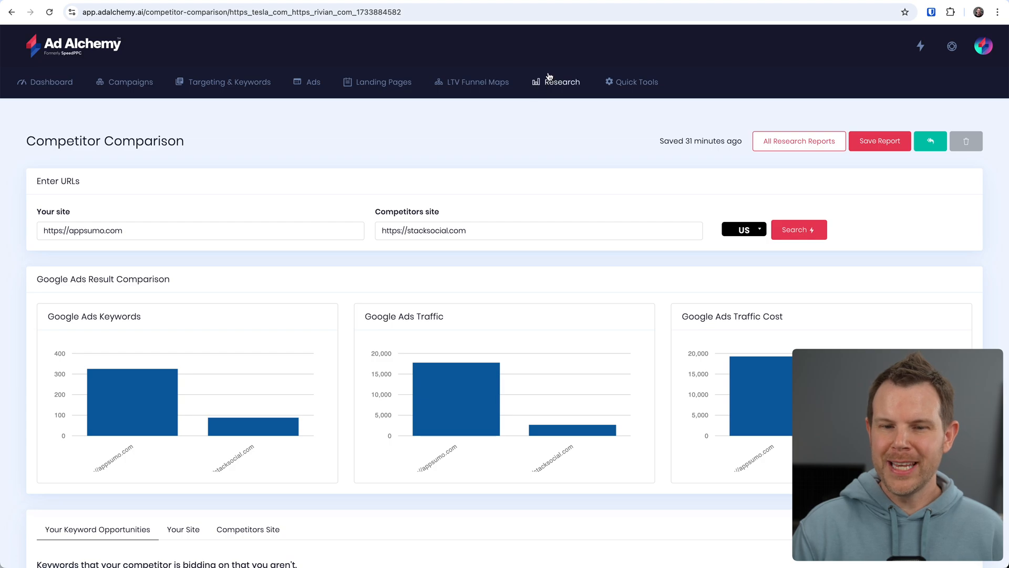
mouse_move(559, 97)
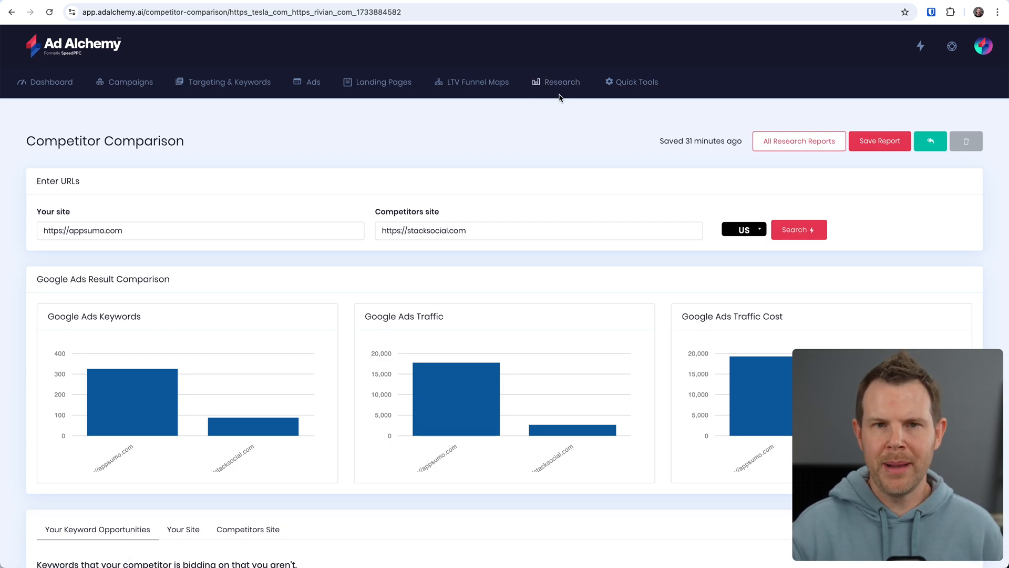
mouse_move(556, 97)
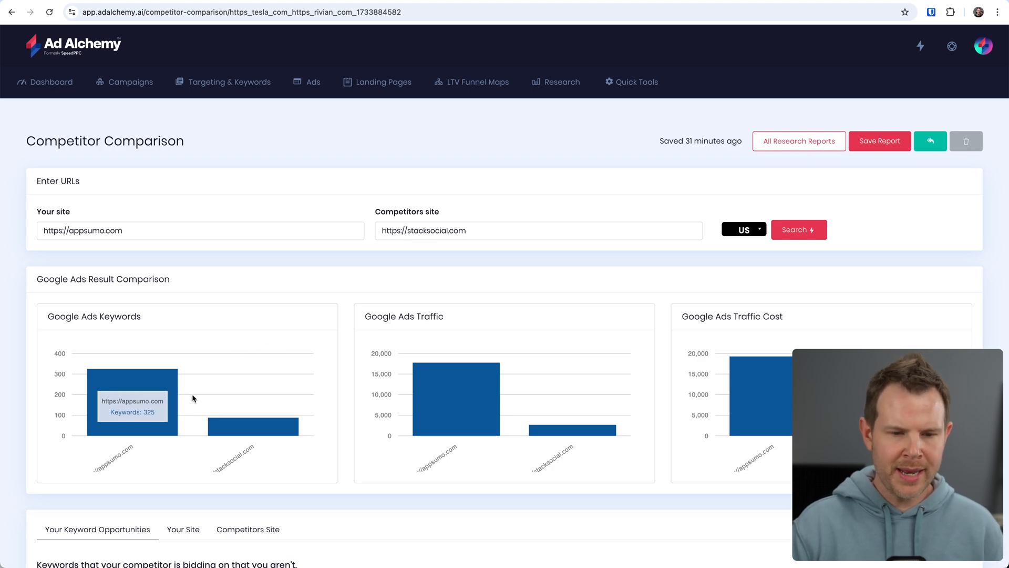
mouse_move(255, 425)
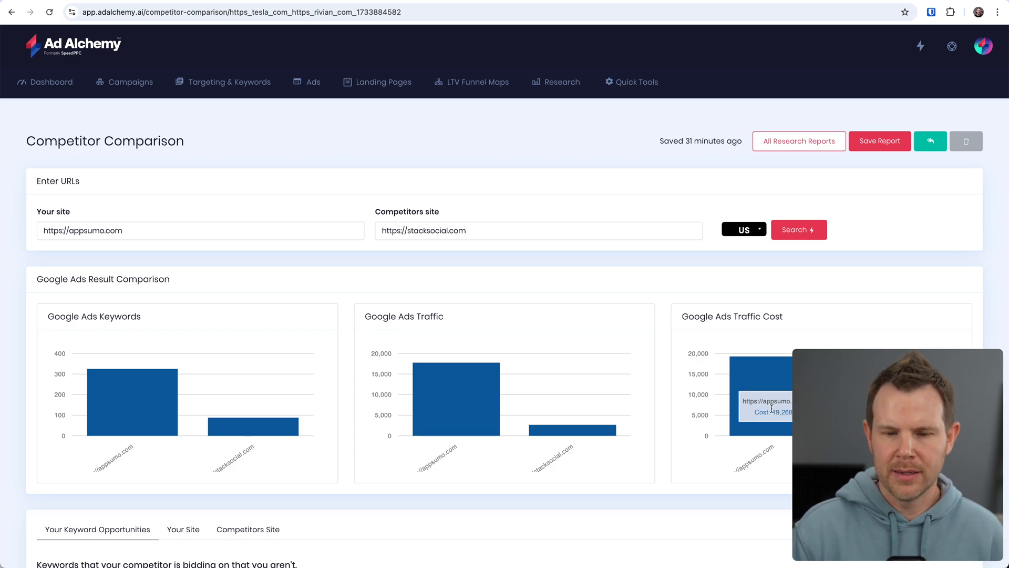
scroll("down", 3)
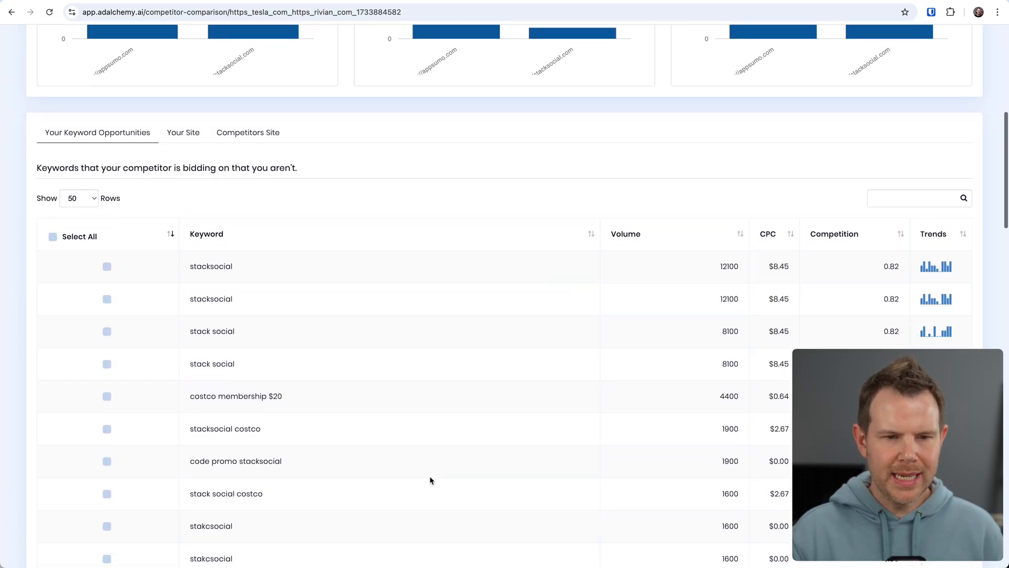
- Scroll down through the Your Keyword Opportunities table of competitor keywords
scroll("down", 3)
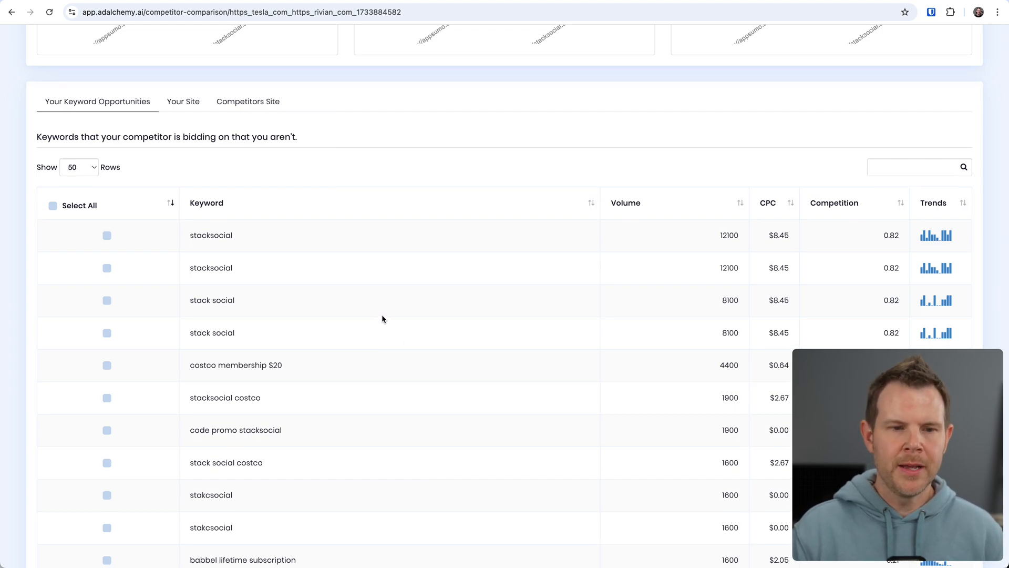
mouse_move(137, 153)
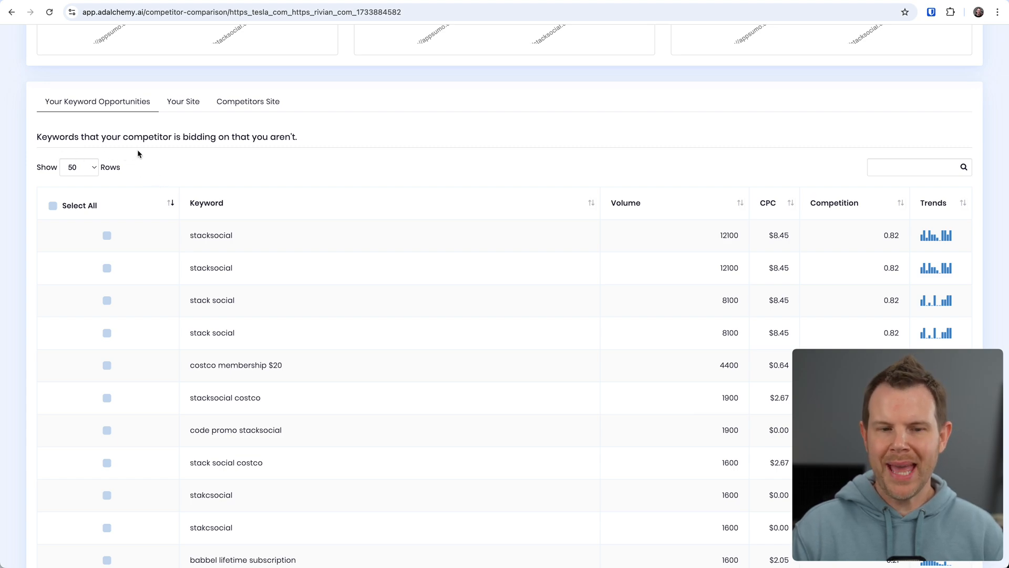
mouse_move(198, 161)
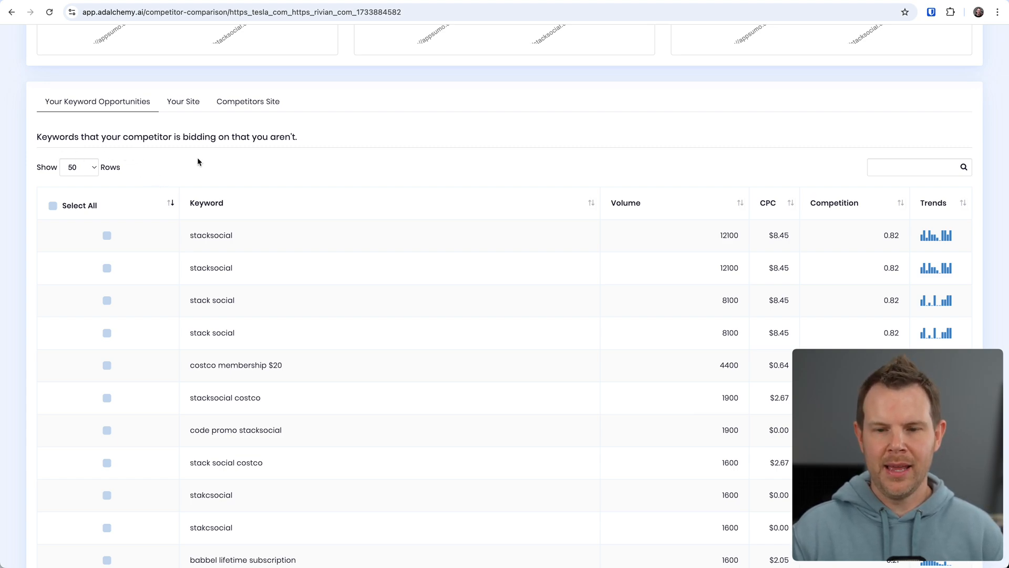
mouse_move(217, 214)
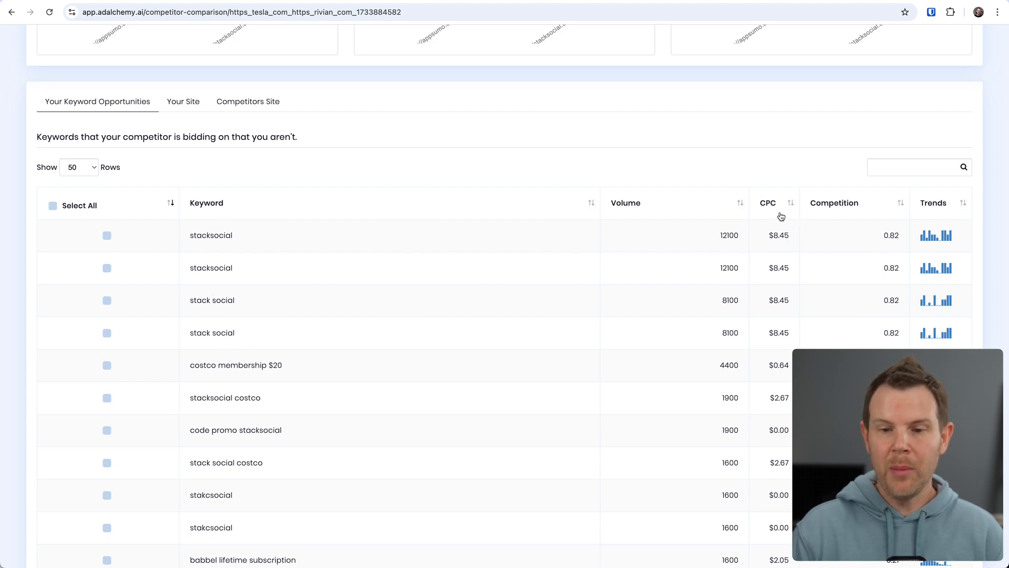
mouse_move(774, 348)
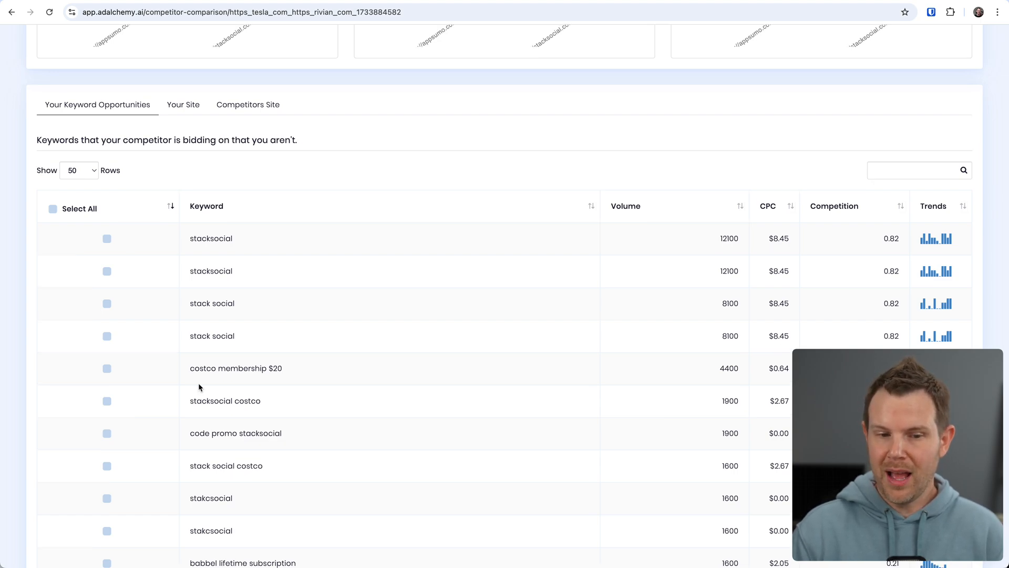
mouse_move(281, 379)
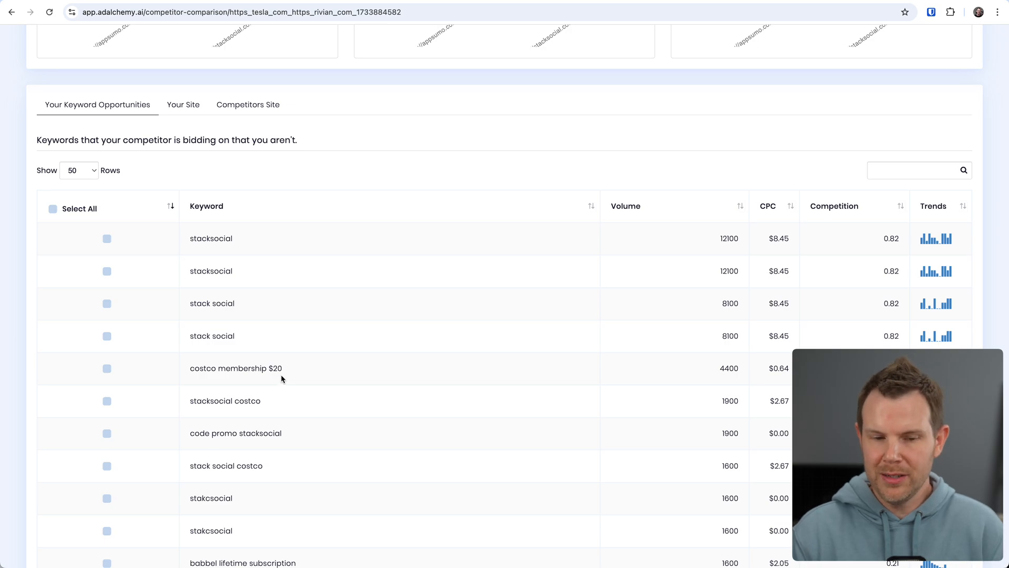
scroll("down", 3)
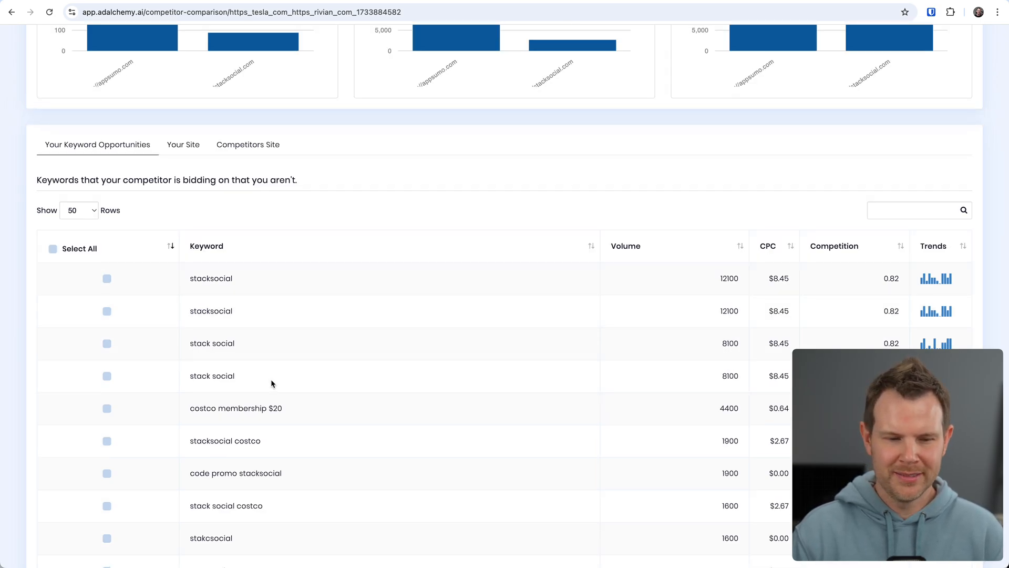
scroll("down", 3)
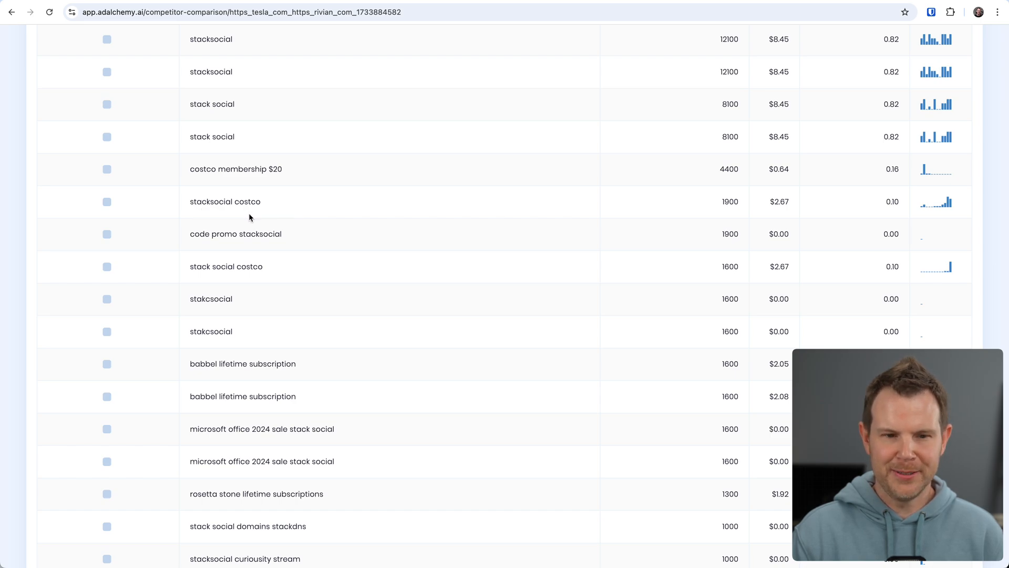
scroll("down", 3)
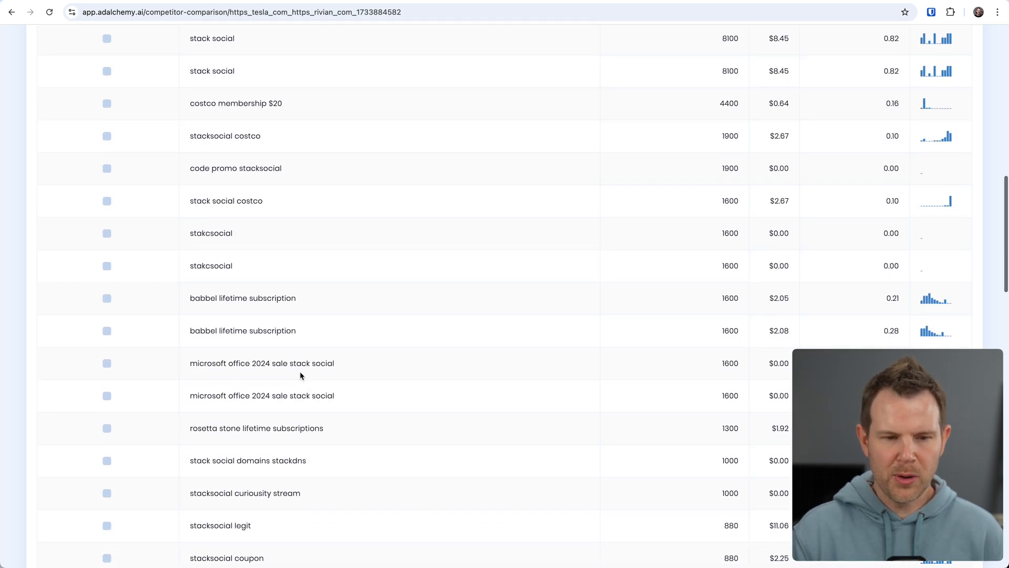
scroll("down", 3)
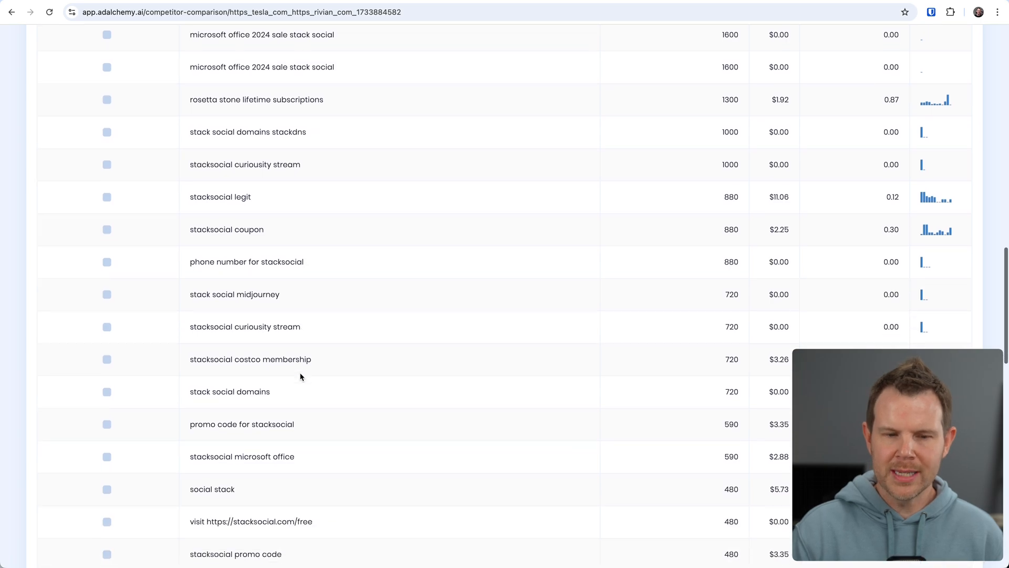
scroll("down", 3)
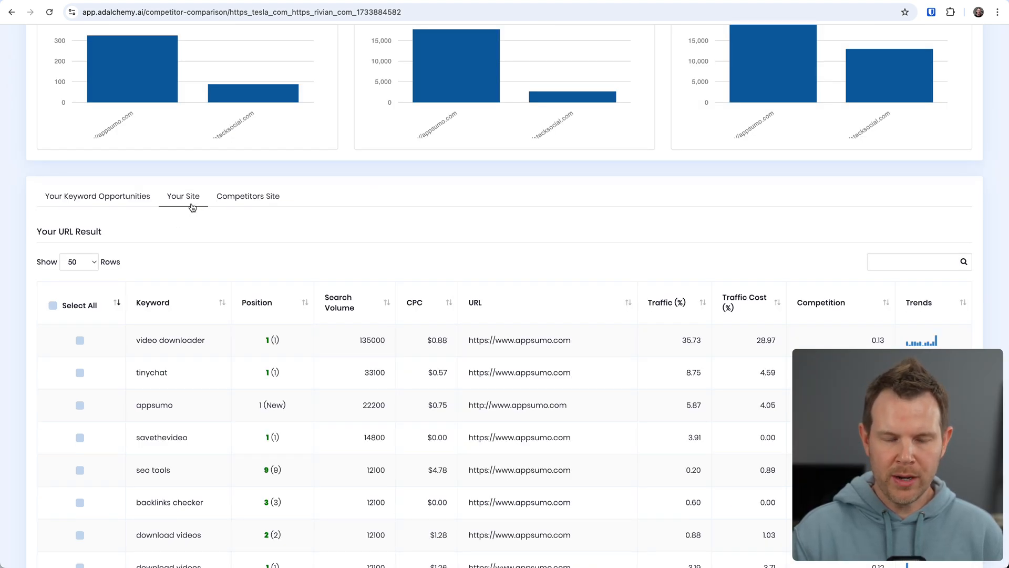
- View the Competitors Site keywords, then return to Your Keyword Opportunities and scroll through it
scroll("down", 3)
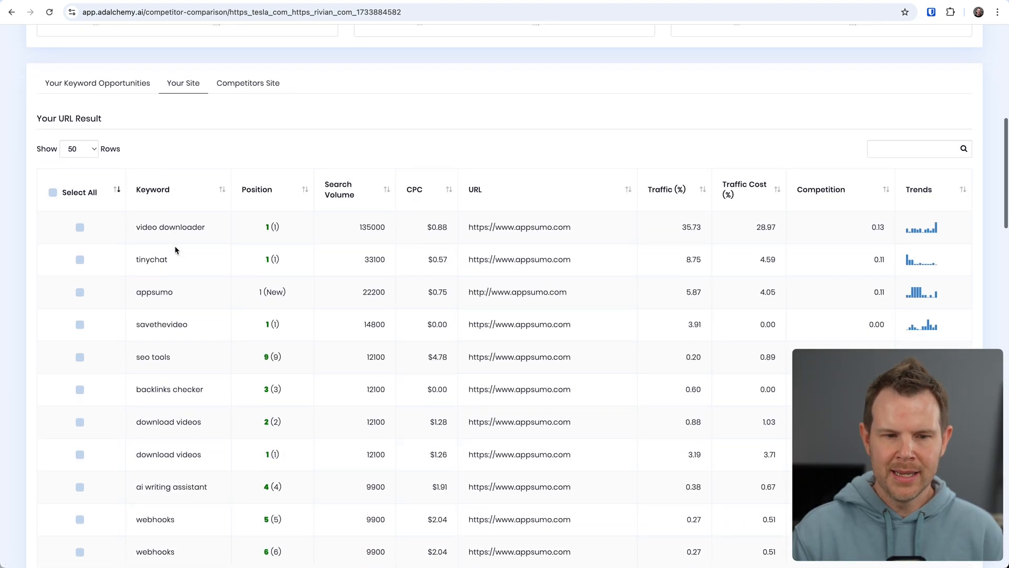
scroll("down", 3)
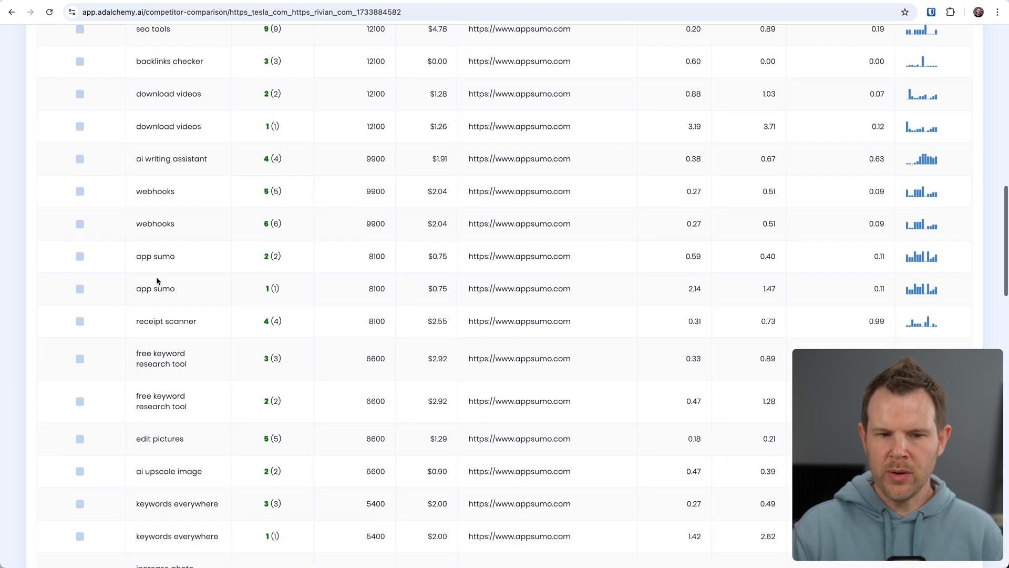
left_click(247, 110)
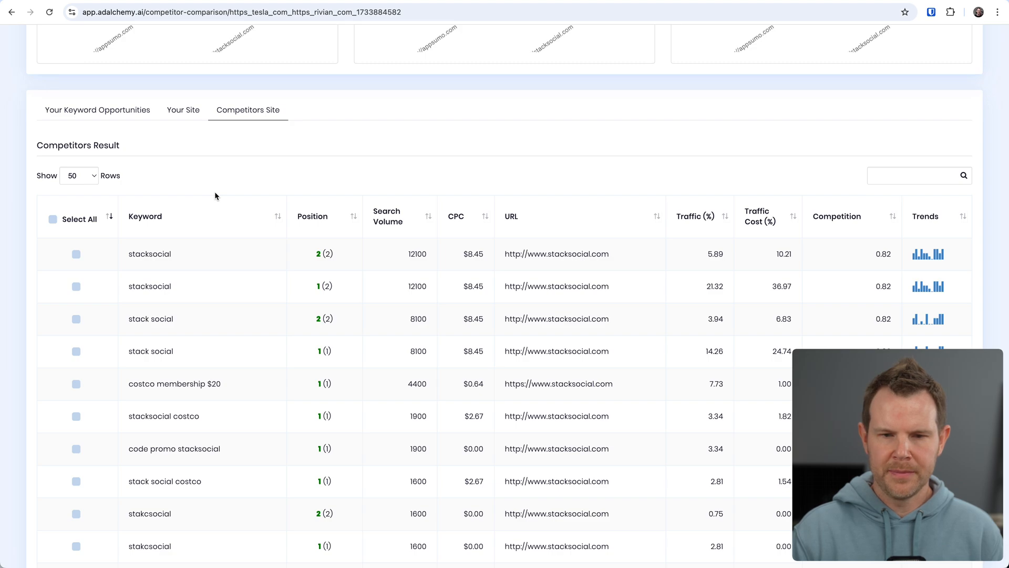
mouse_move(78, 109)
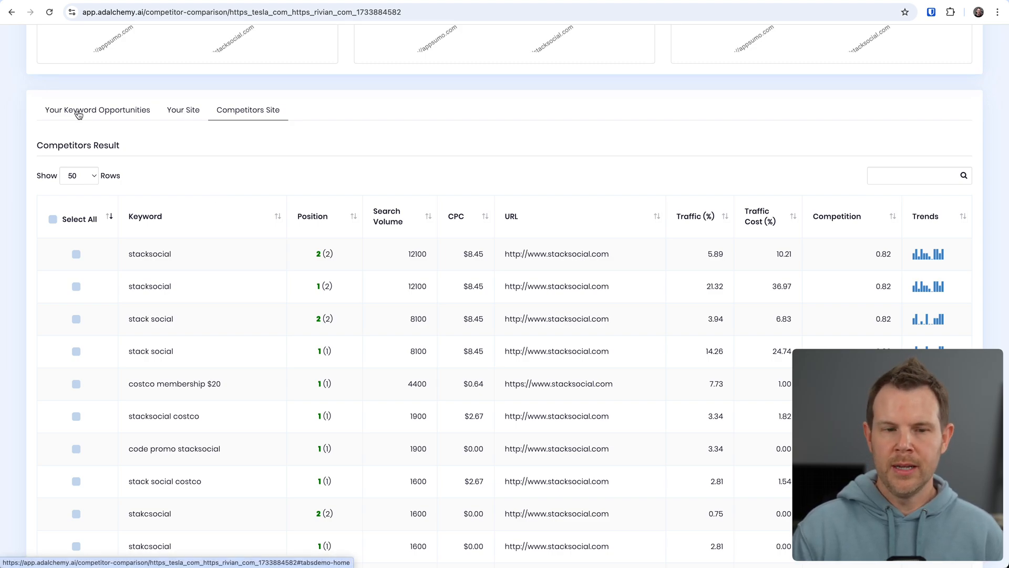
left_click(97, 109)
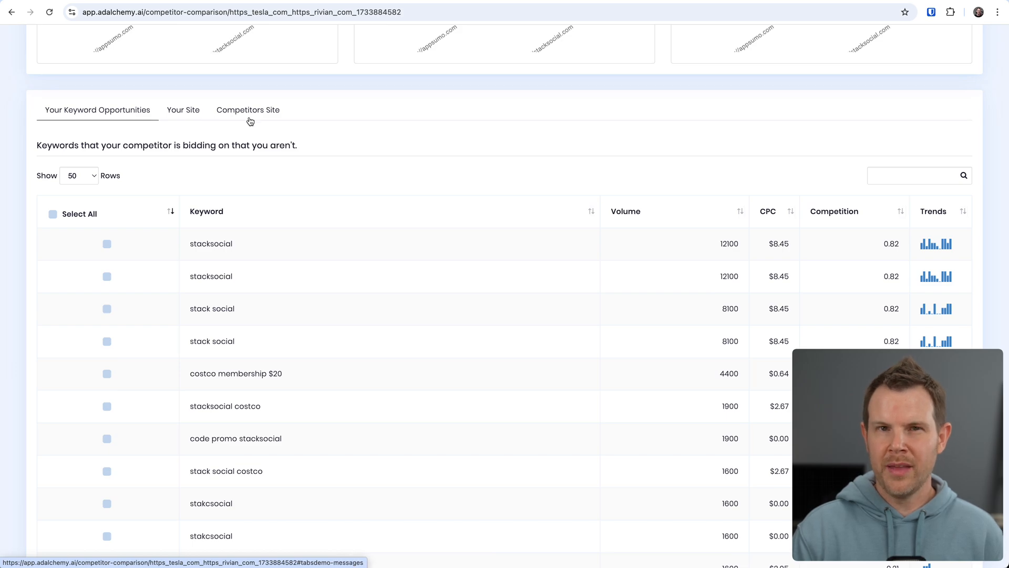
scroll("down", 3)
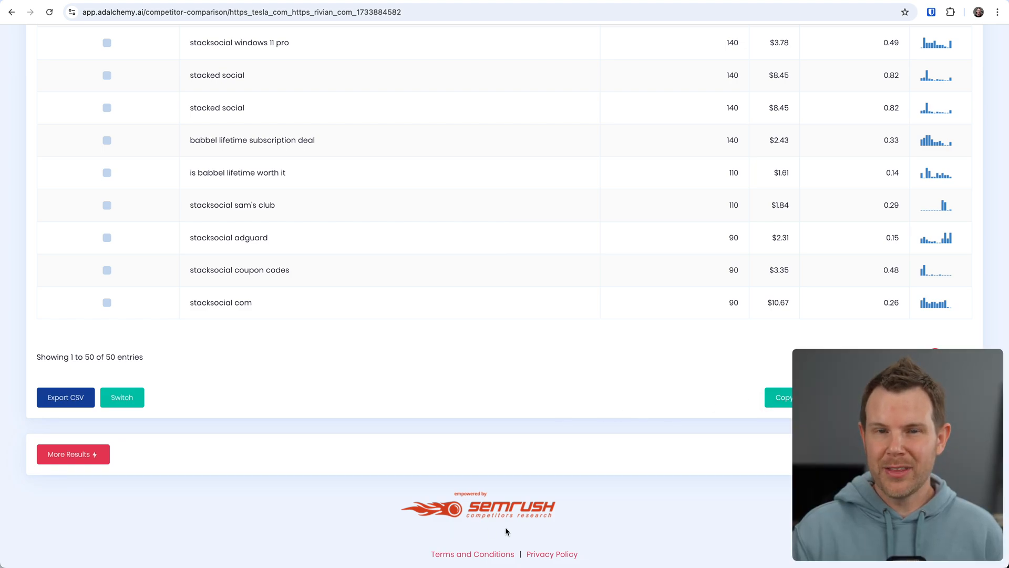
mouse_move(546, 531)
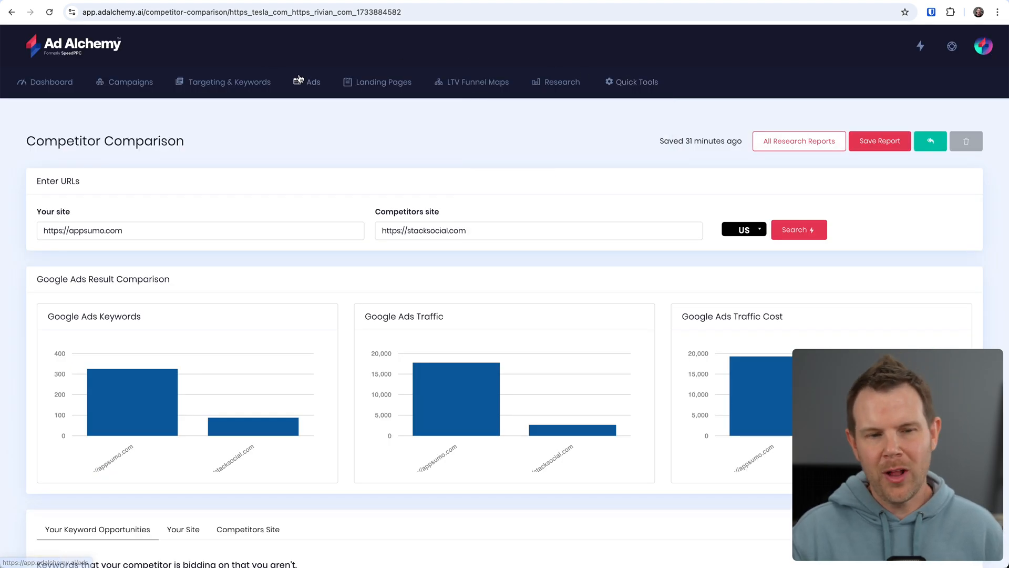
- Browse Combine Keywords and Clean Keyword List tools, then reopen the Fast Freddy's Workshop campaign
left_click(635, 82)
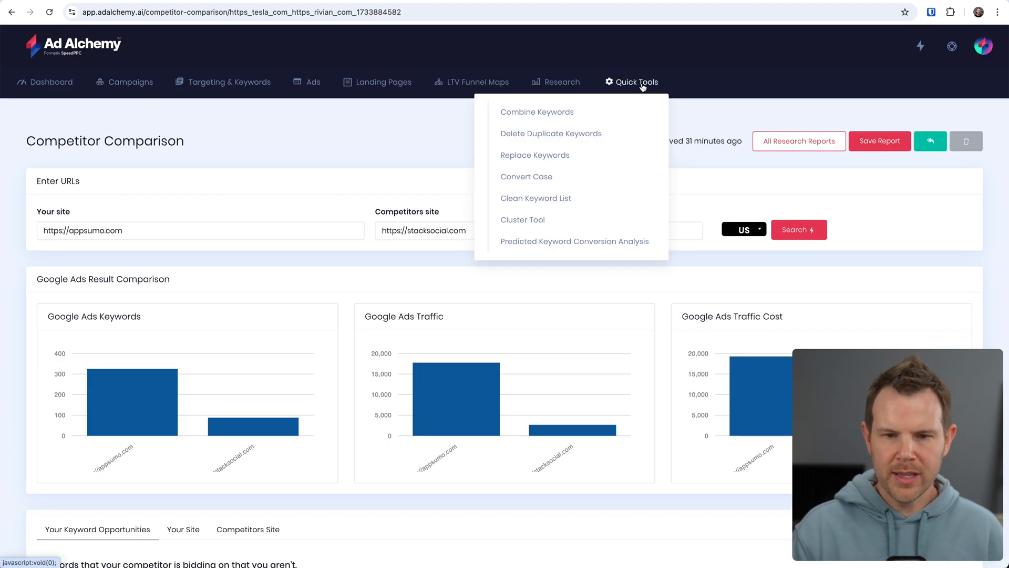
mouse_move(536, 112)
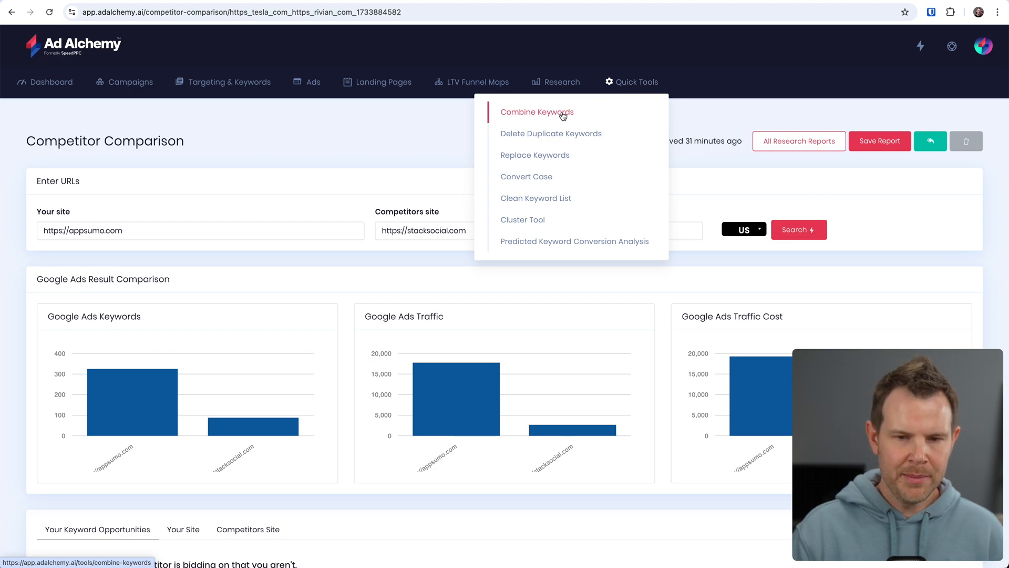
left_click(537, 111)
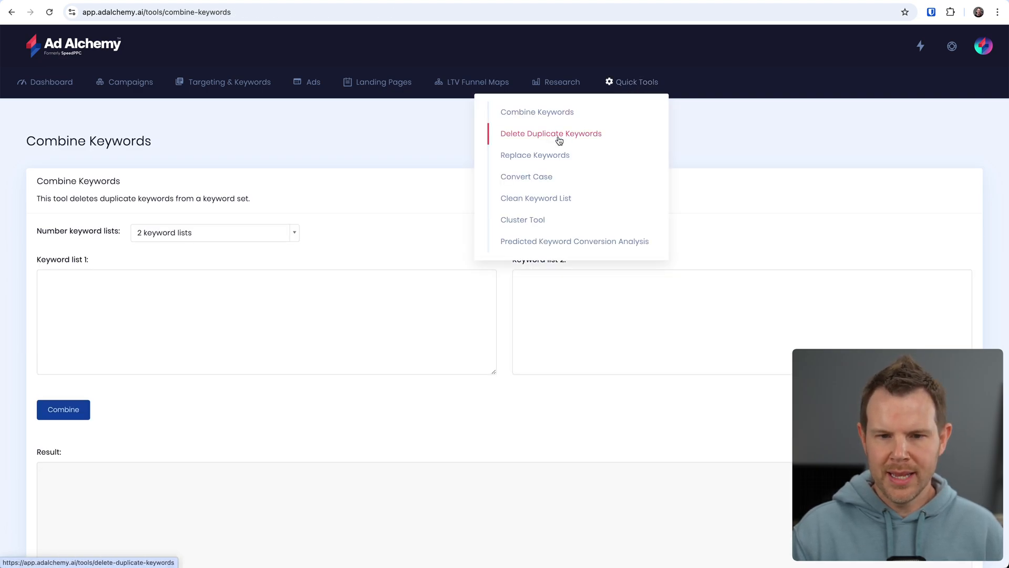
mouse_move(535, 154)
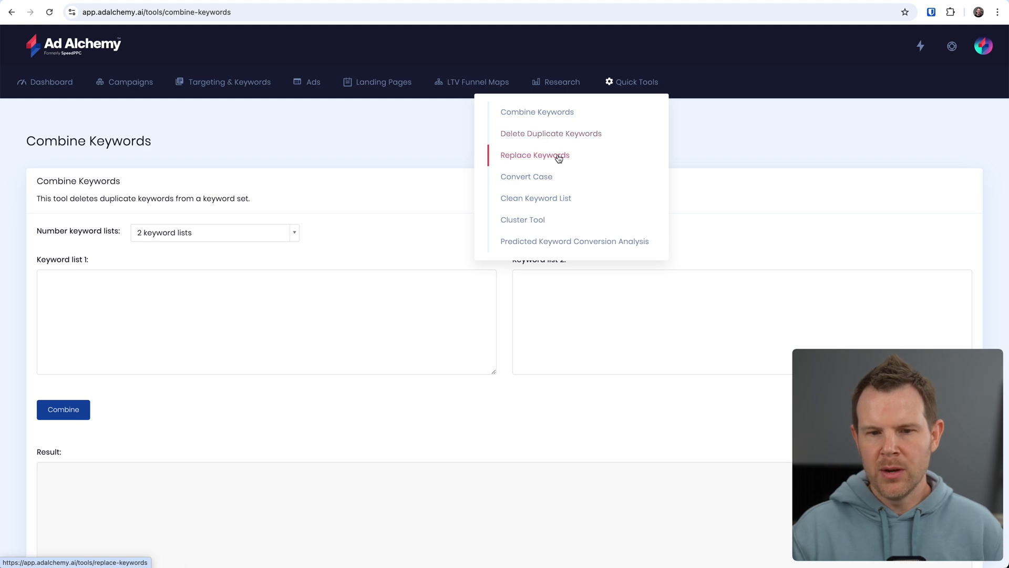
mouse_move(564, 183)
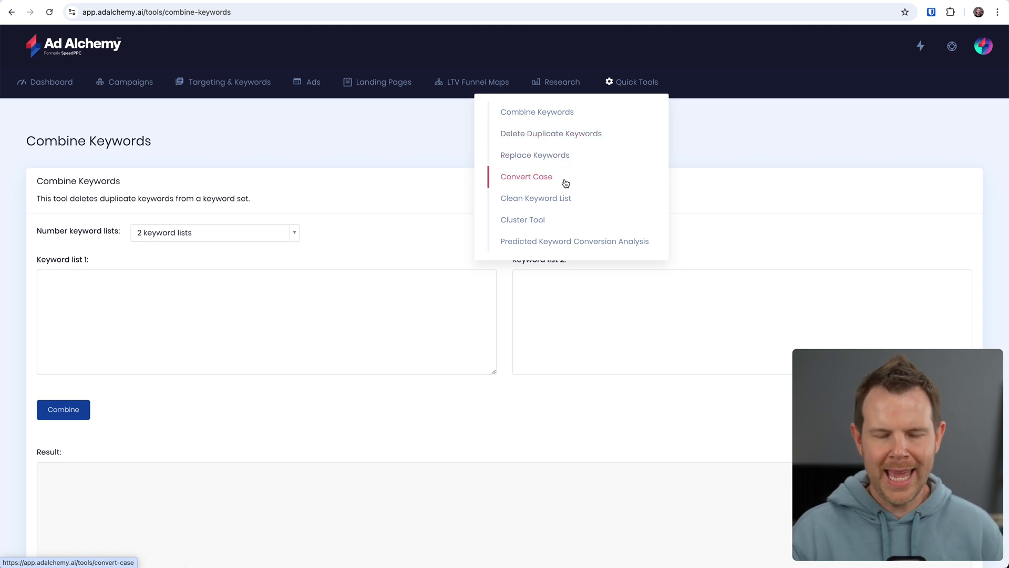
mouse_move(523, 220)
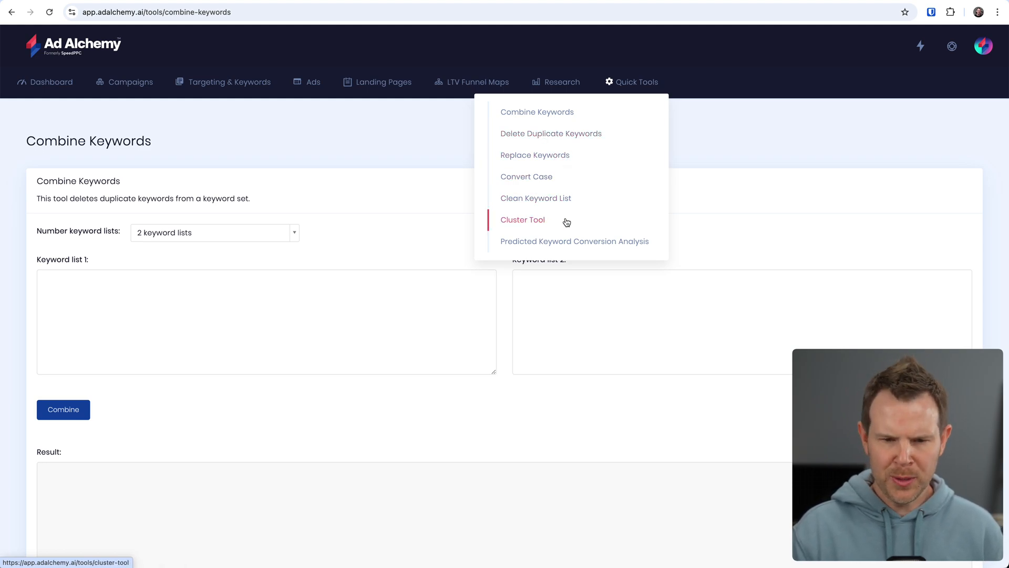
left_click(536, 197)
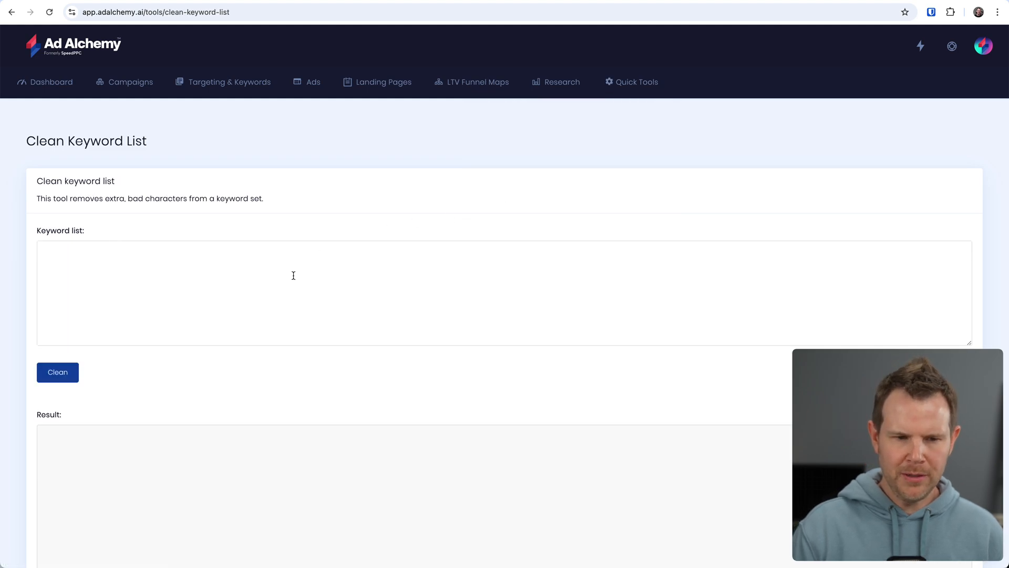
scroll("down", 3)
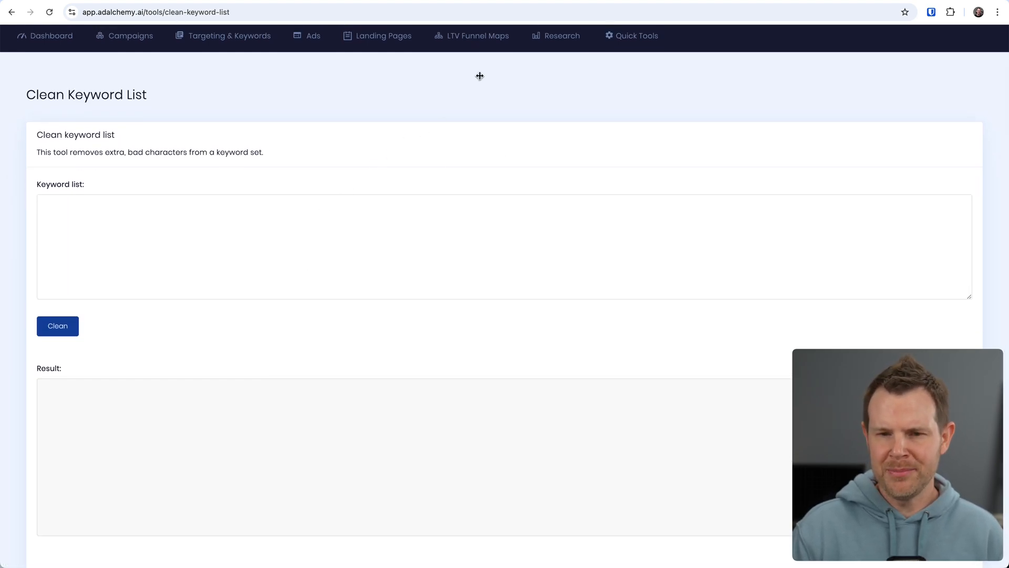
left_click(630, 35)
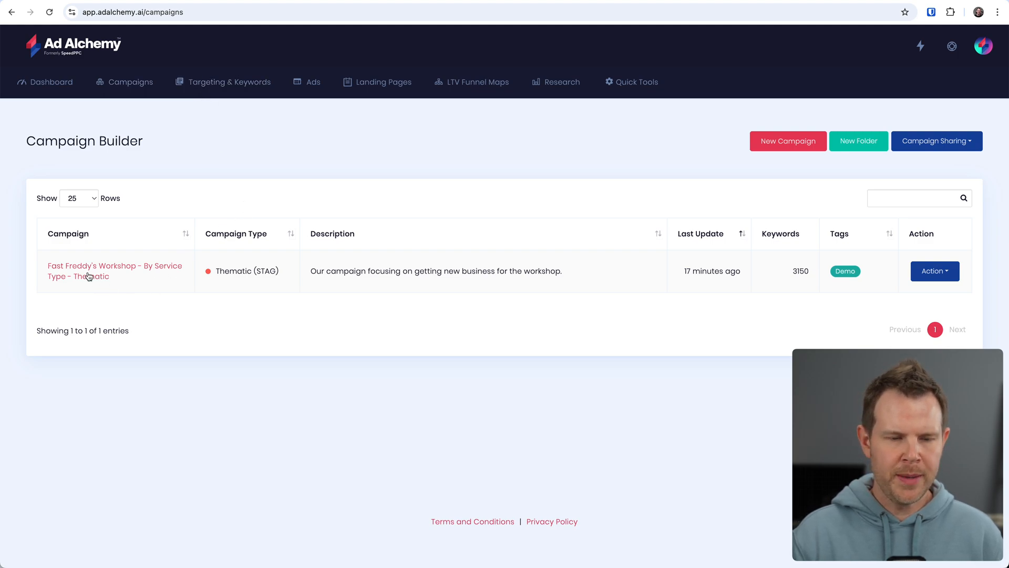
left_click(115, 270)
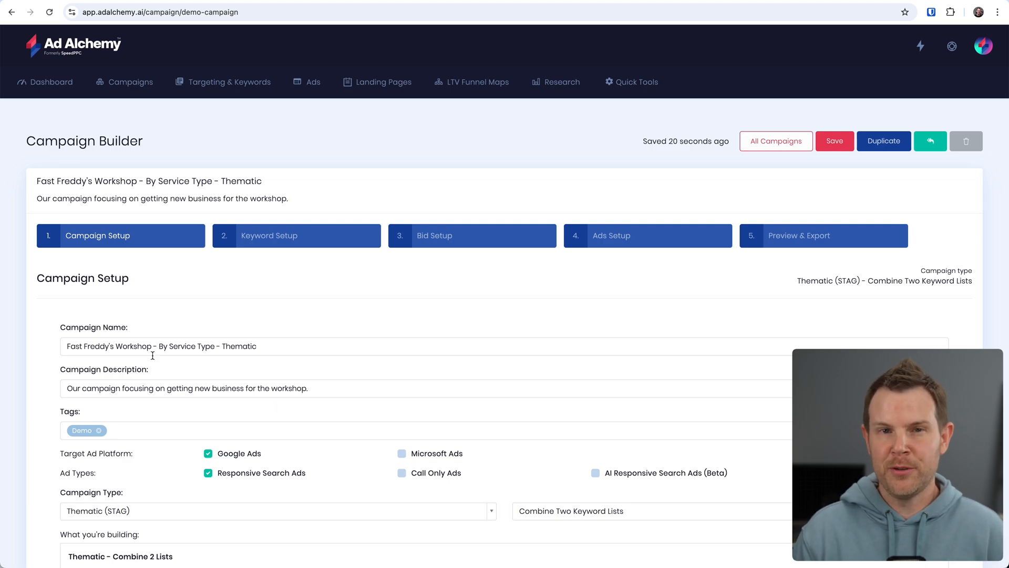
- Switch the Fast Freddy's Workshop campaign type to Manual Ad Groups to read its description
scroll("down", 3)
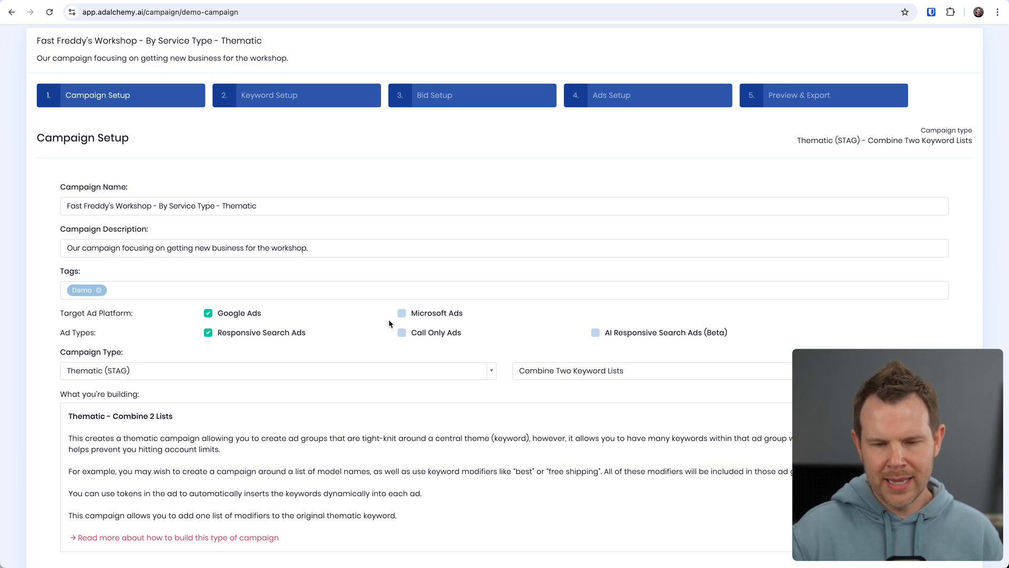
mouse_move(250, 349)
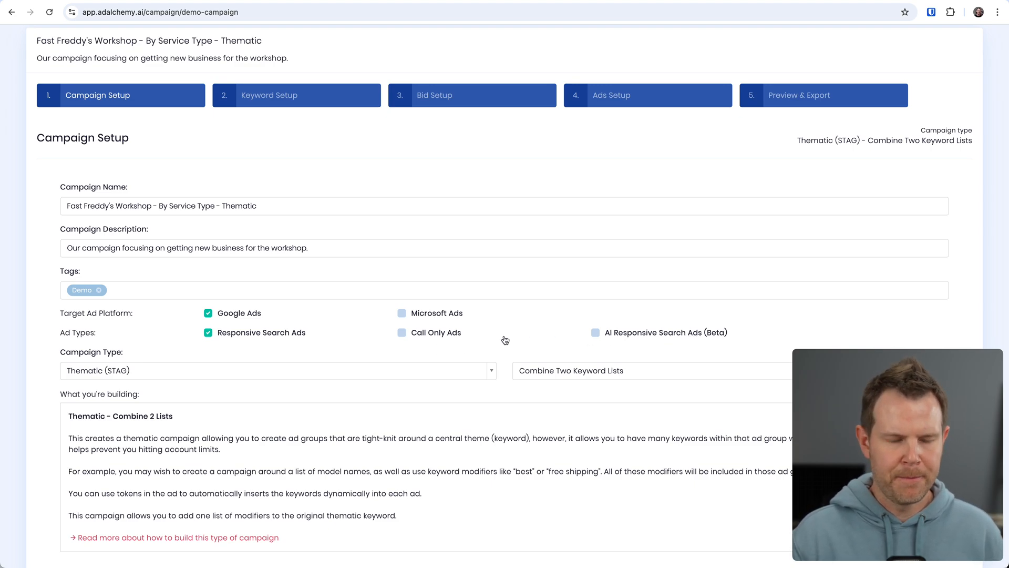
left_click(277, 370)
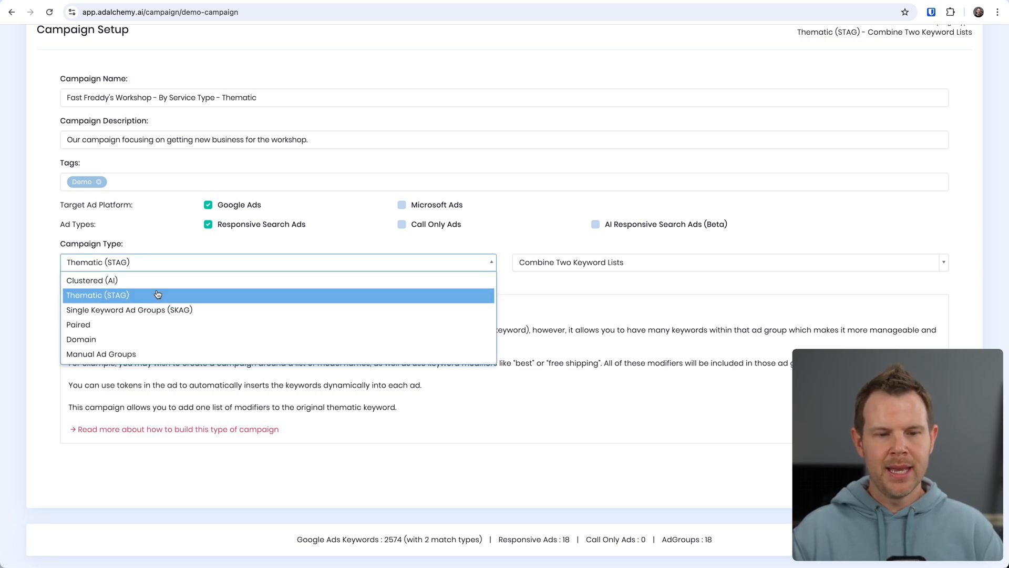
mouse_move(202, 324)
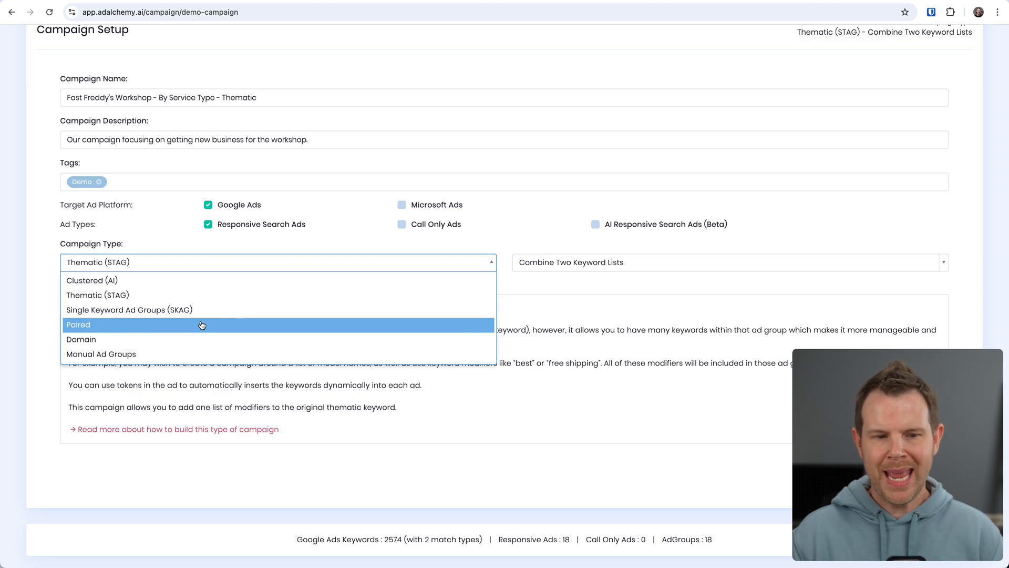
mouse_move(201, 339)
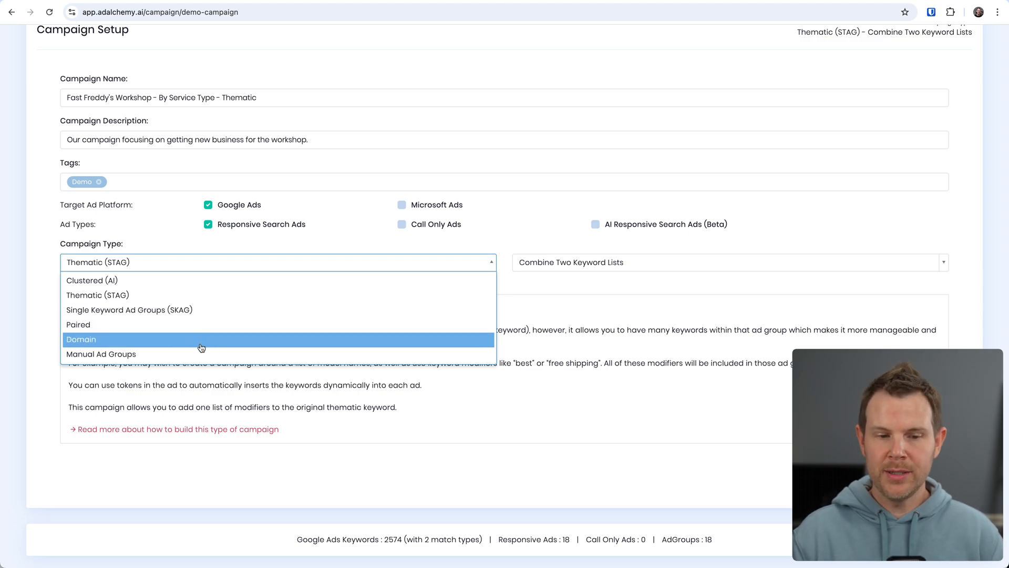
left_click(101, 354)
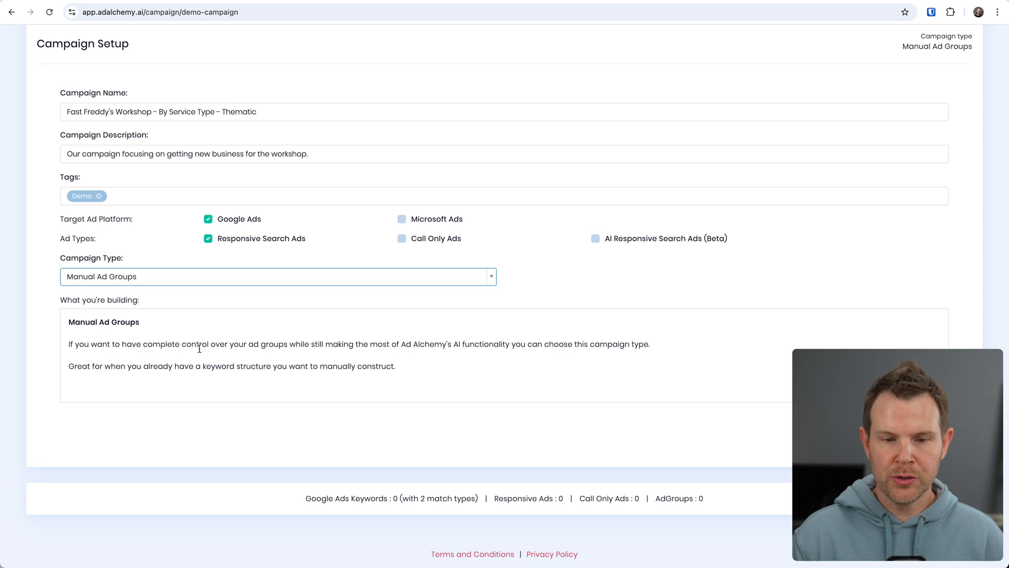
mouse_move(212, 341)
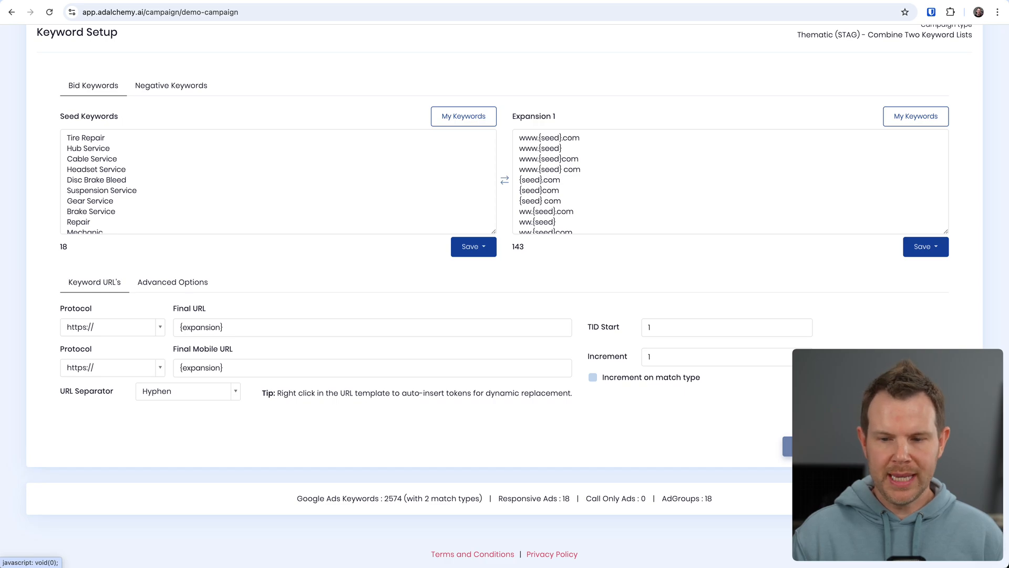
- Review the keyword tabs, then go to Bid Setup with phrase 0.3 and exact 0.5
scroll("down", 3)
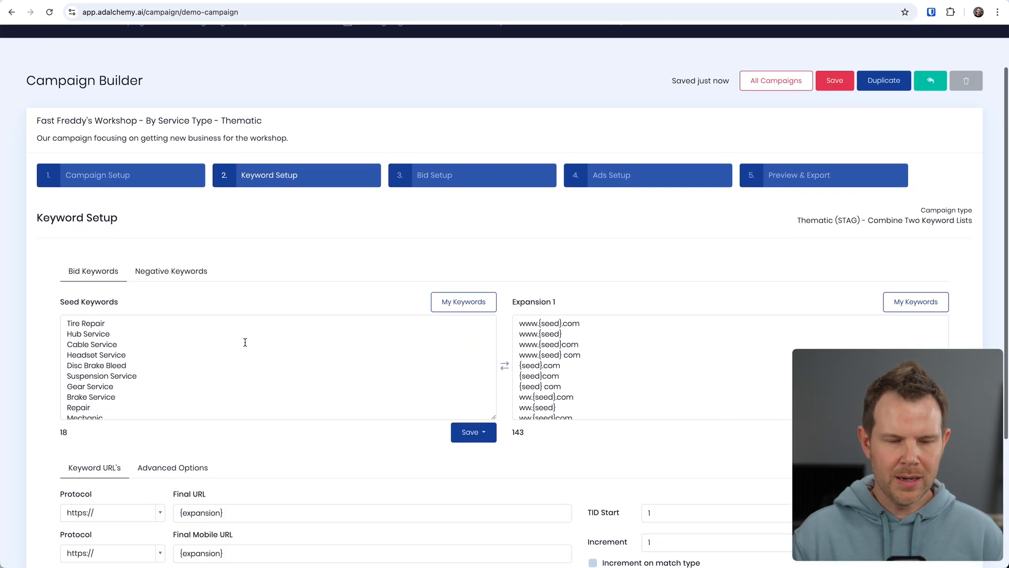
mouse_move(713, 394)
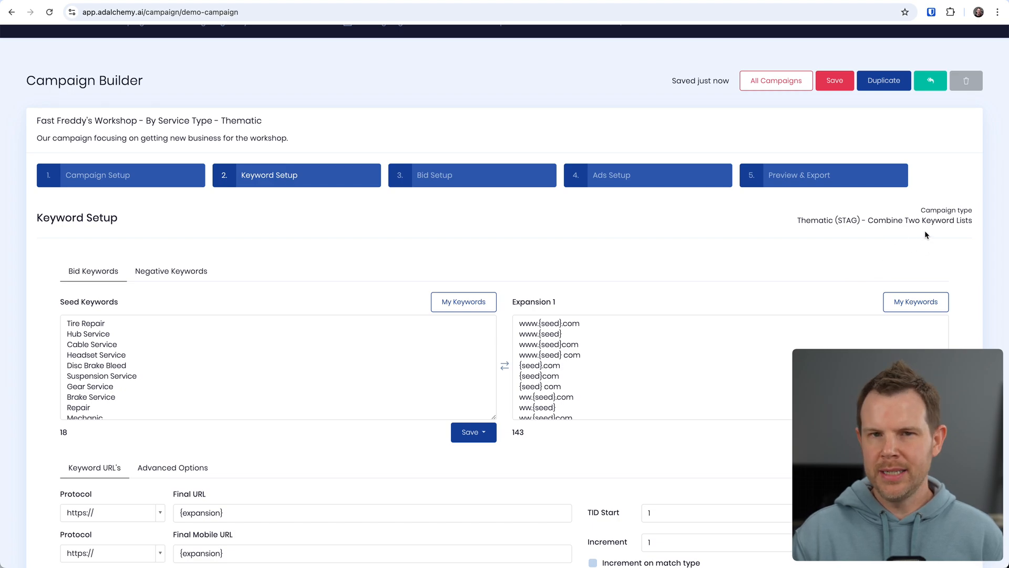
mouse_move(819, 236)
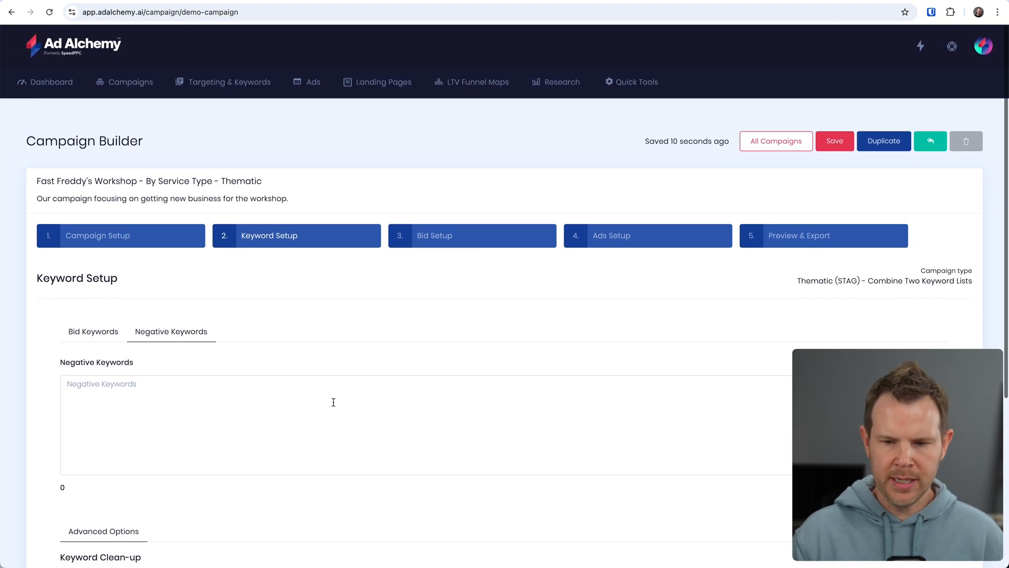
scroll("down", 3)
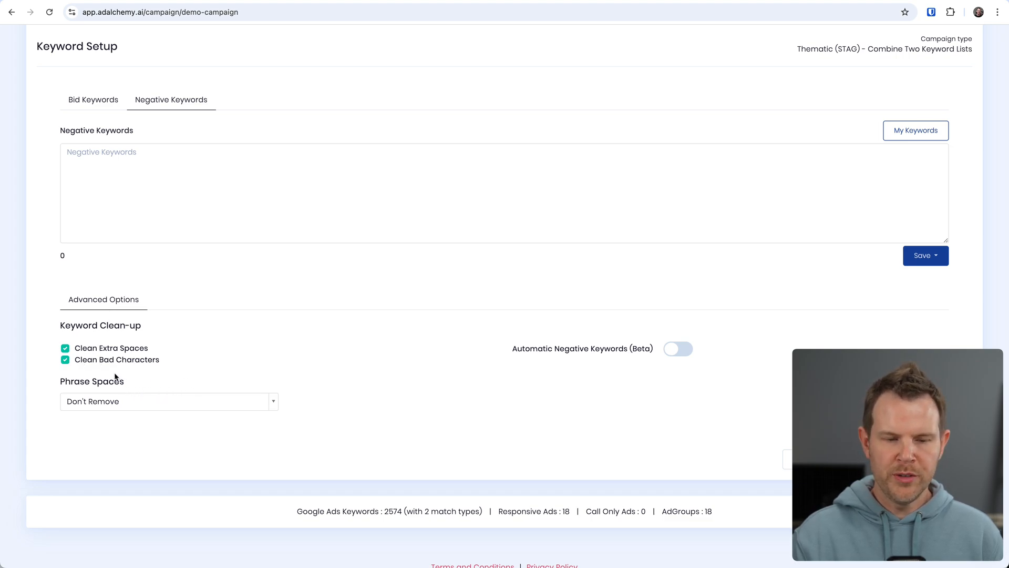
mouse_move(435, 352)
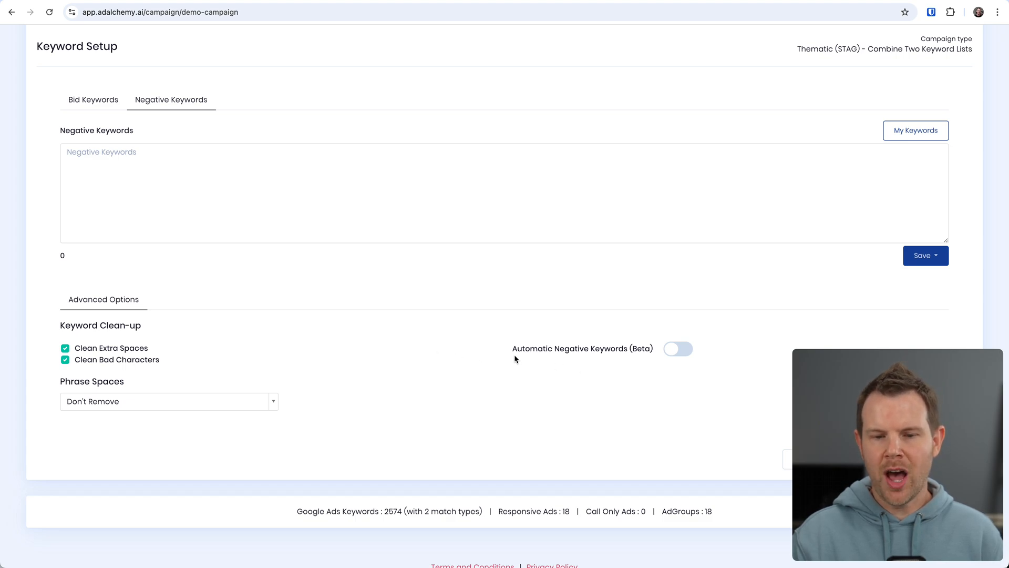
left_click(677, 348)
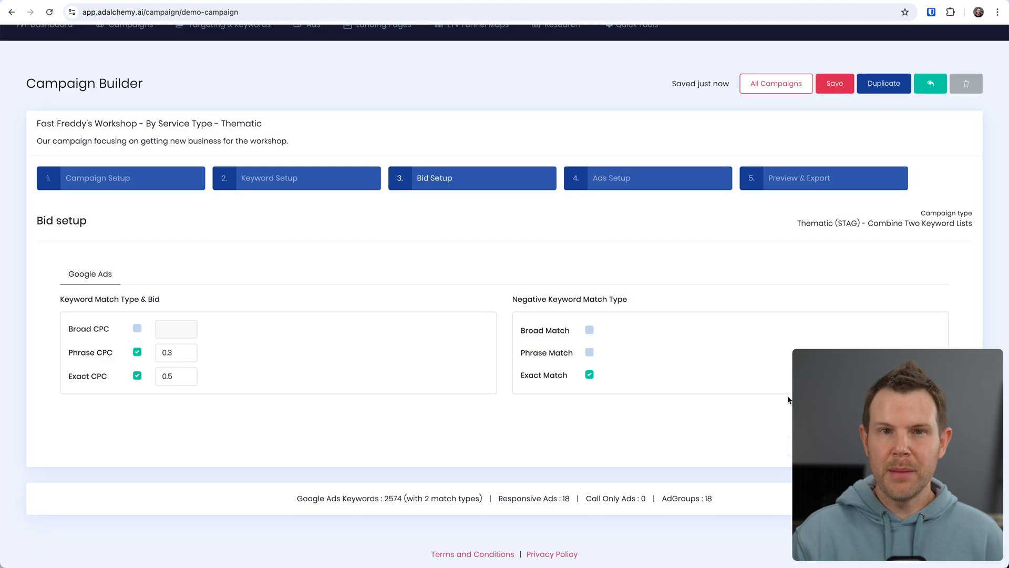
mouse_move(426, 198)
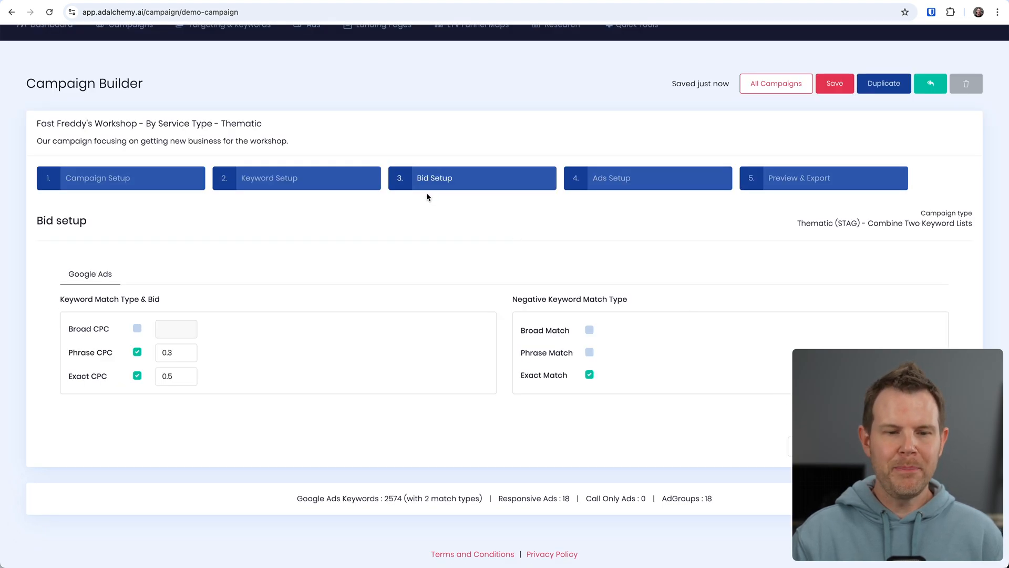
mouse_move(219, 283)
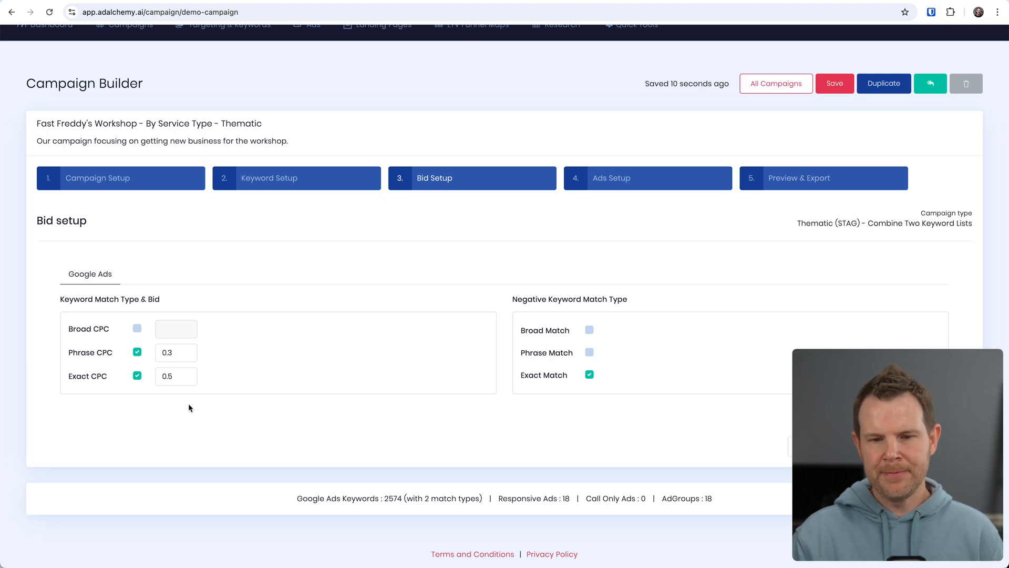
mouse_move(623, 325)
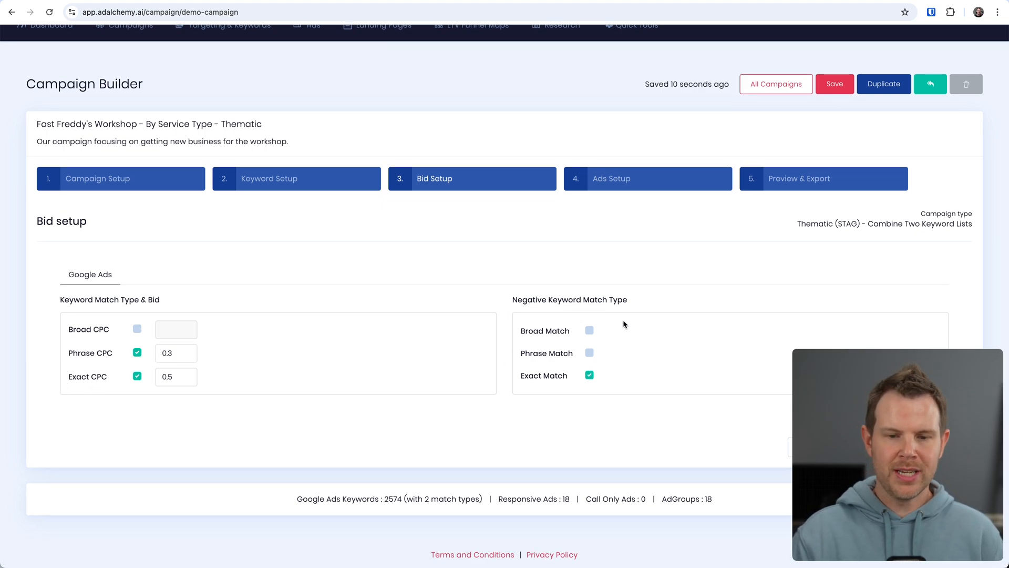
mouse_move(513, 358)
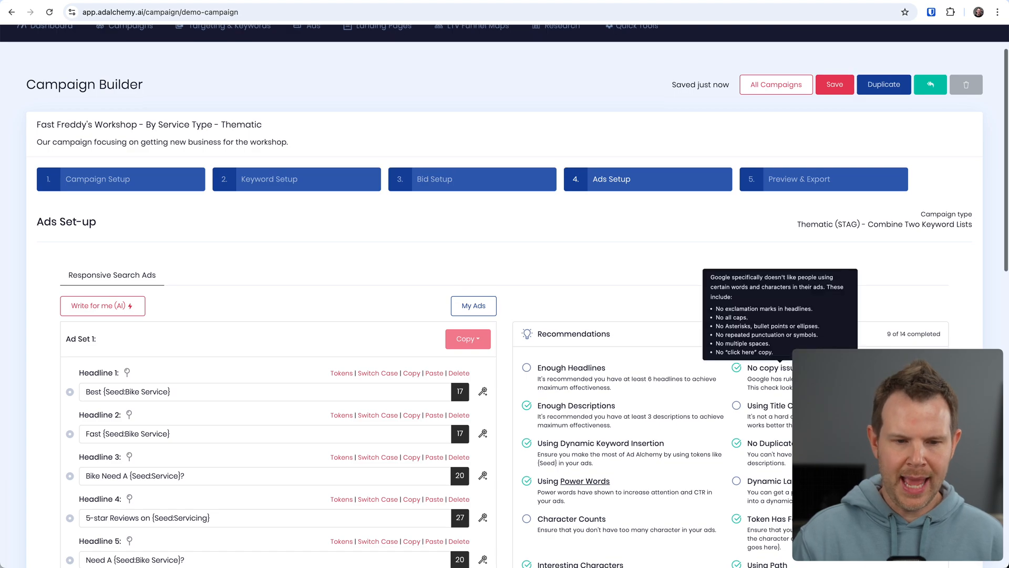
mouse_move(652, 316)
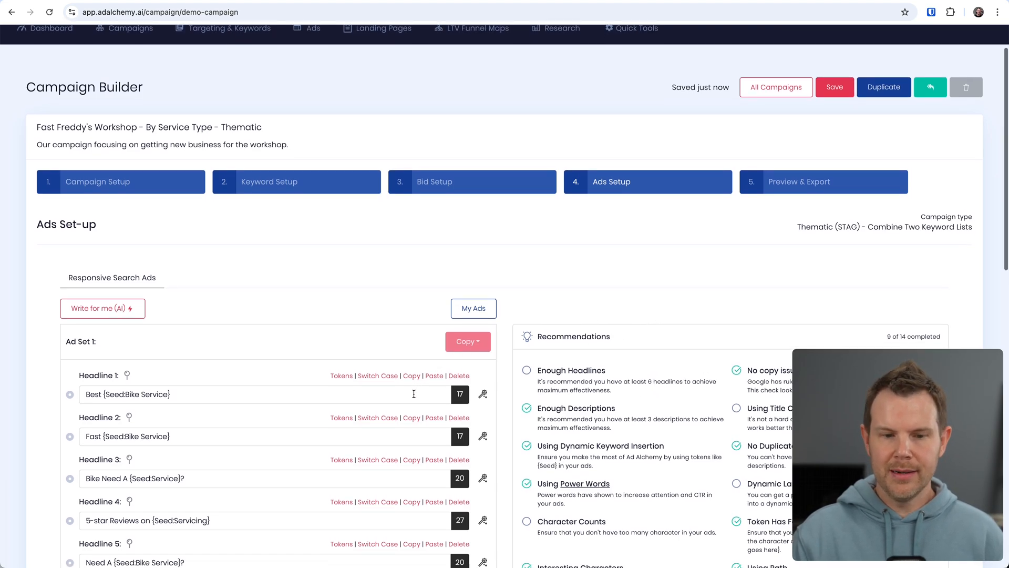
- Scroll through the Ads Setup headlines, descriptions and Ad Preview
scroll("down", 3)
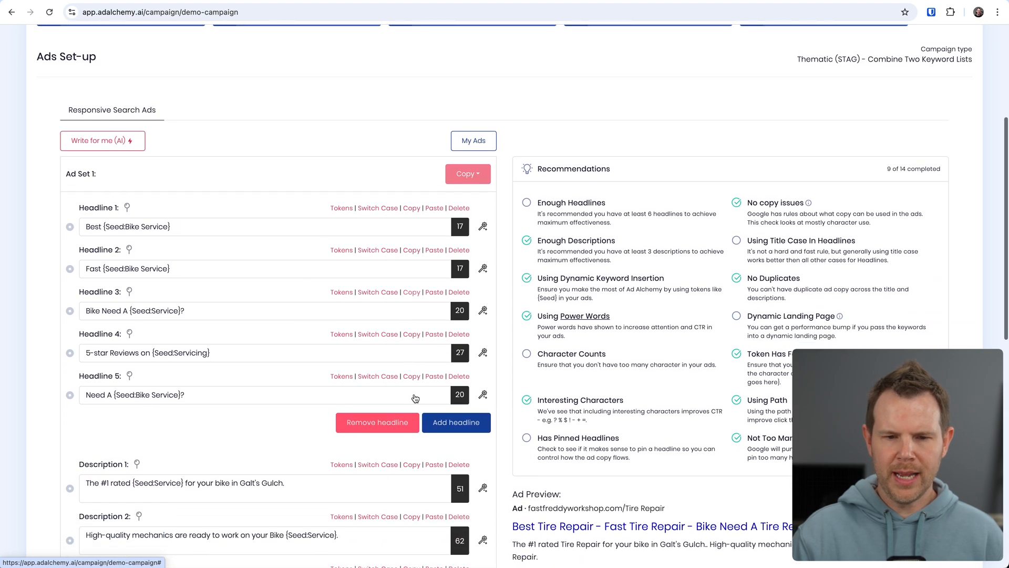
mouse_move(582, 386)
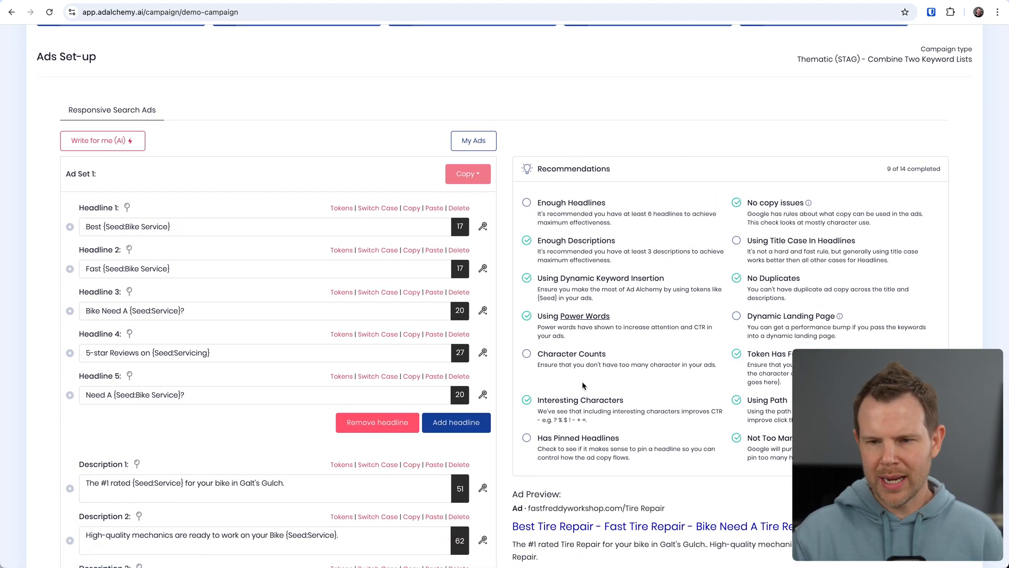
mouse_move(337, 241)
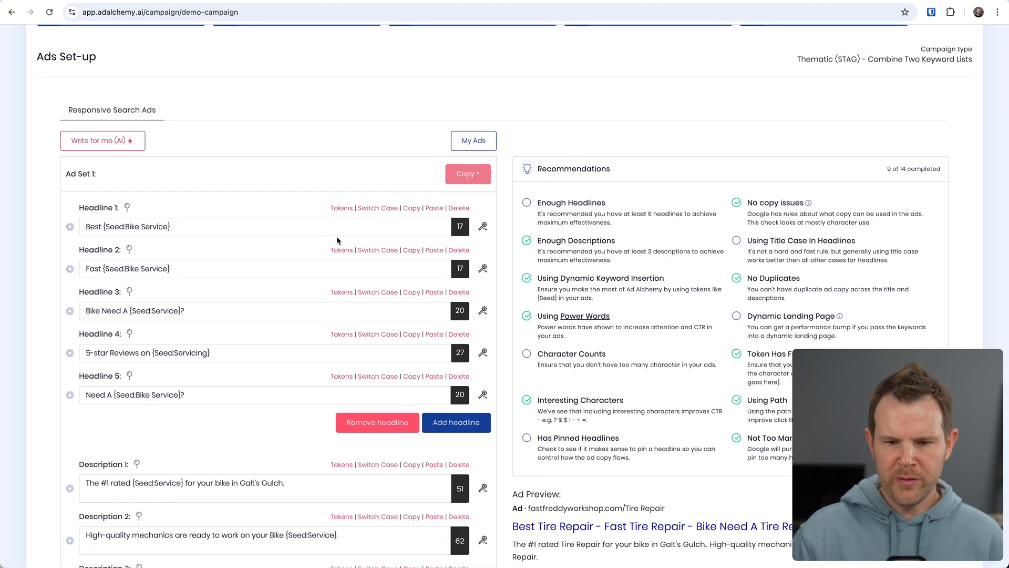
scroll("down", 3)
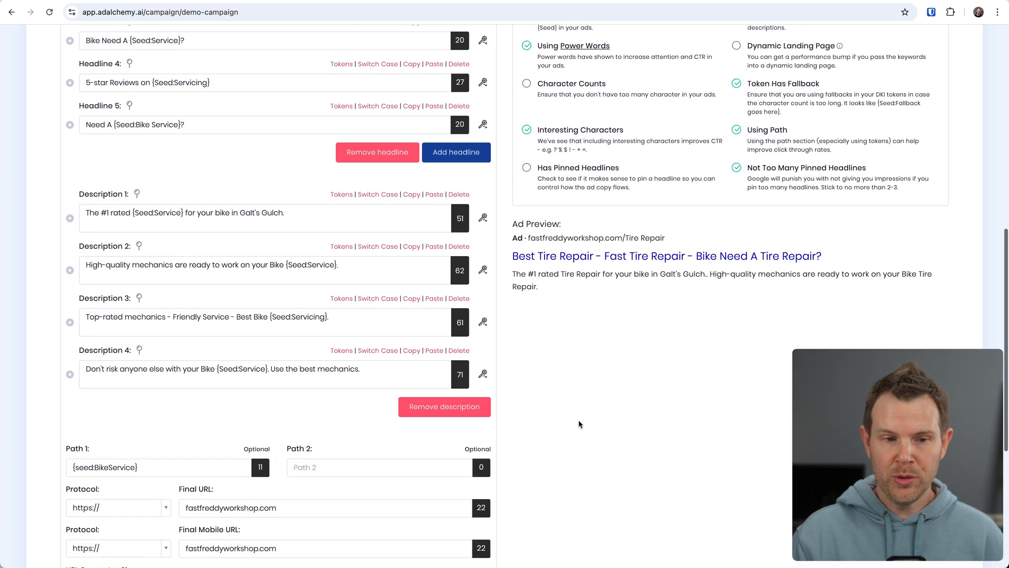
mouse_move(765, 373)
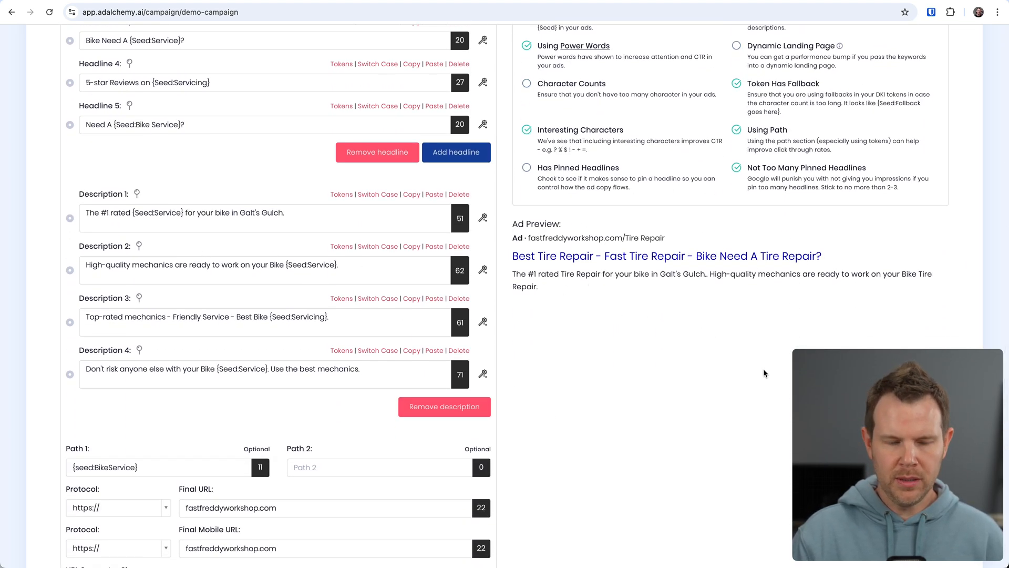
scroll("down", 3)
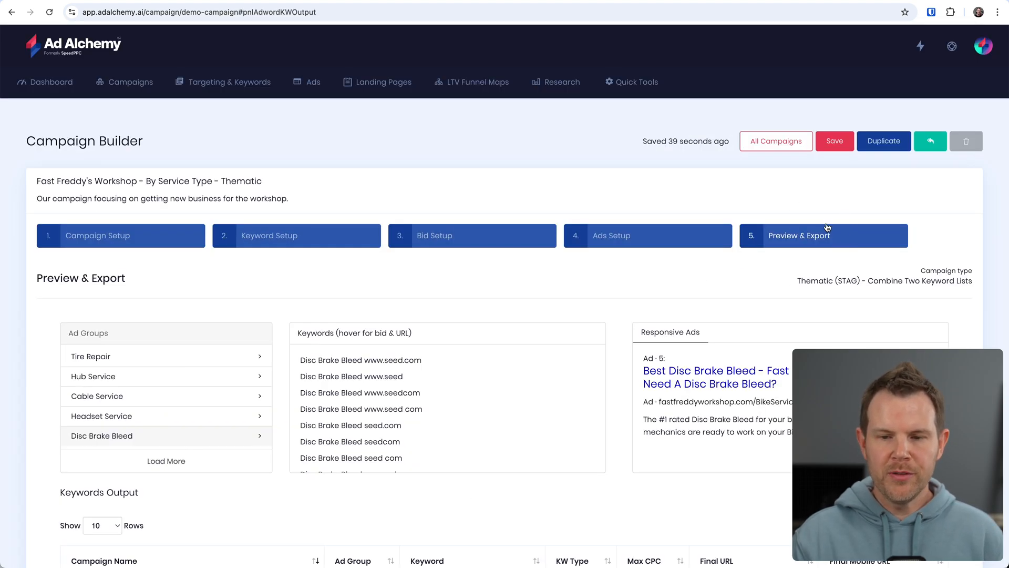
- Preview the Tire Repair and another ad group, then scroll to the export options
scroll("down", 3)
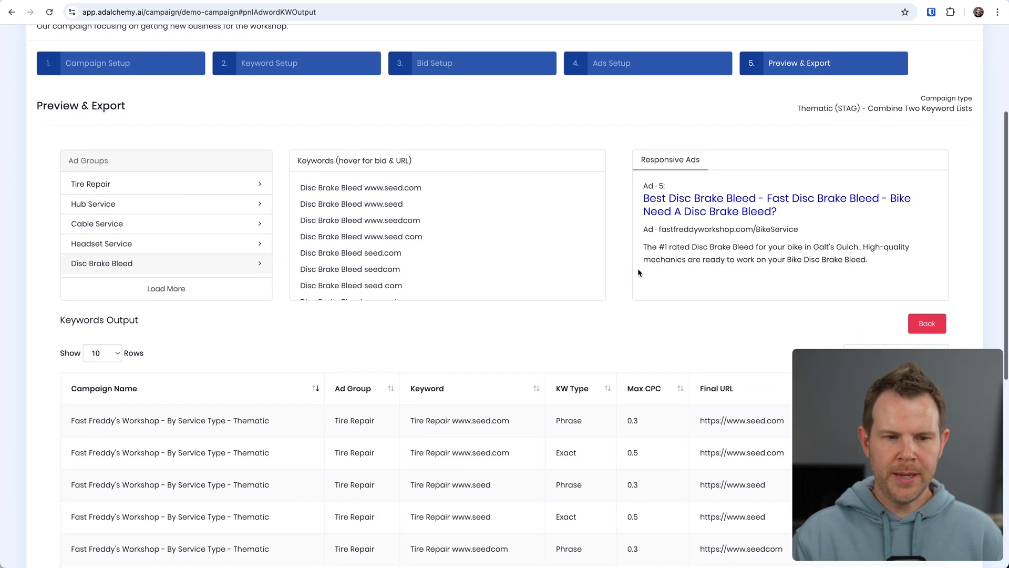
left_click(91, 183)
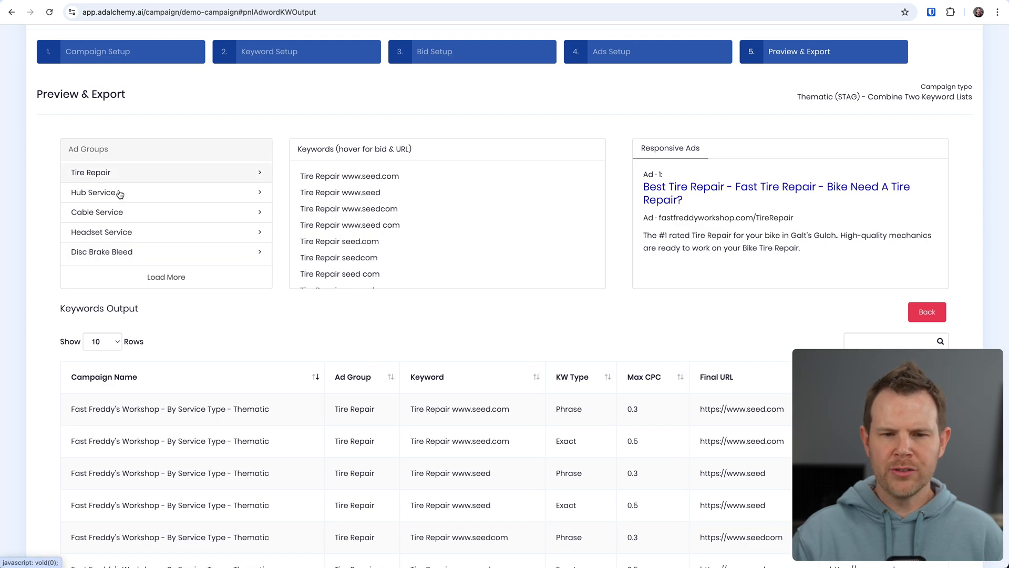
left_click(96, 212)
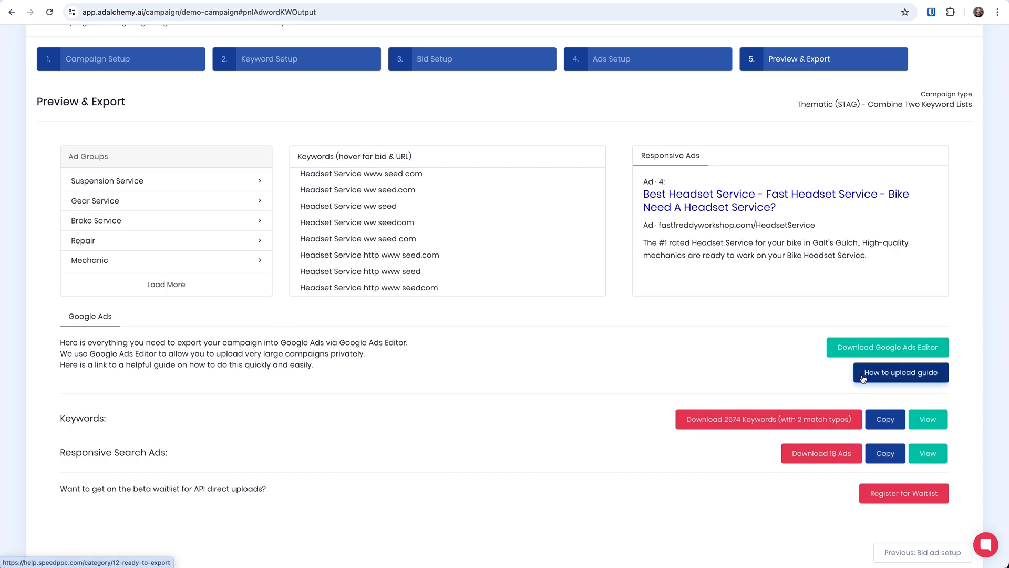
scroll("down", 3)
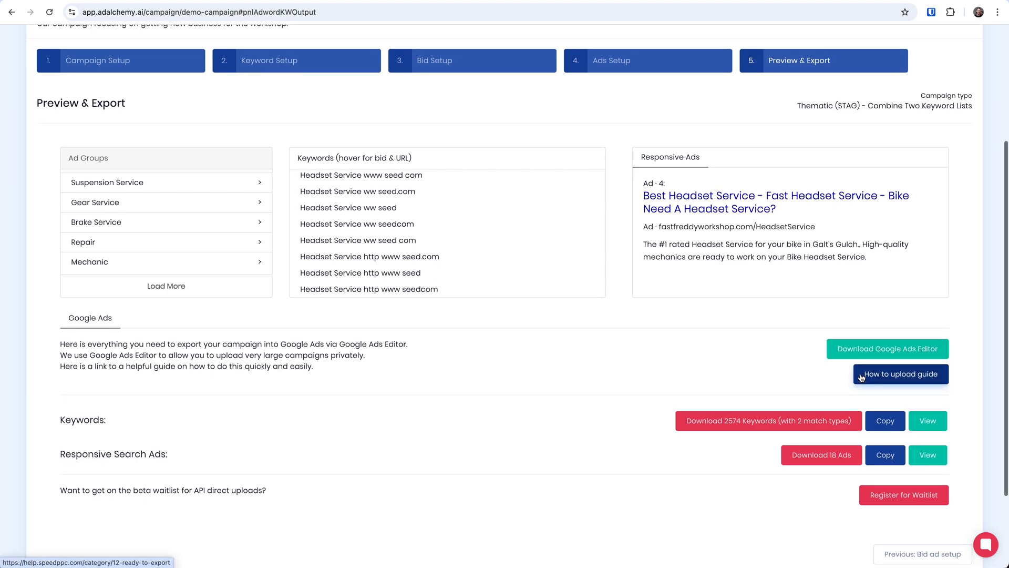
scroll("down", 3)
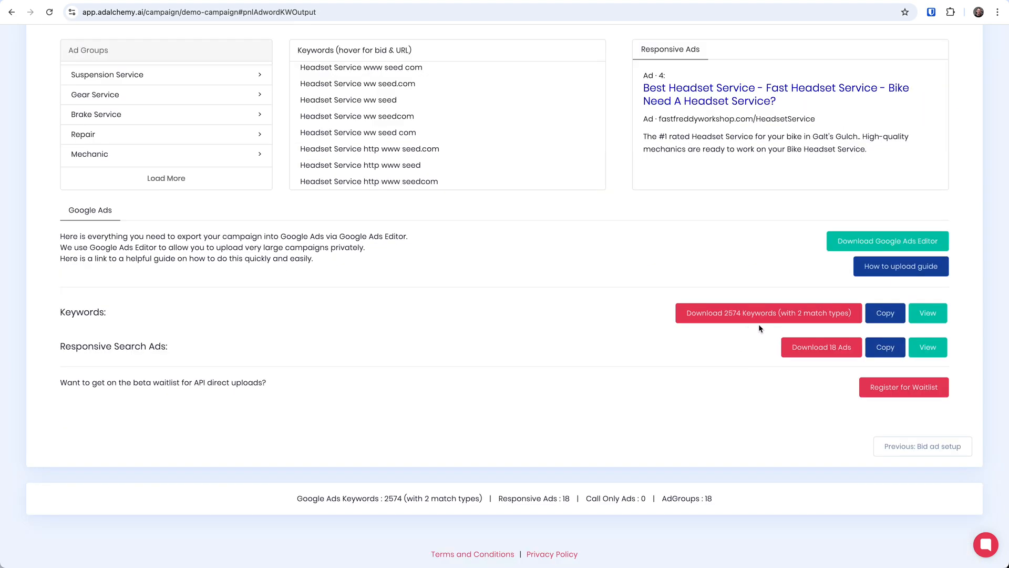
mouse_move(811, 369)
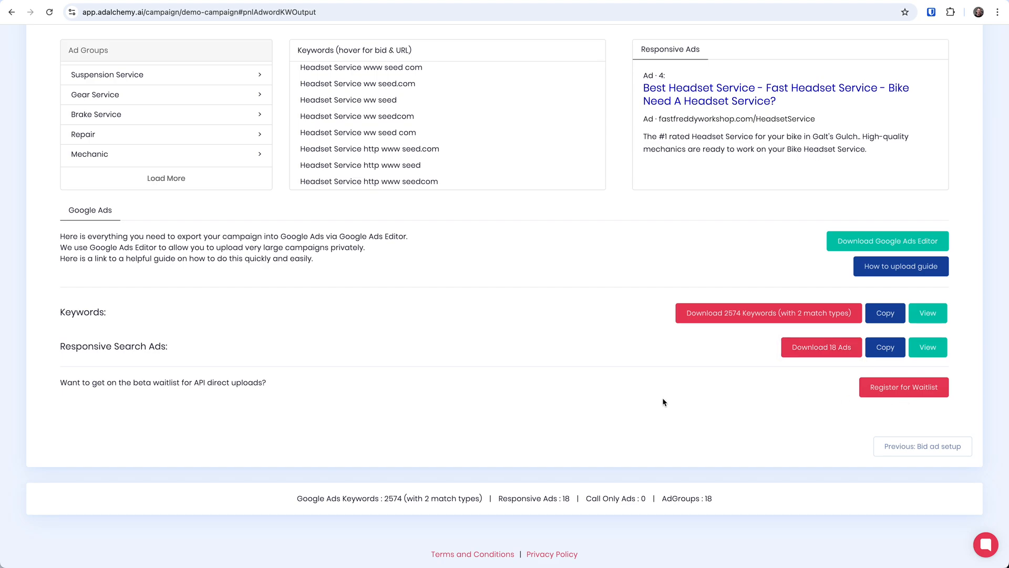
mouse_move(160, 394)
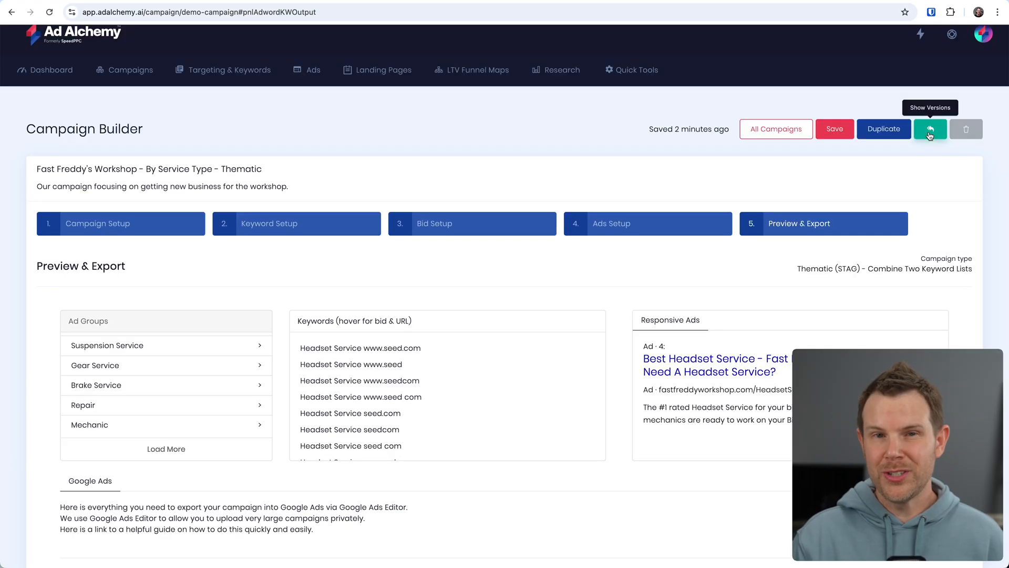
- Point out Show Versions and Duplicate, then head to All Campaigns
left_click(929, 129)
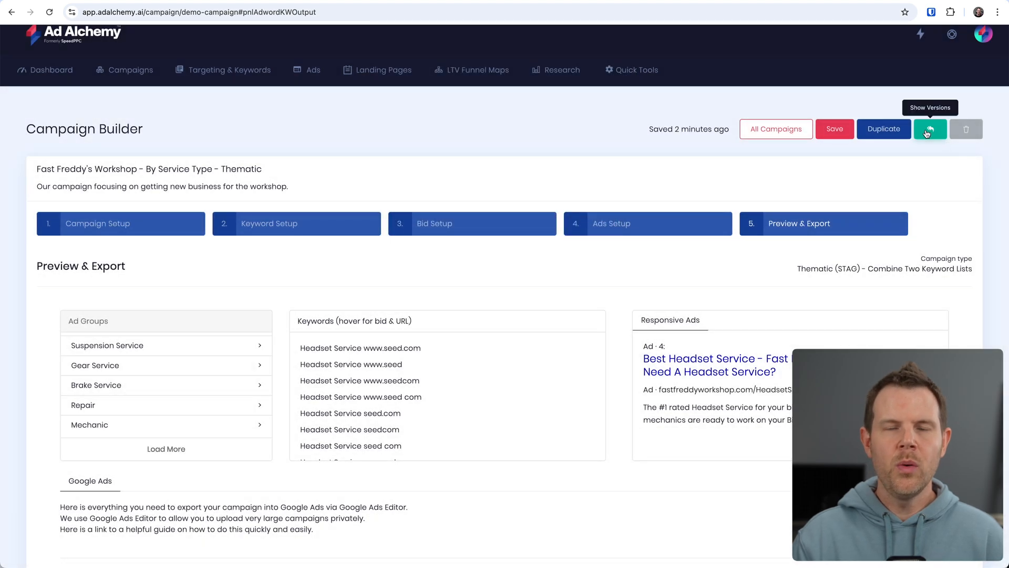
mouse_move(882, 128)
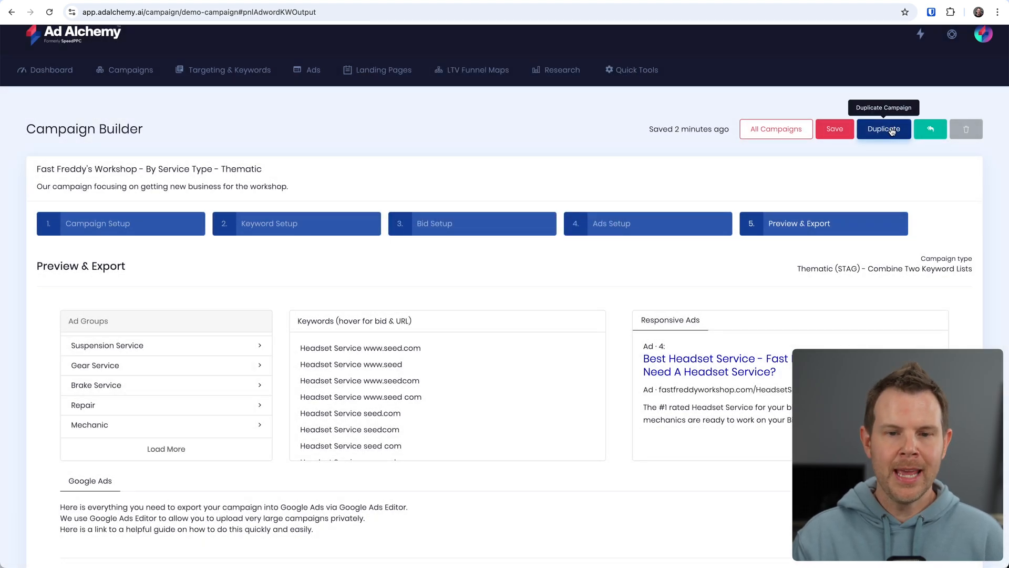
left_click(776, 129)
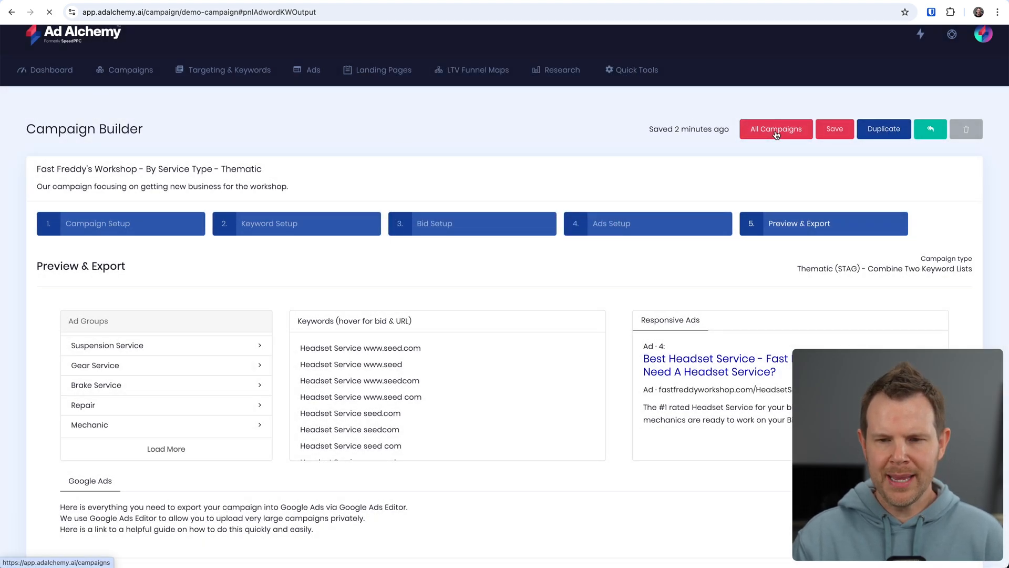
left_click(775, 129)
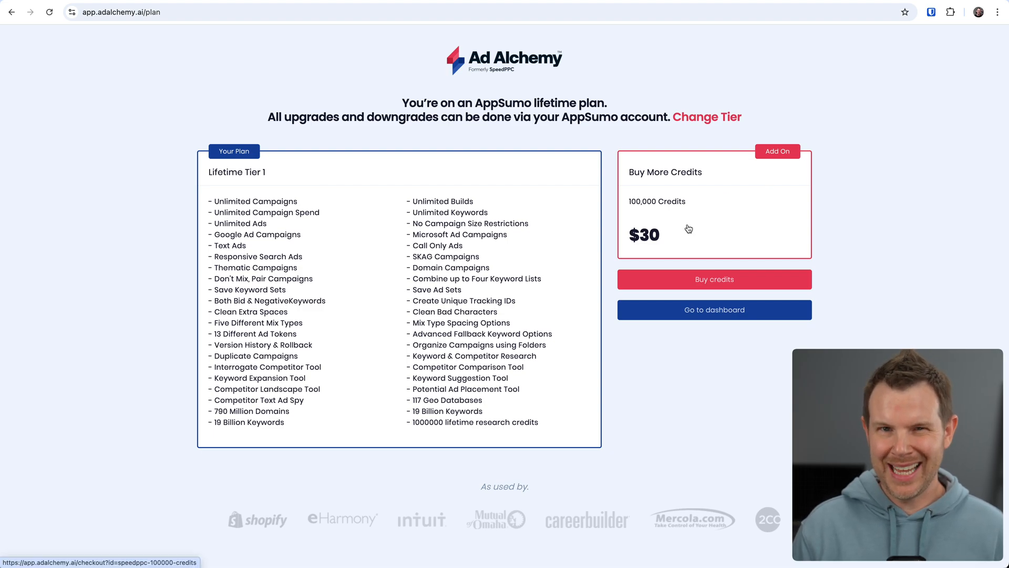
mouse_move(437, 441)
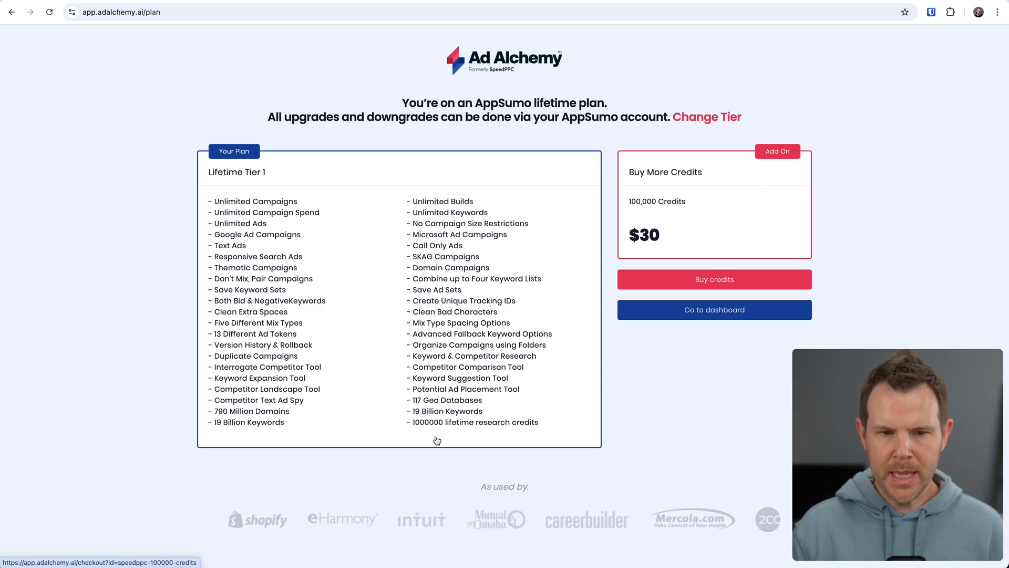